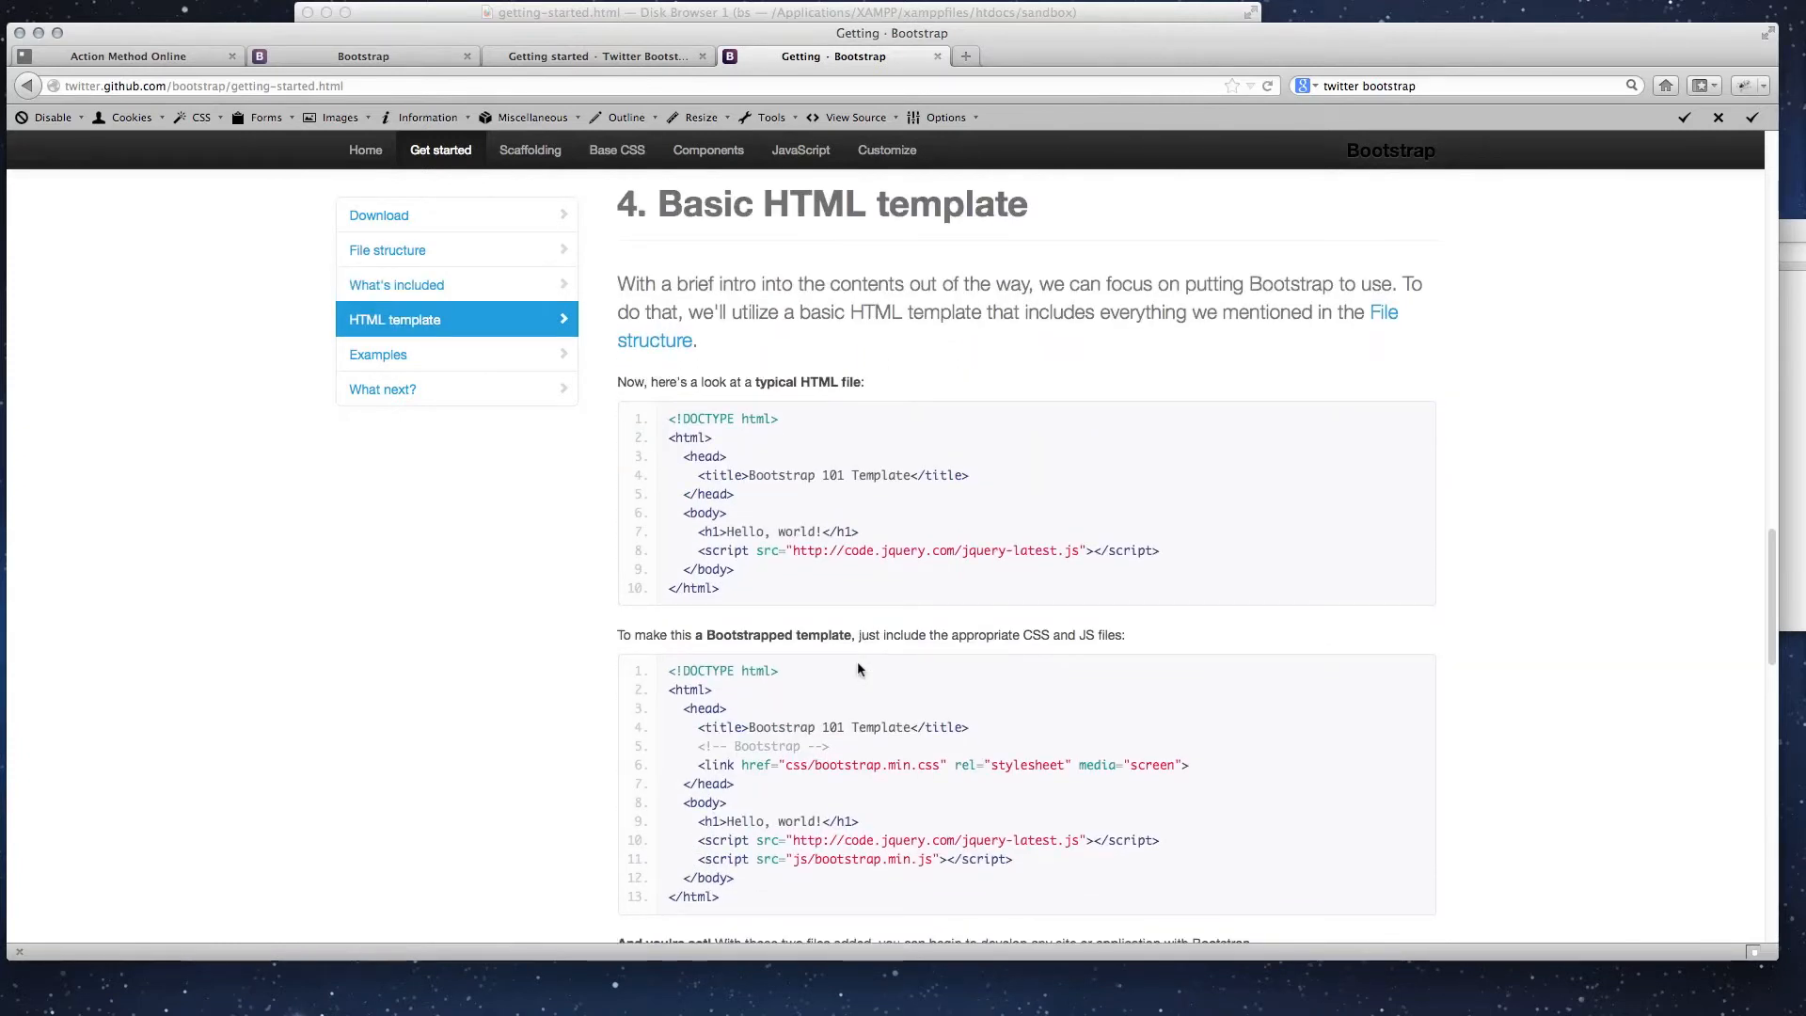
mouse_move(751, 373)
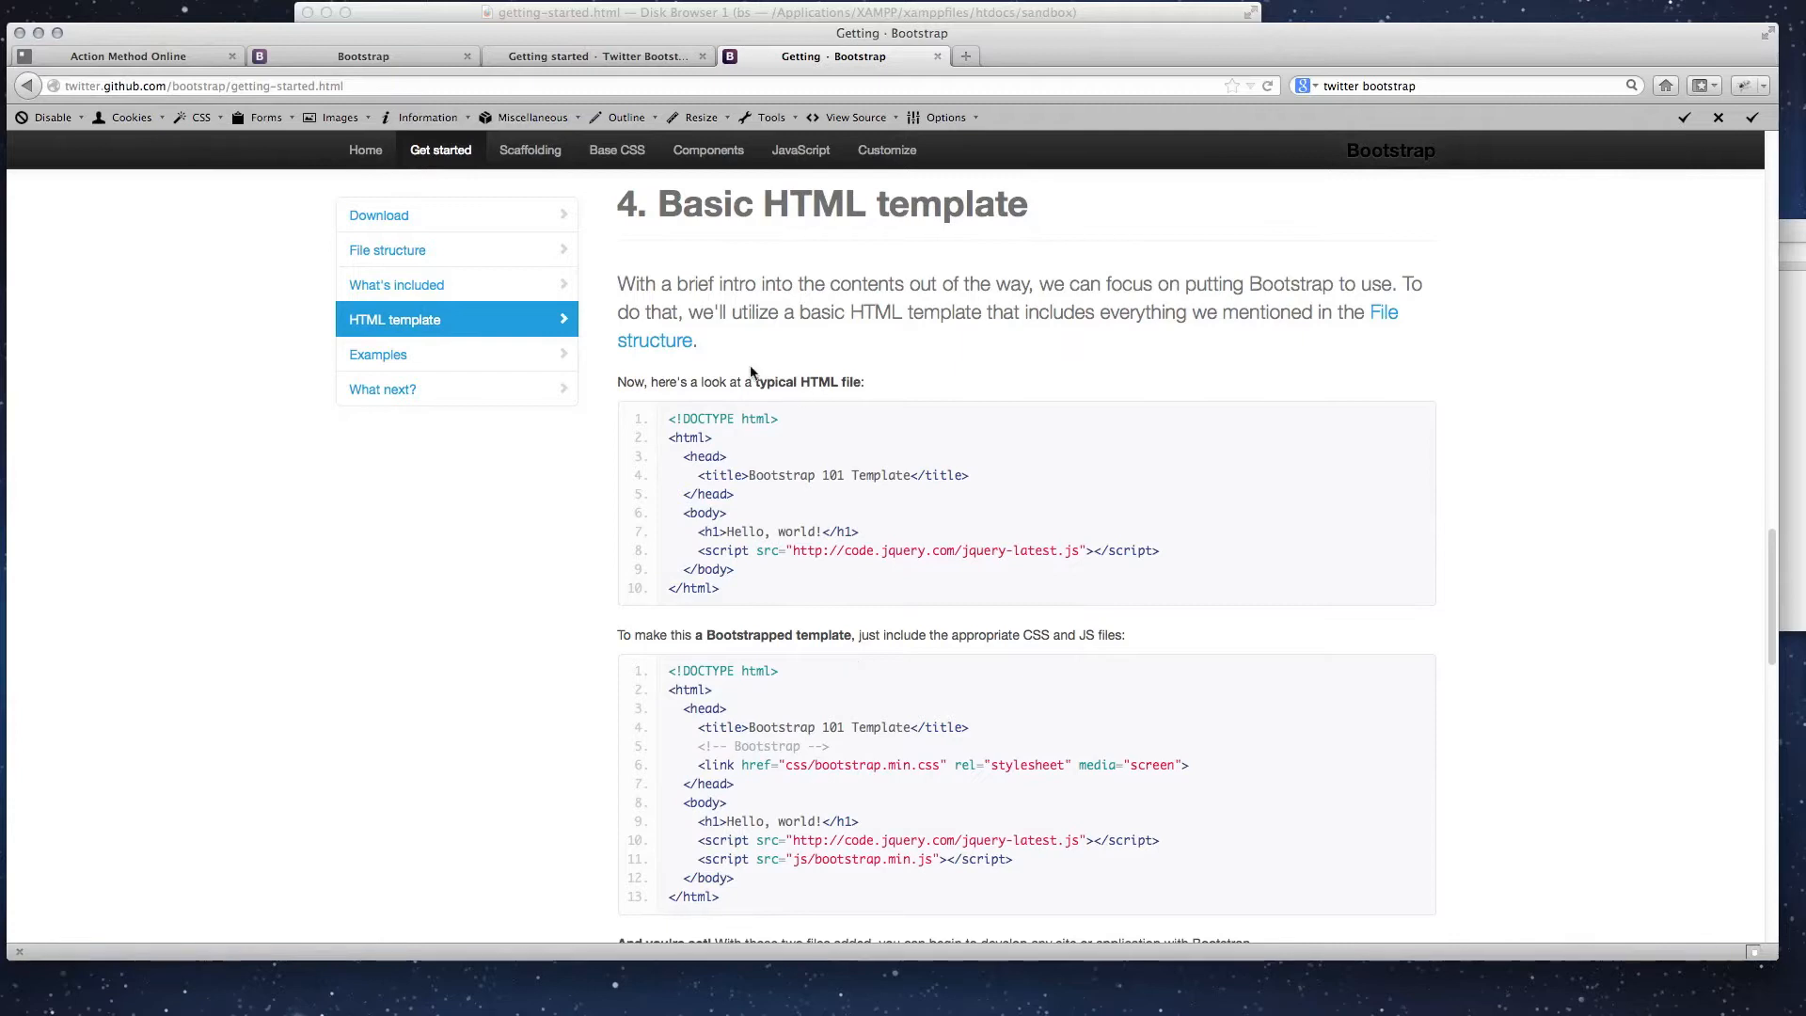
mouse_move(967, 256)
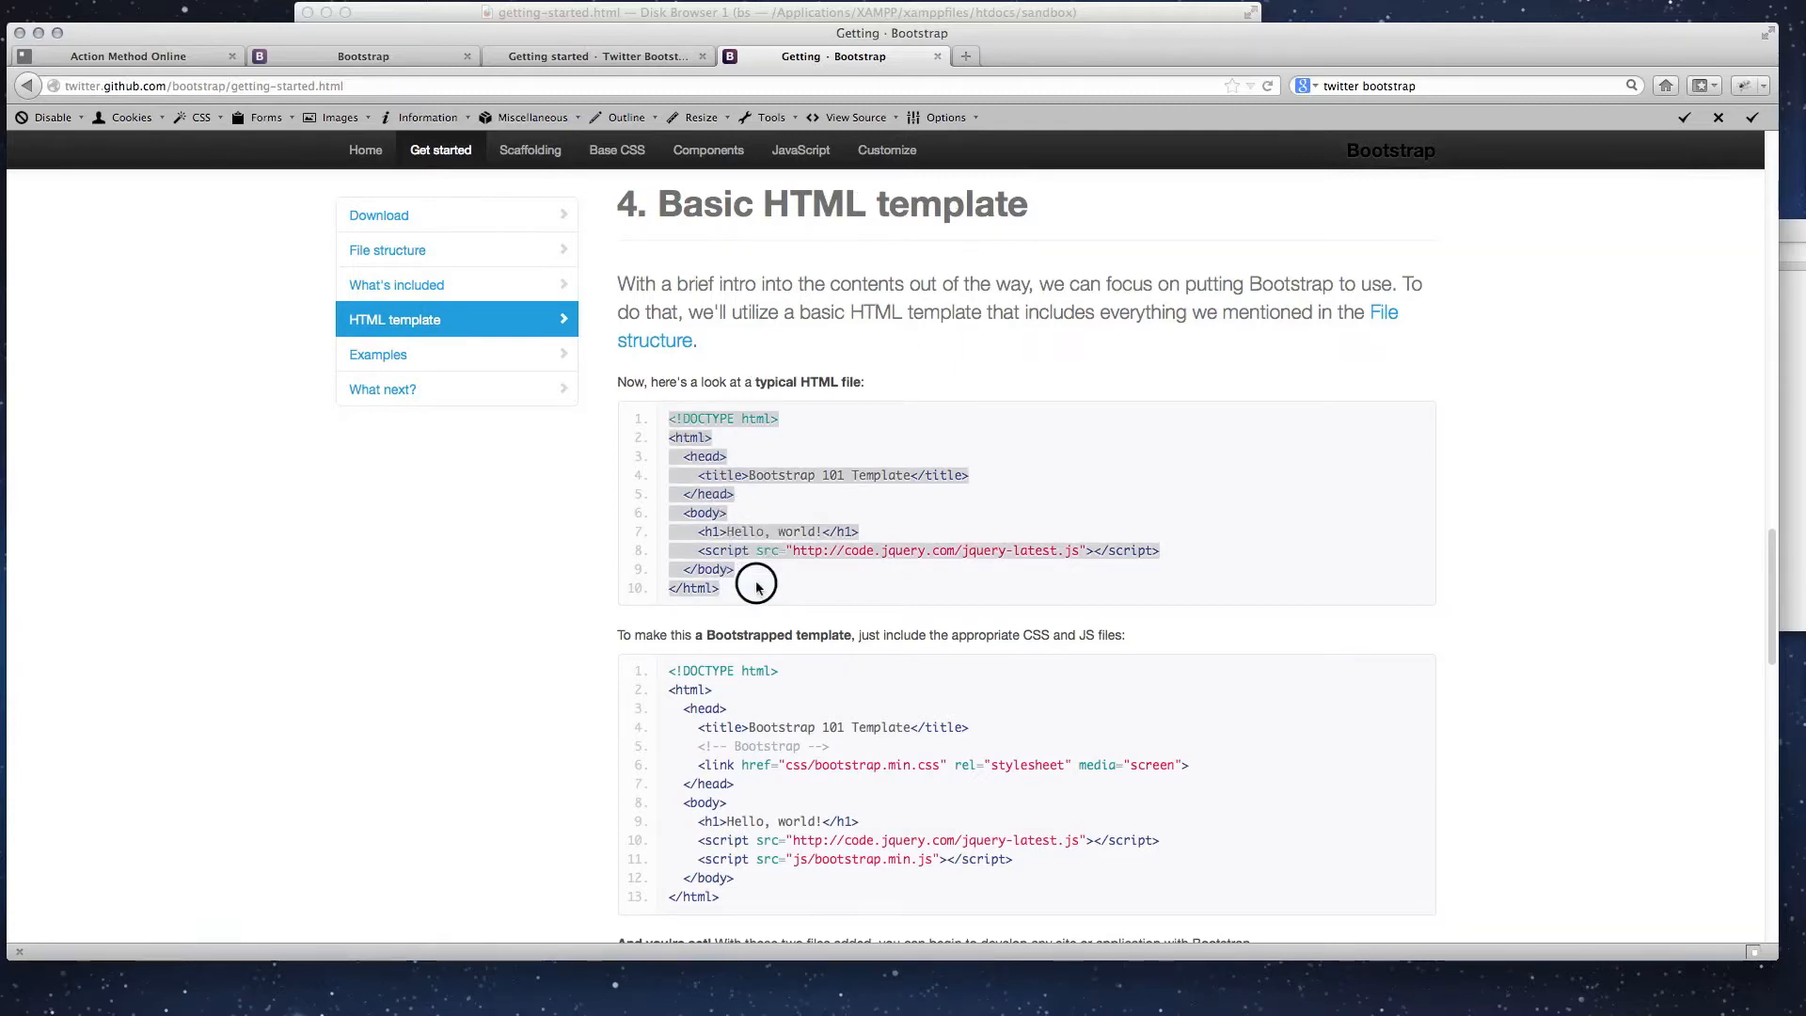
mouse_move(759, 589)
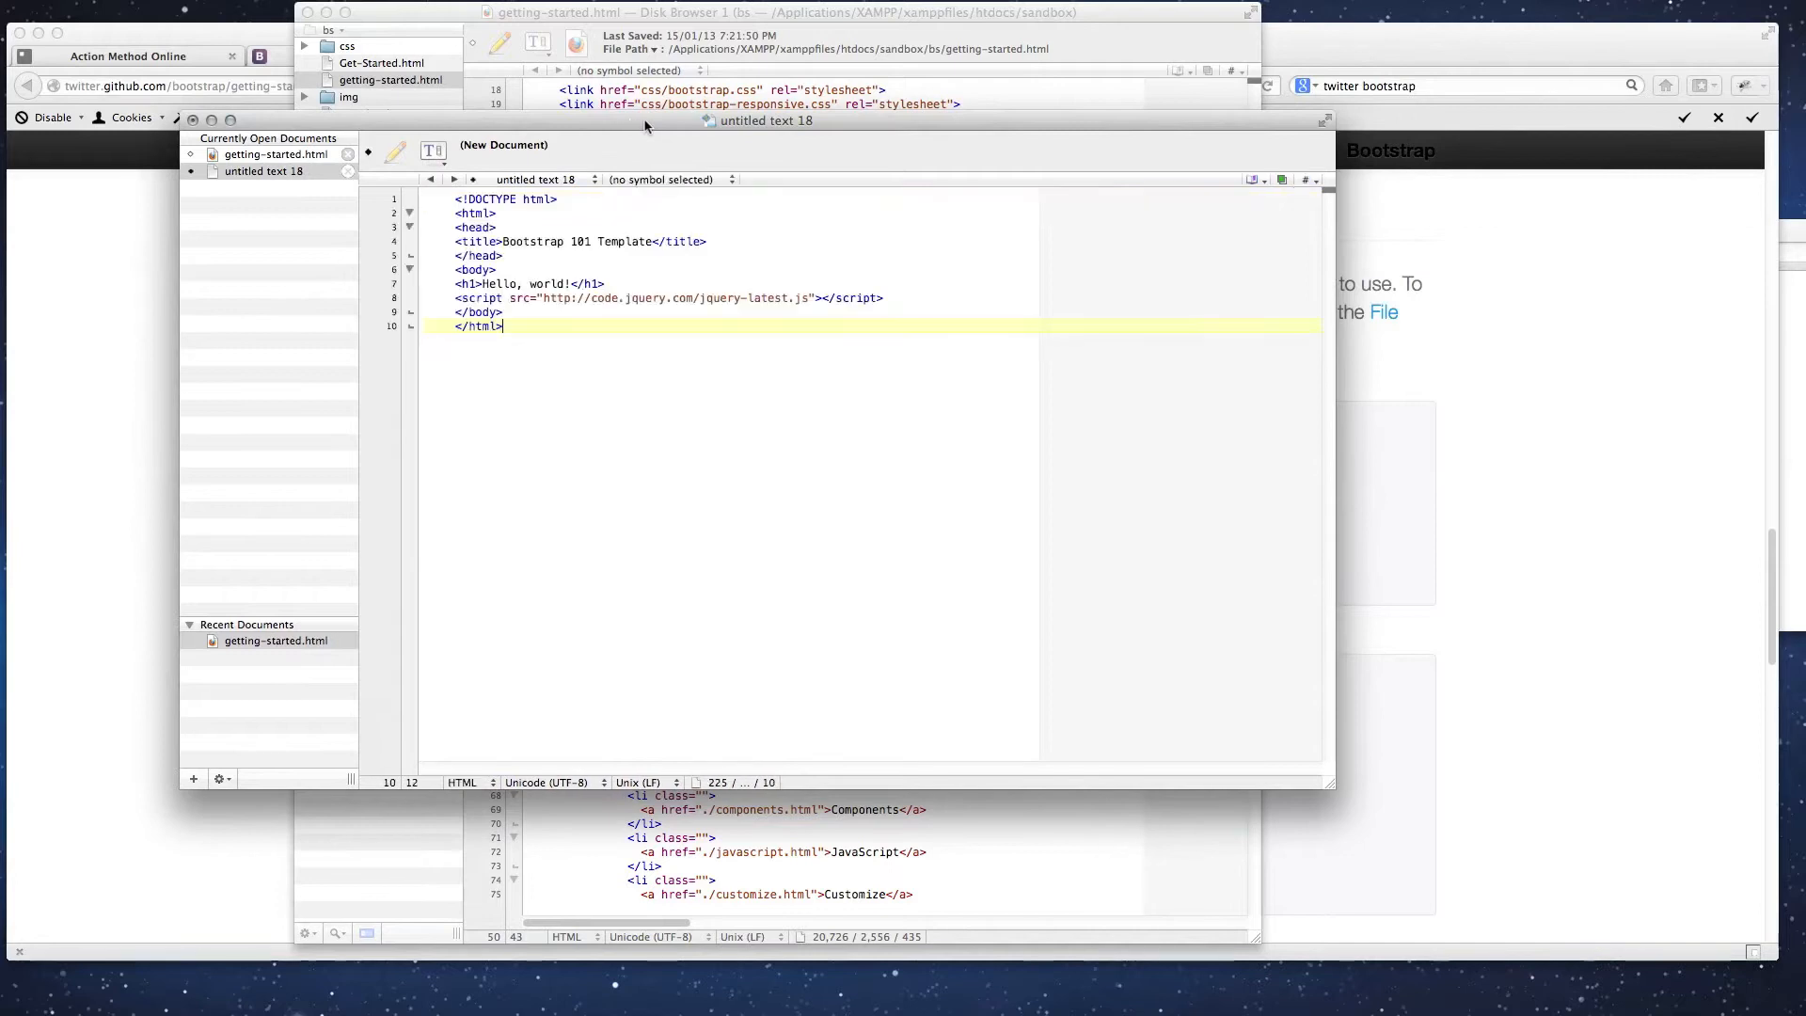
- Indent the head and body lines, then save as twitterbootstrap101.html in the bs folder
click(492, 197)
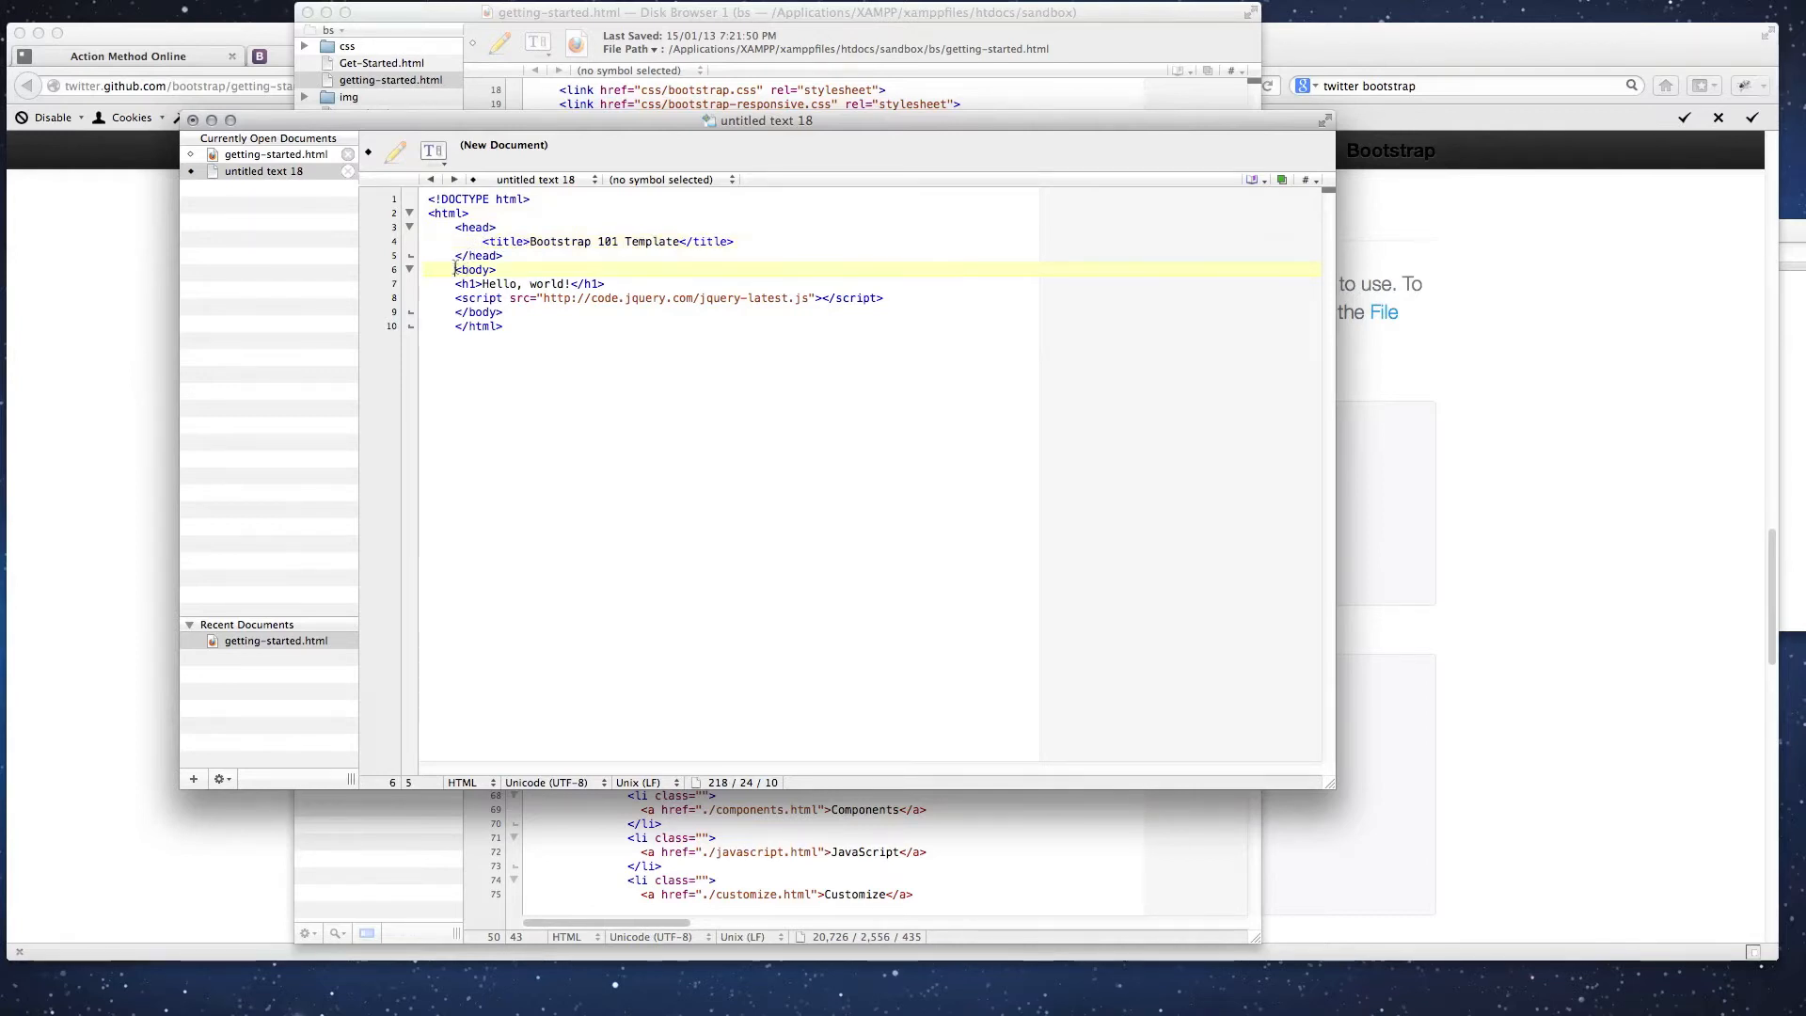
key(Return)
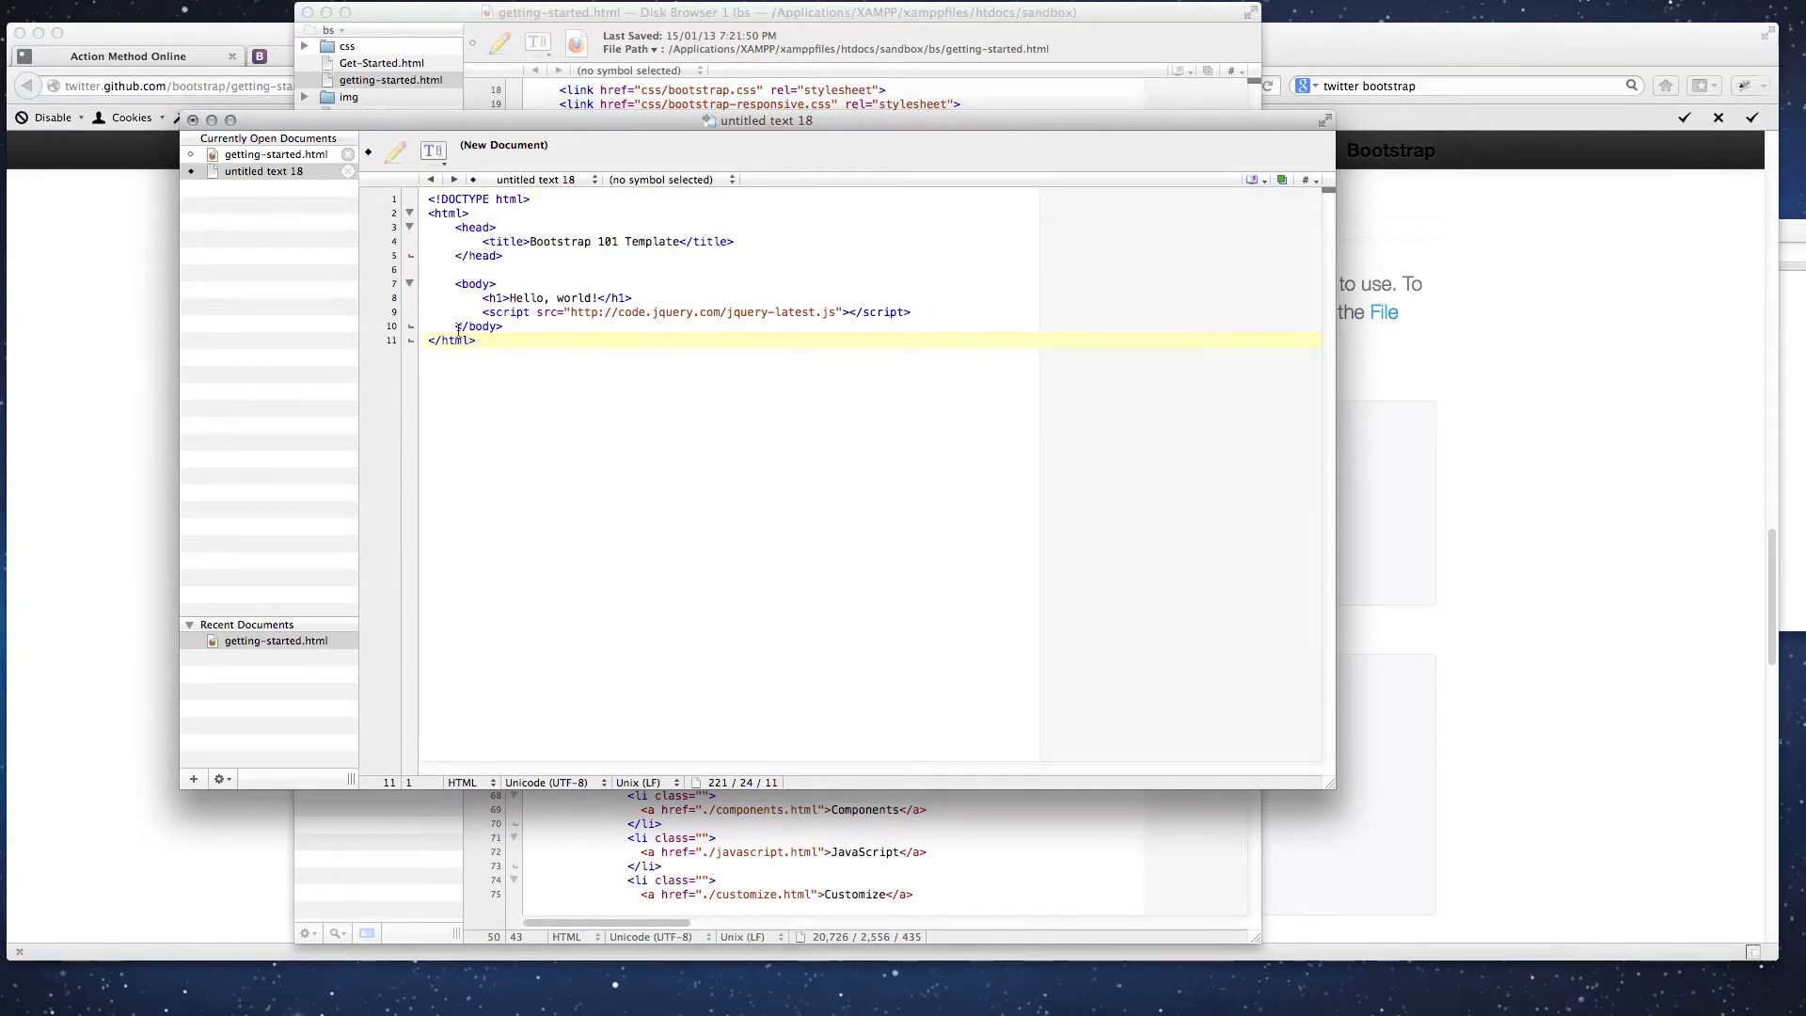
key(Return)
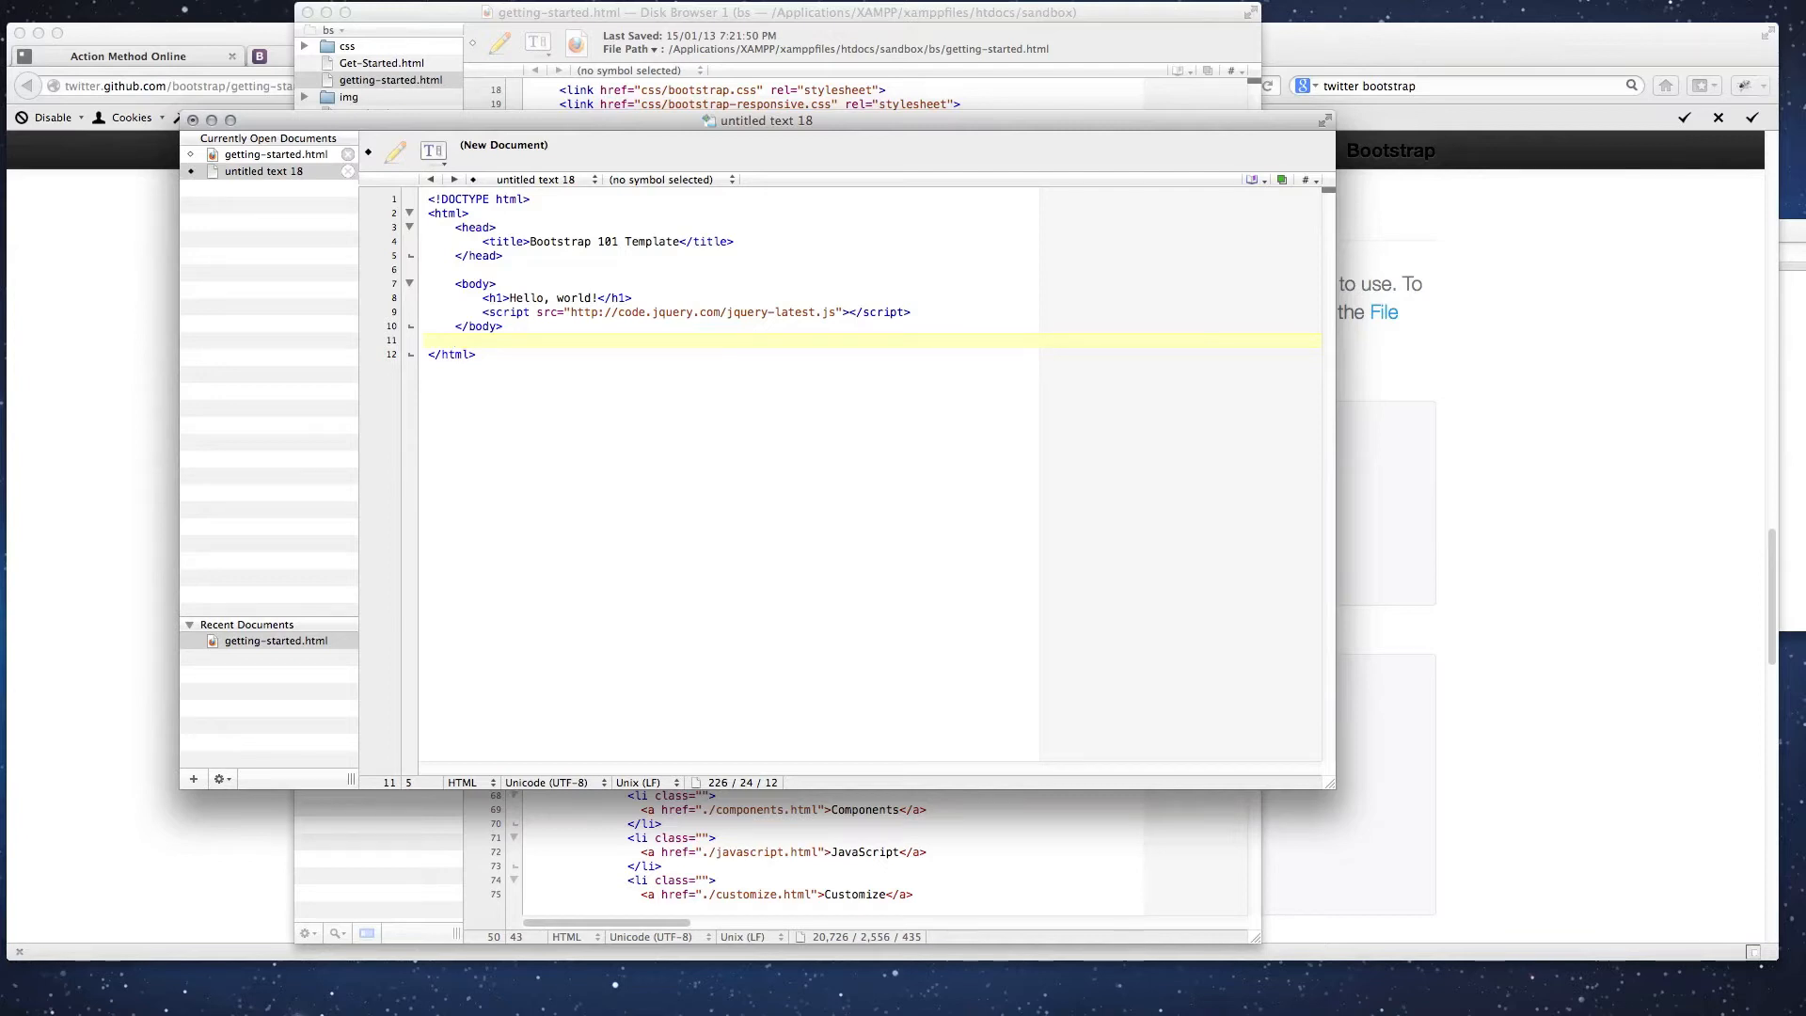
click(453, 340)
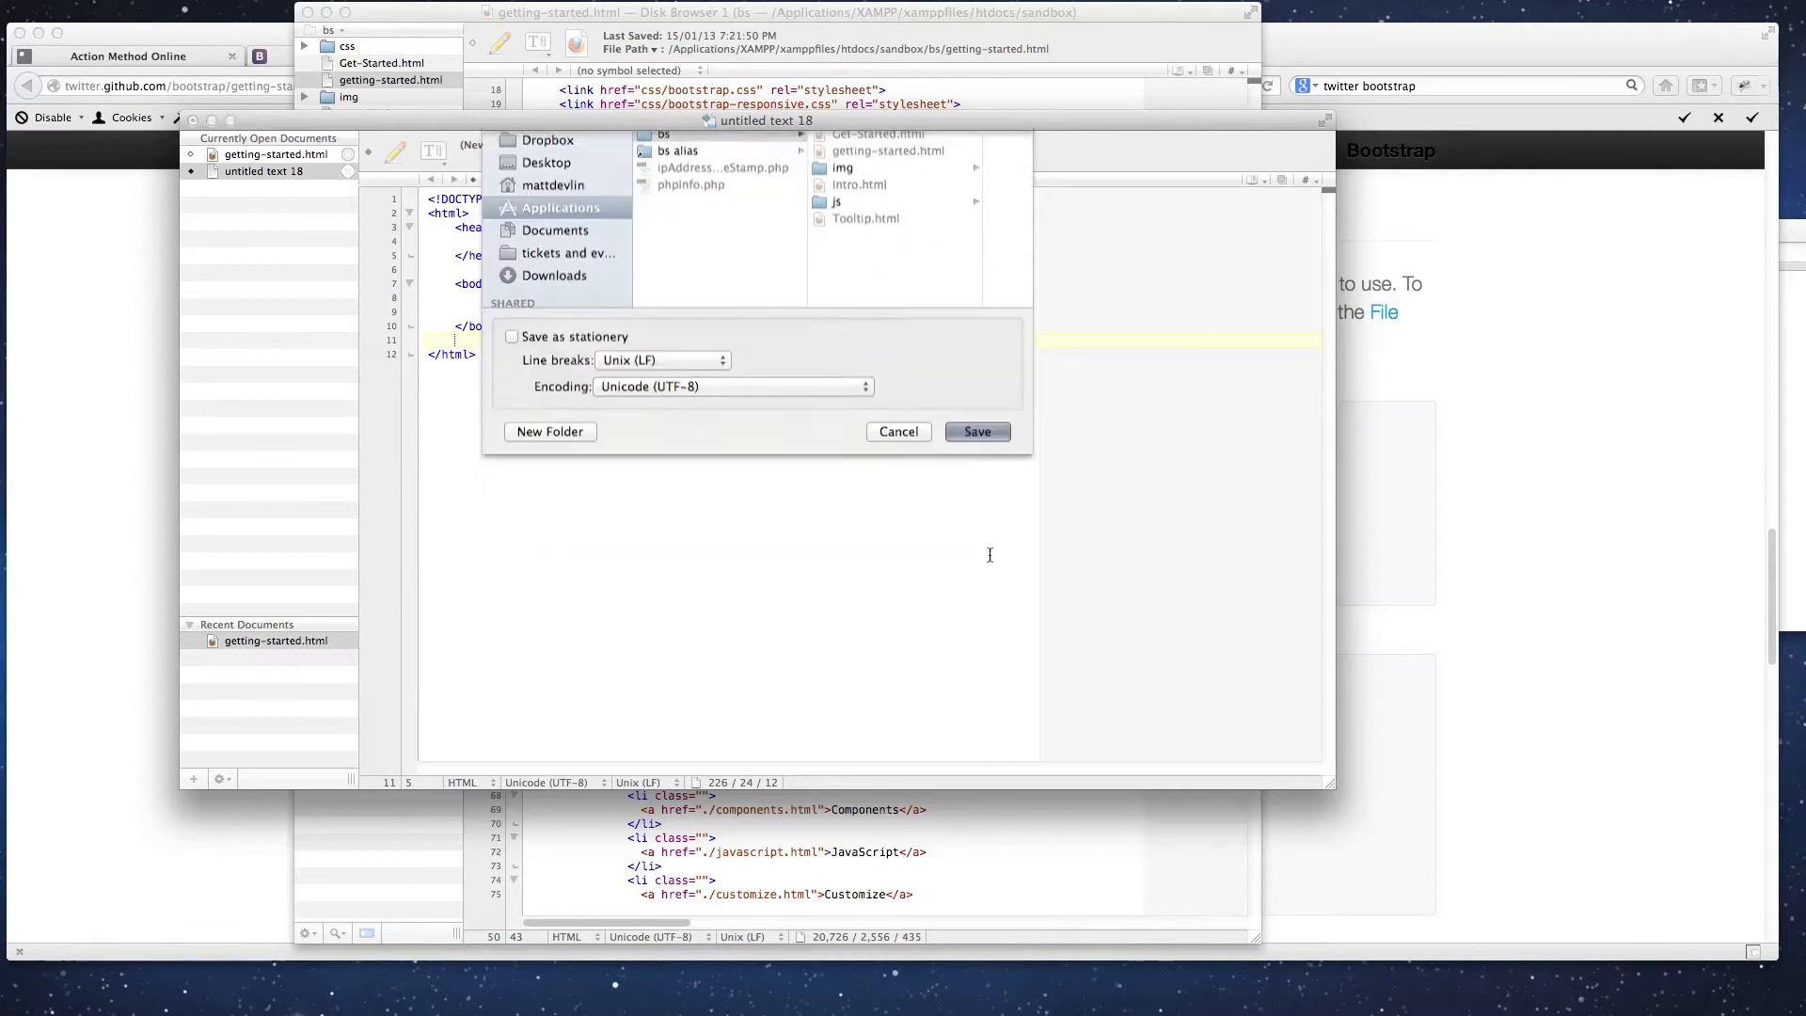
click(977, 431)
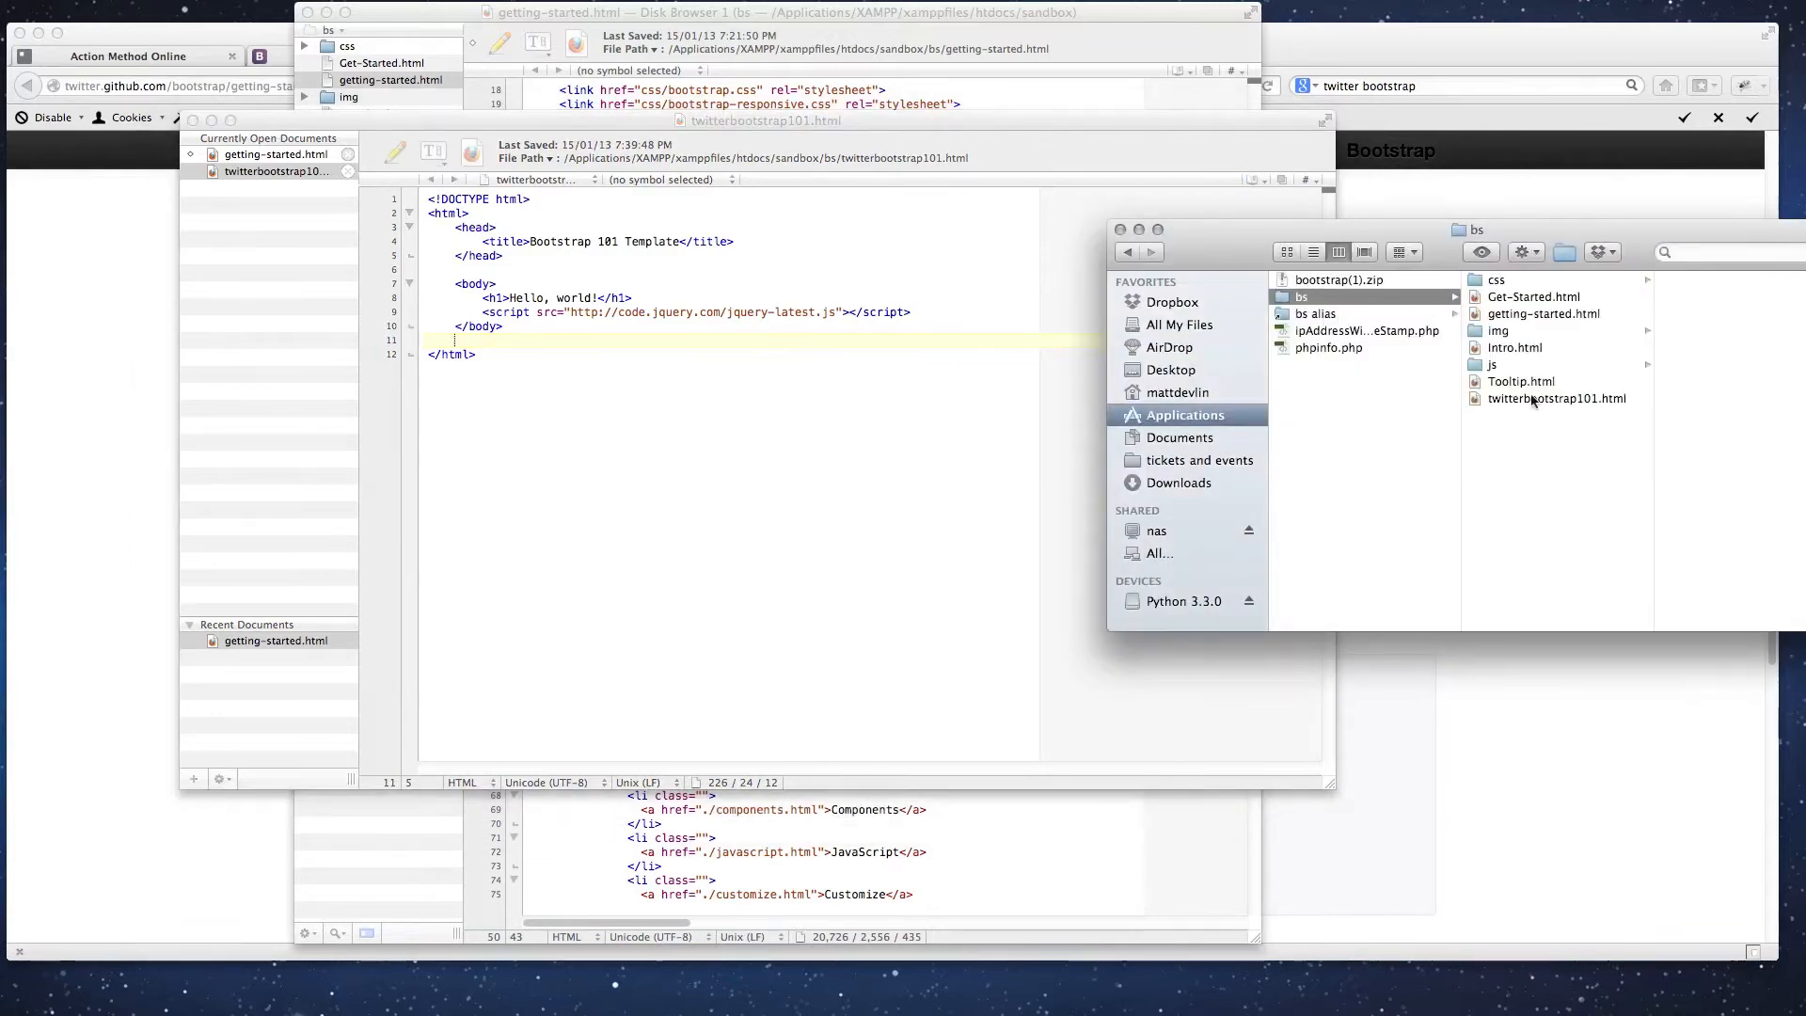
- Select twitterbootstrap101.html in bs and open it with Firefox
click(1558, 397)
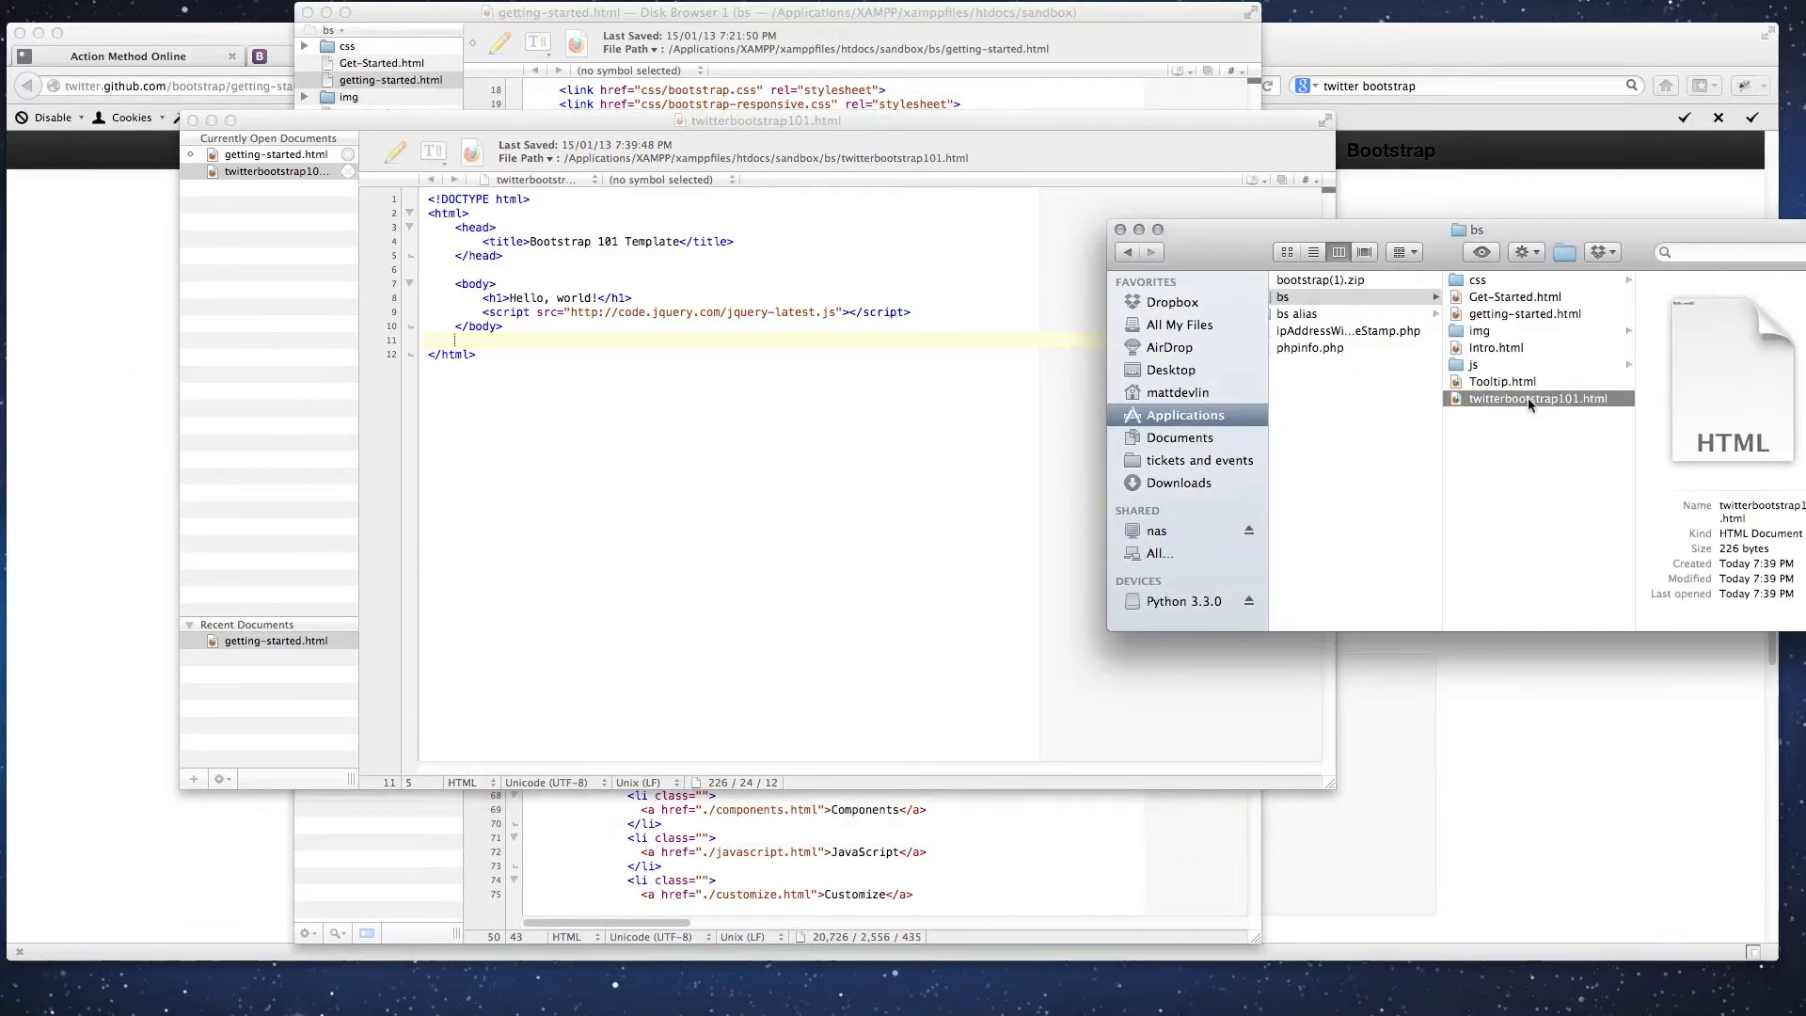
right_click(1536, 397)
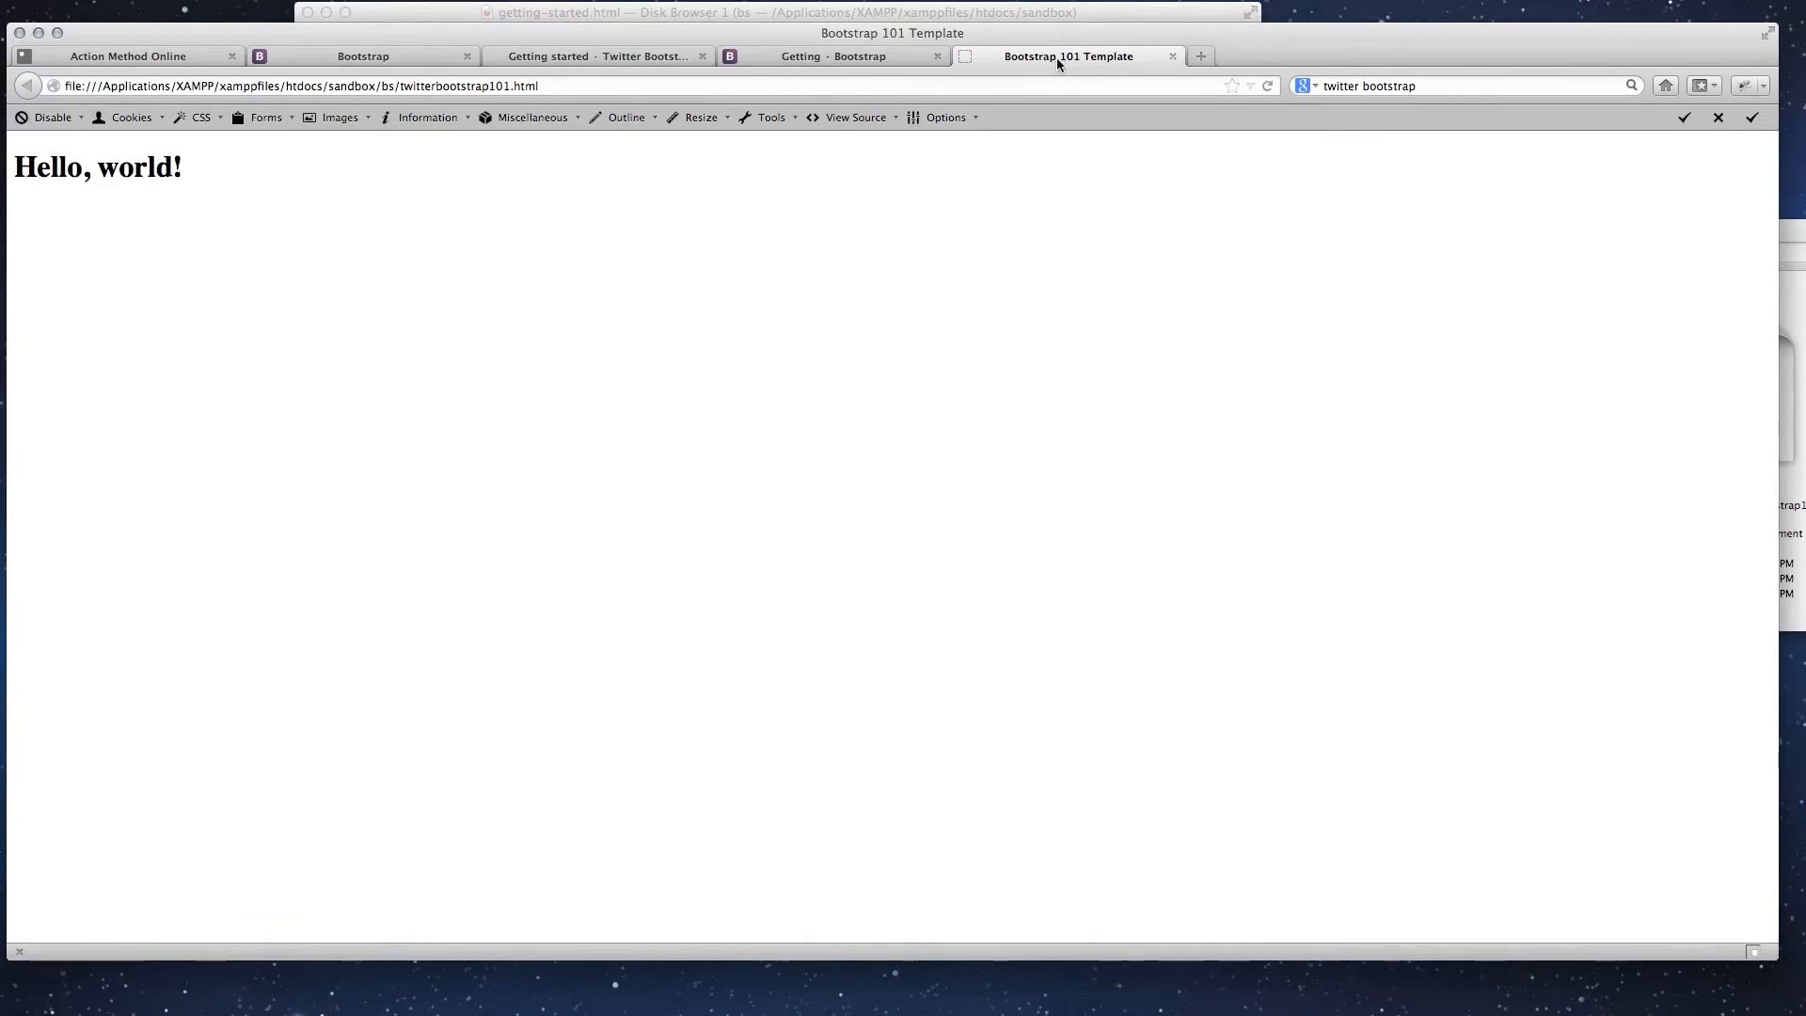
mouse_move(188, 179)
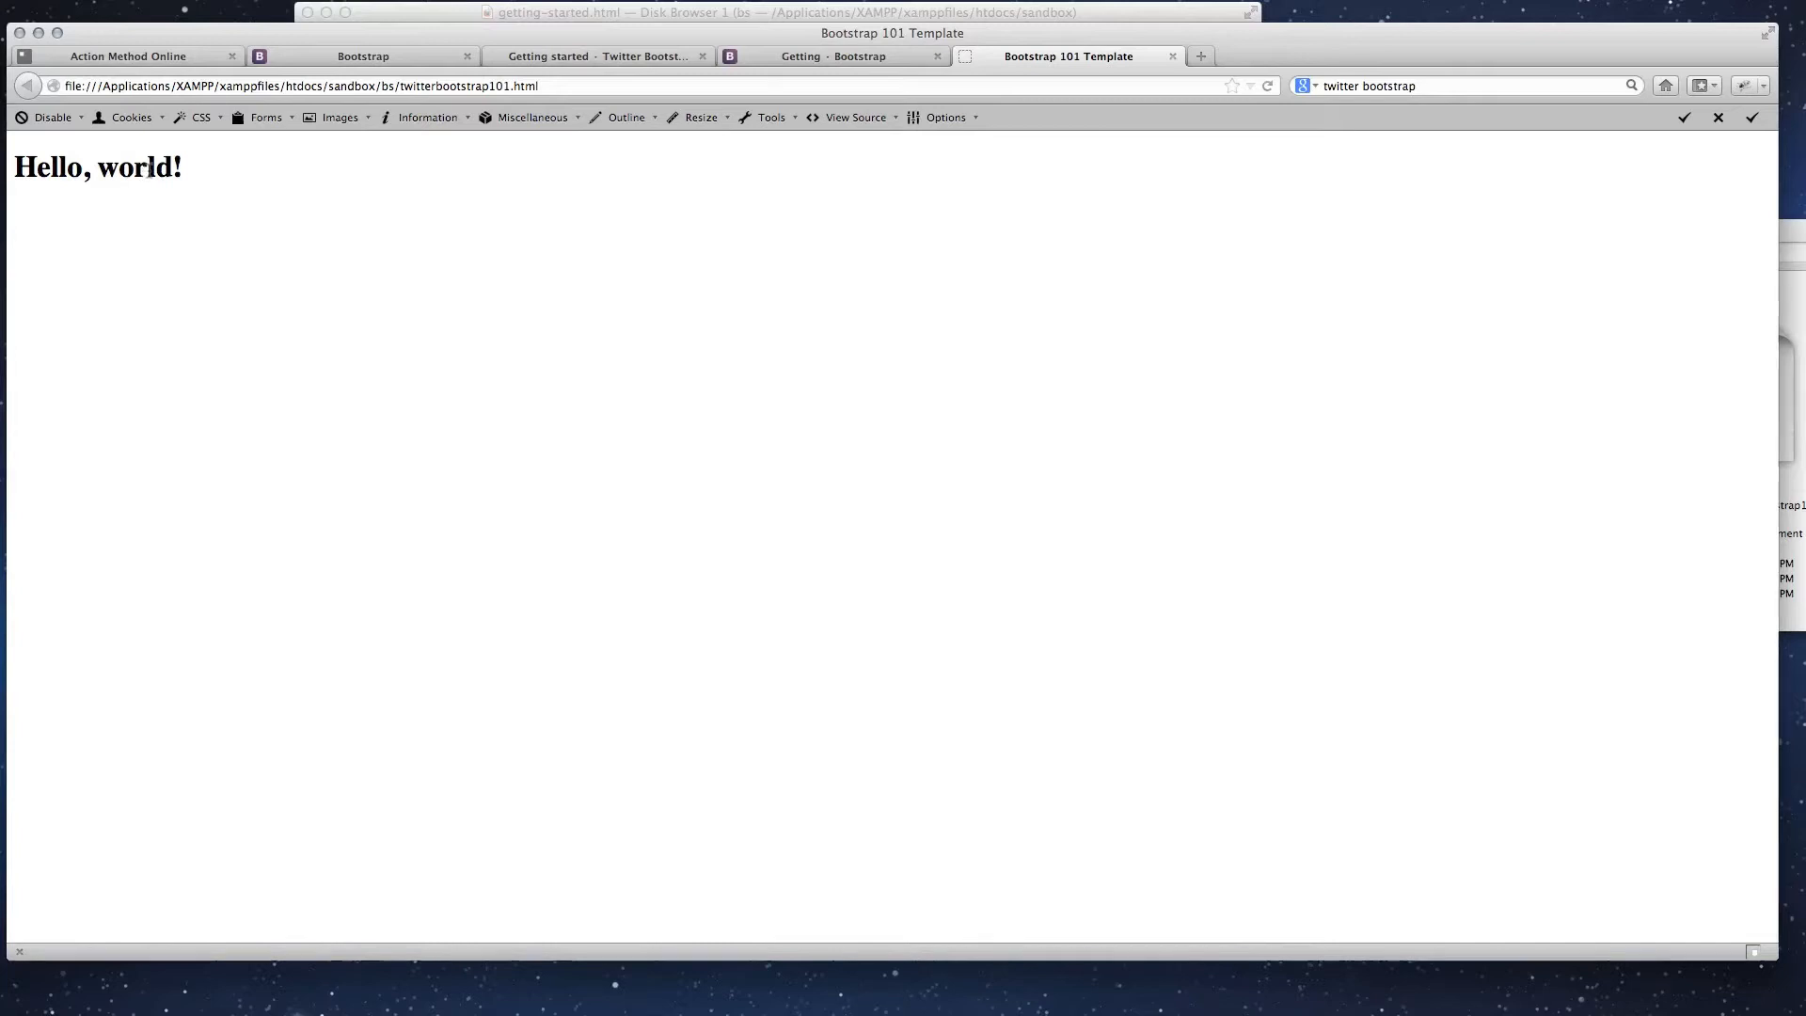
mouse_move(1065, 117)
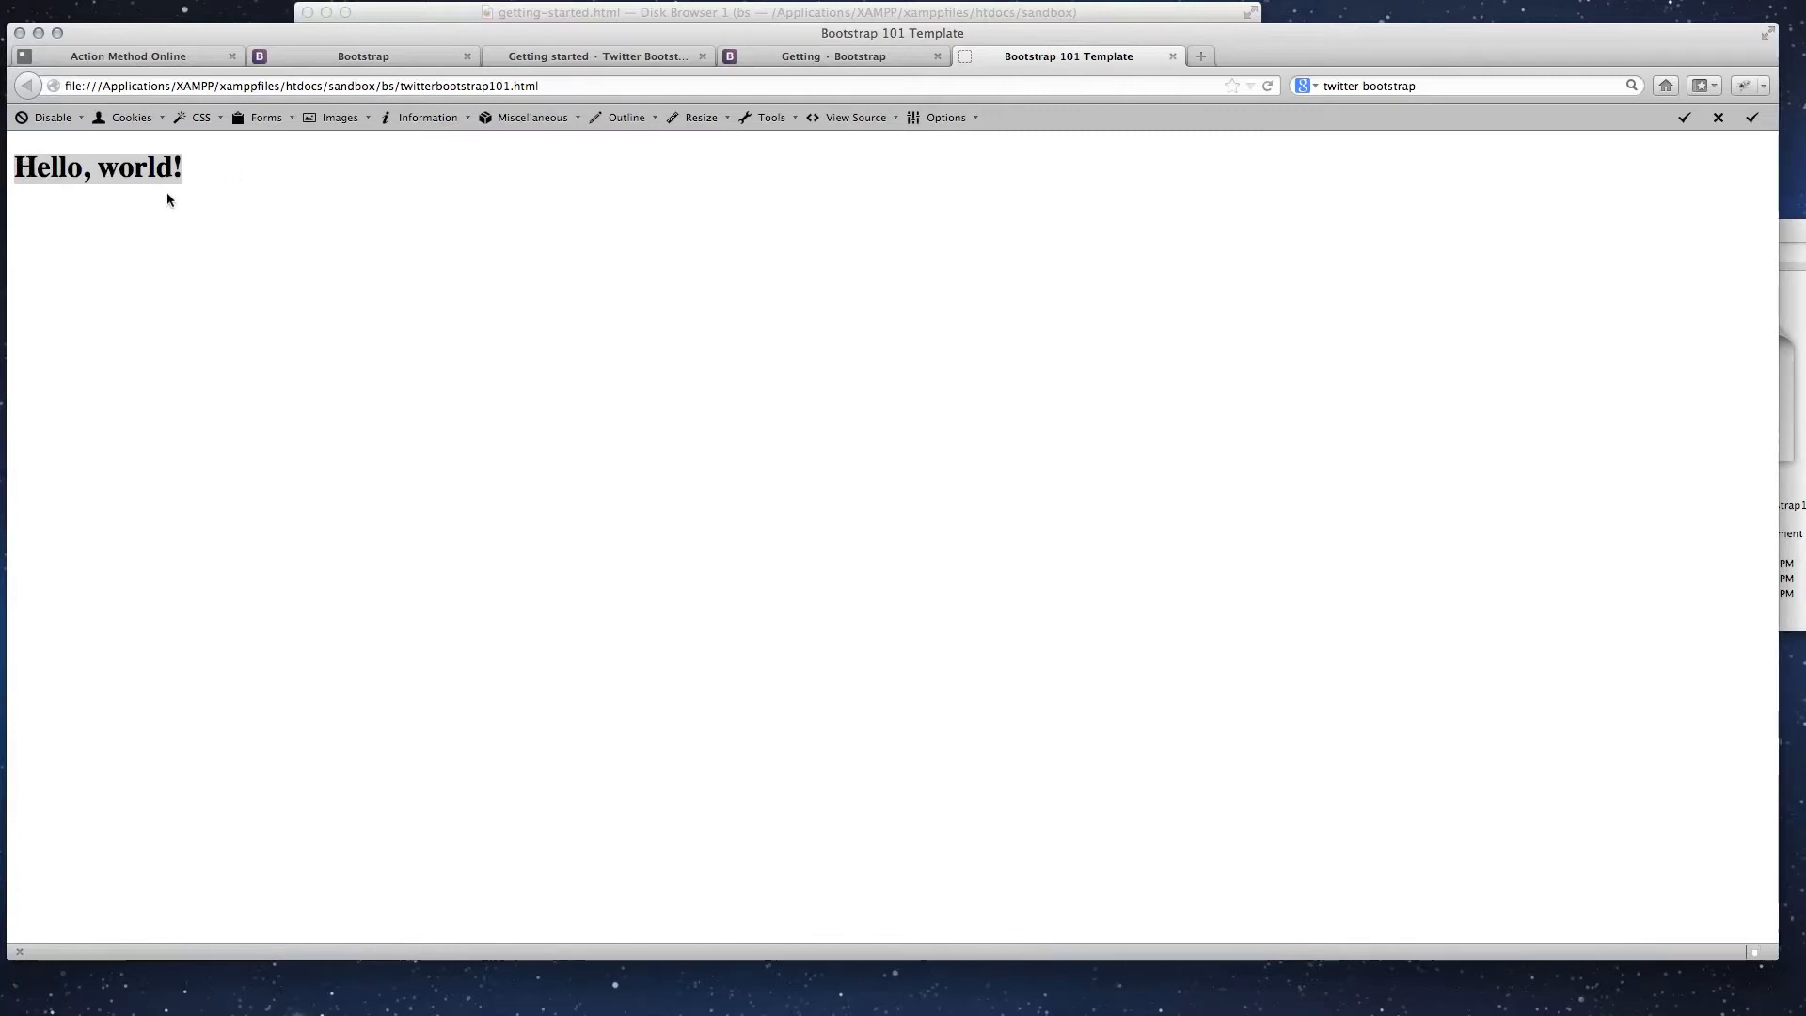
mouse_move(696, 269)
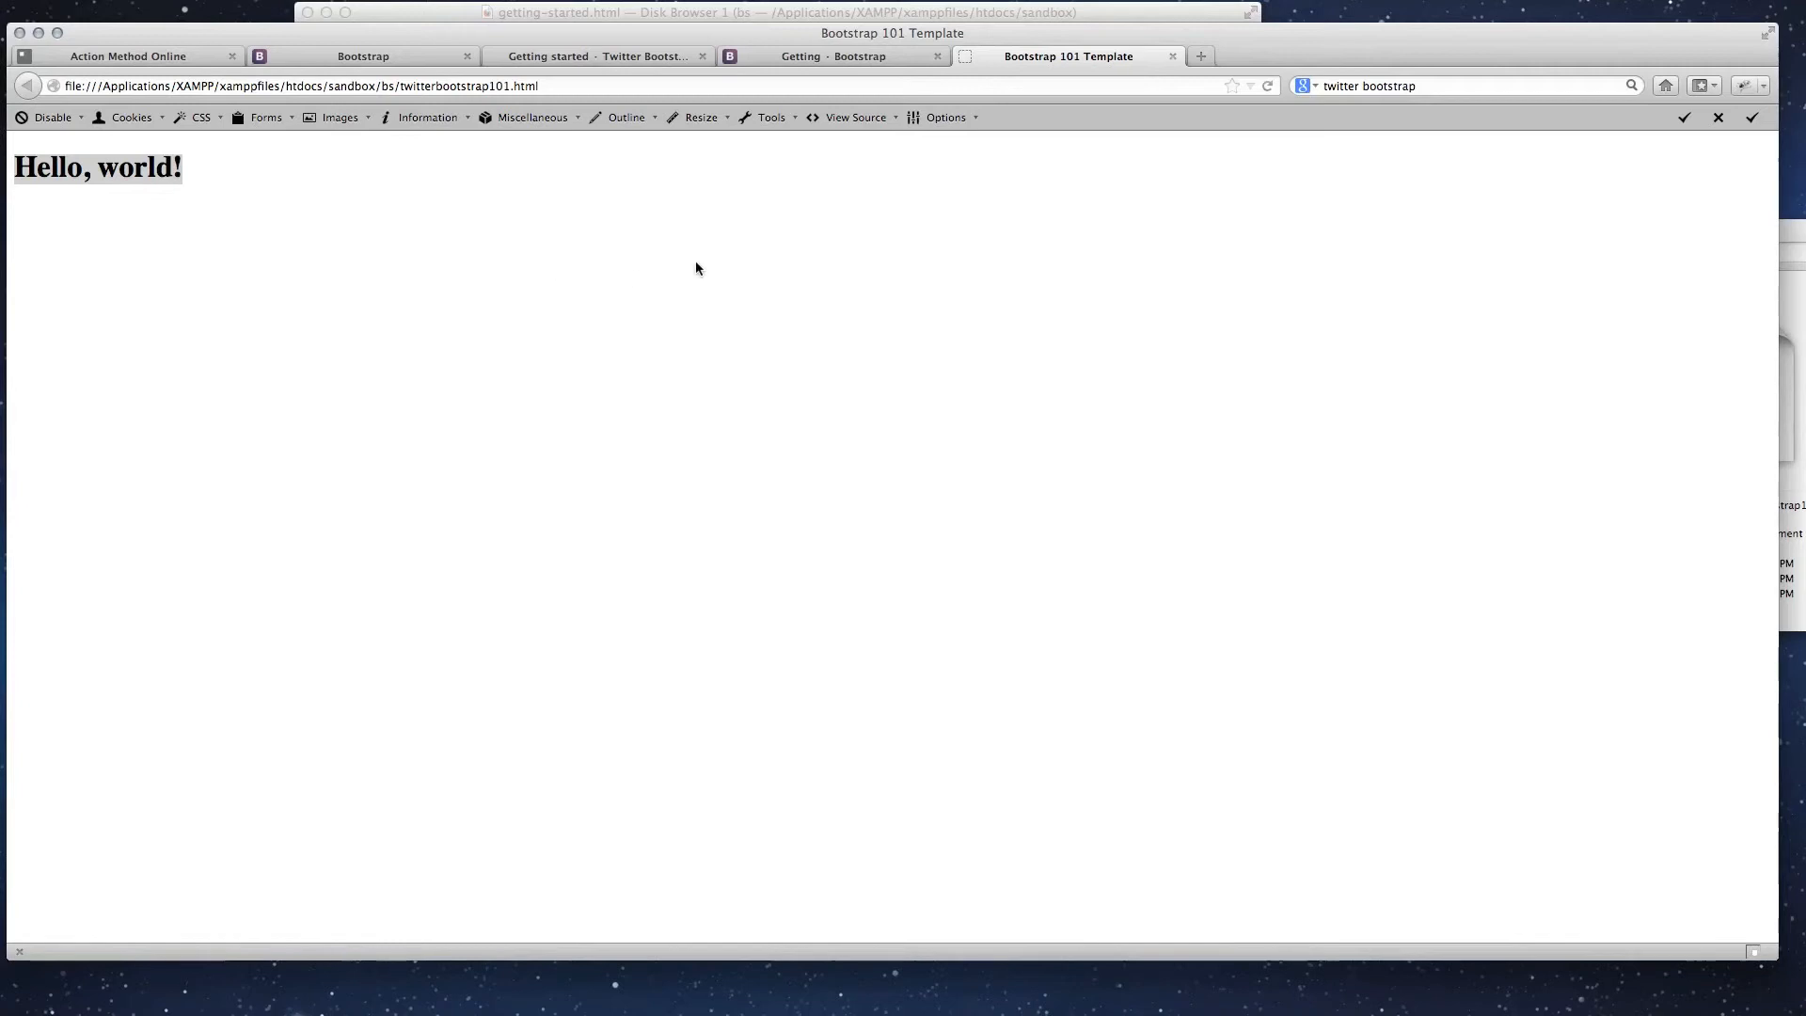
mouse_move(1037, 19)
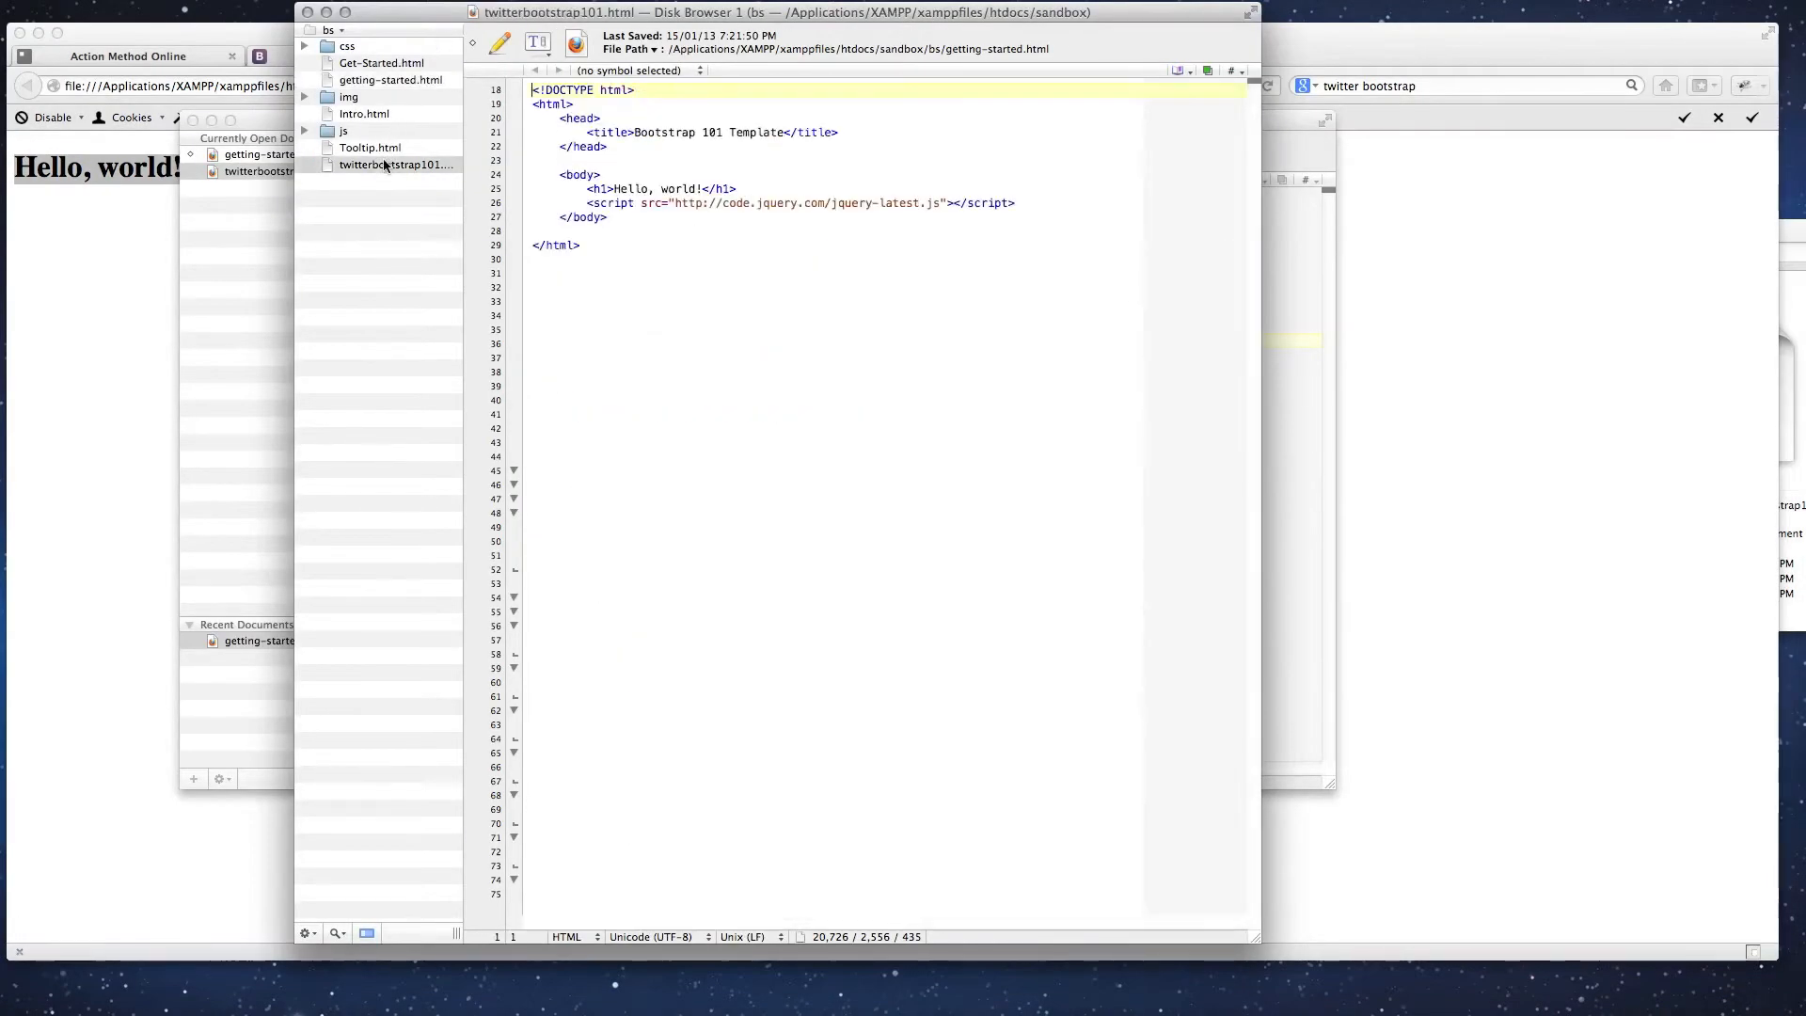
- Open twitterbootstrap101.html and insert a blank line after the </title> line
click(397, 163)
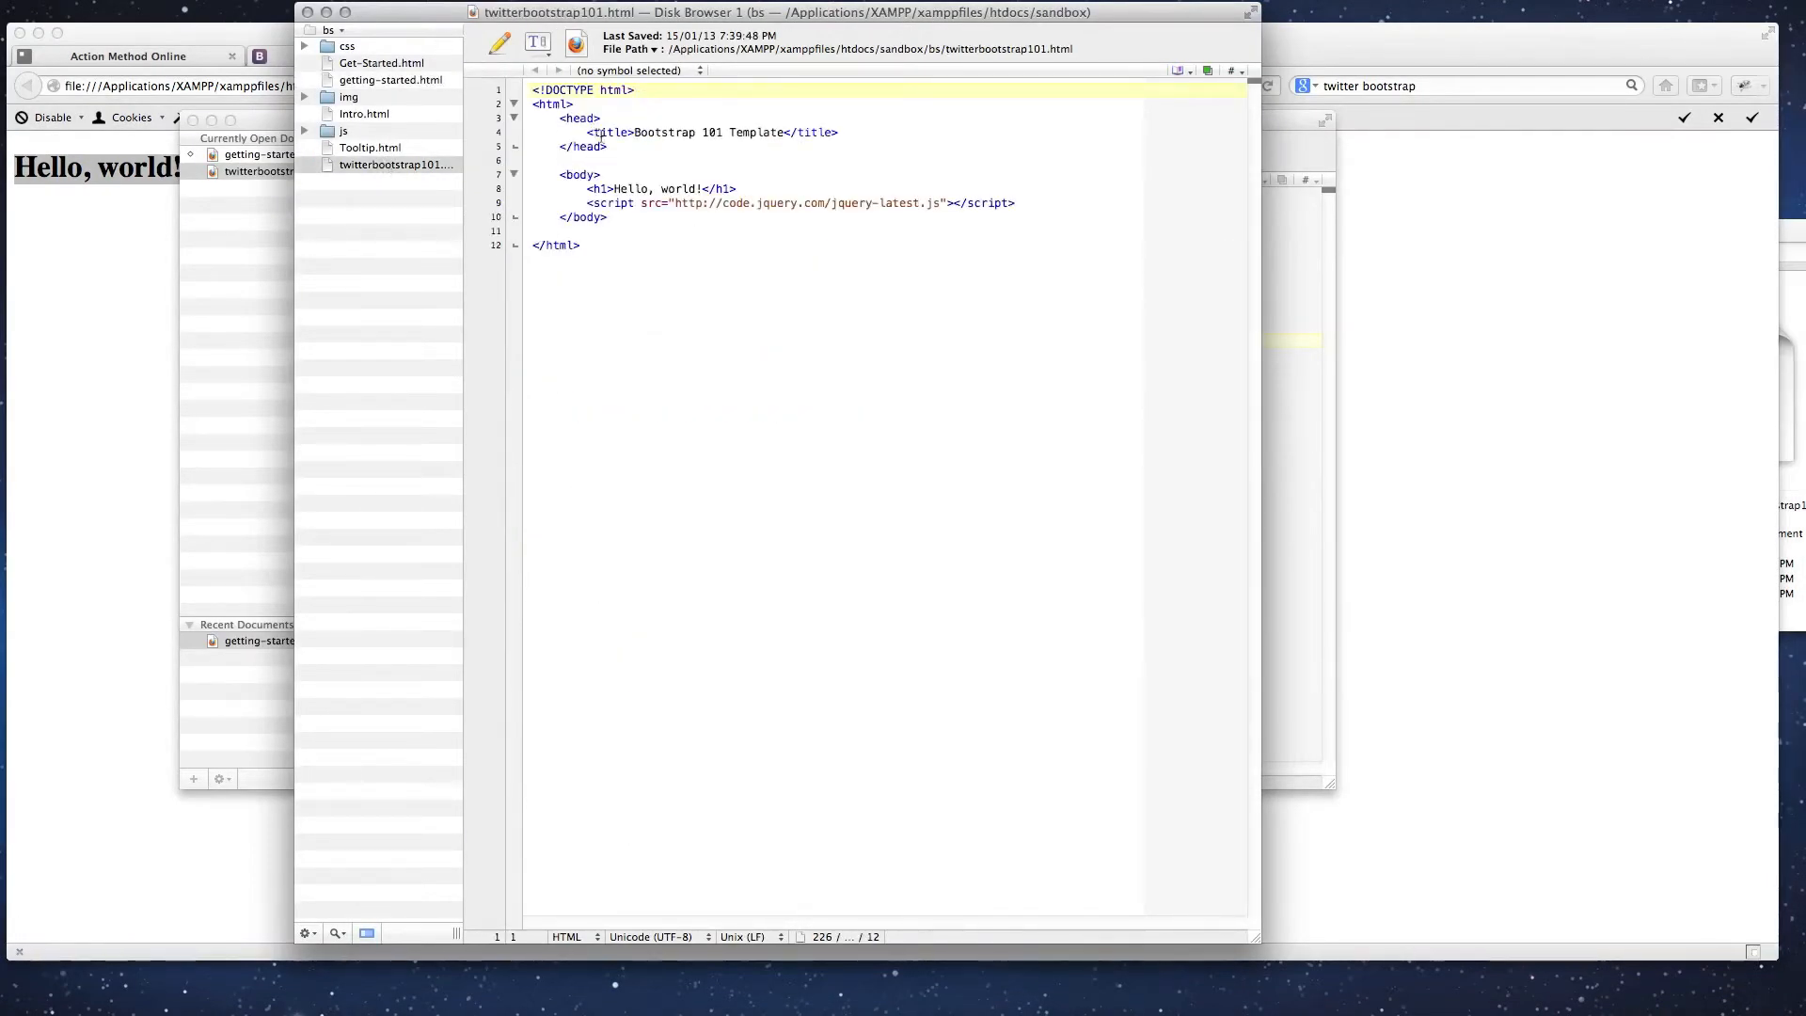
click(845, 132)
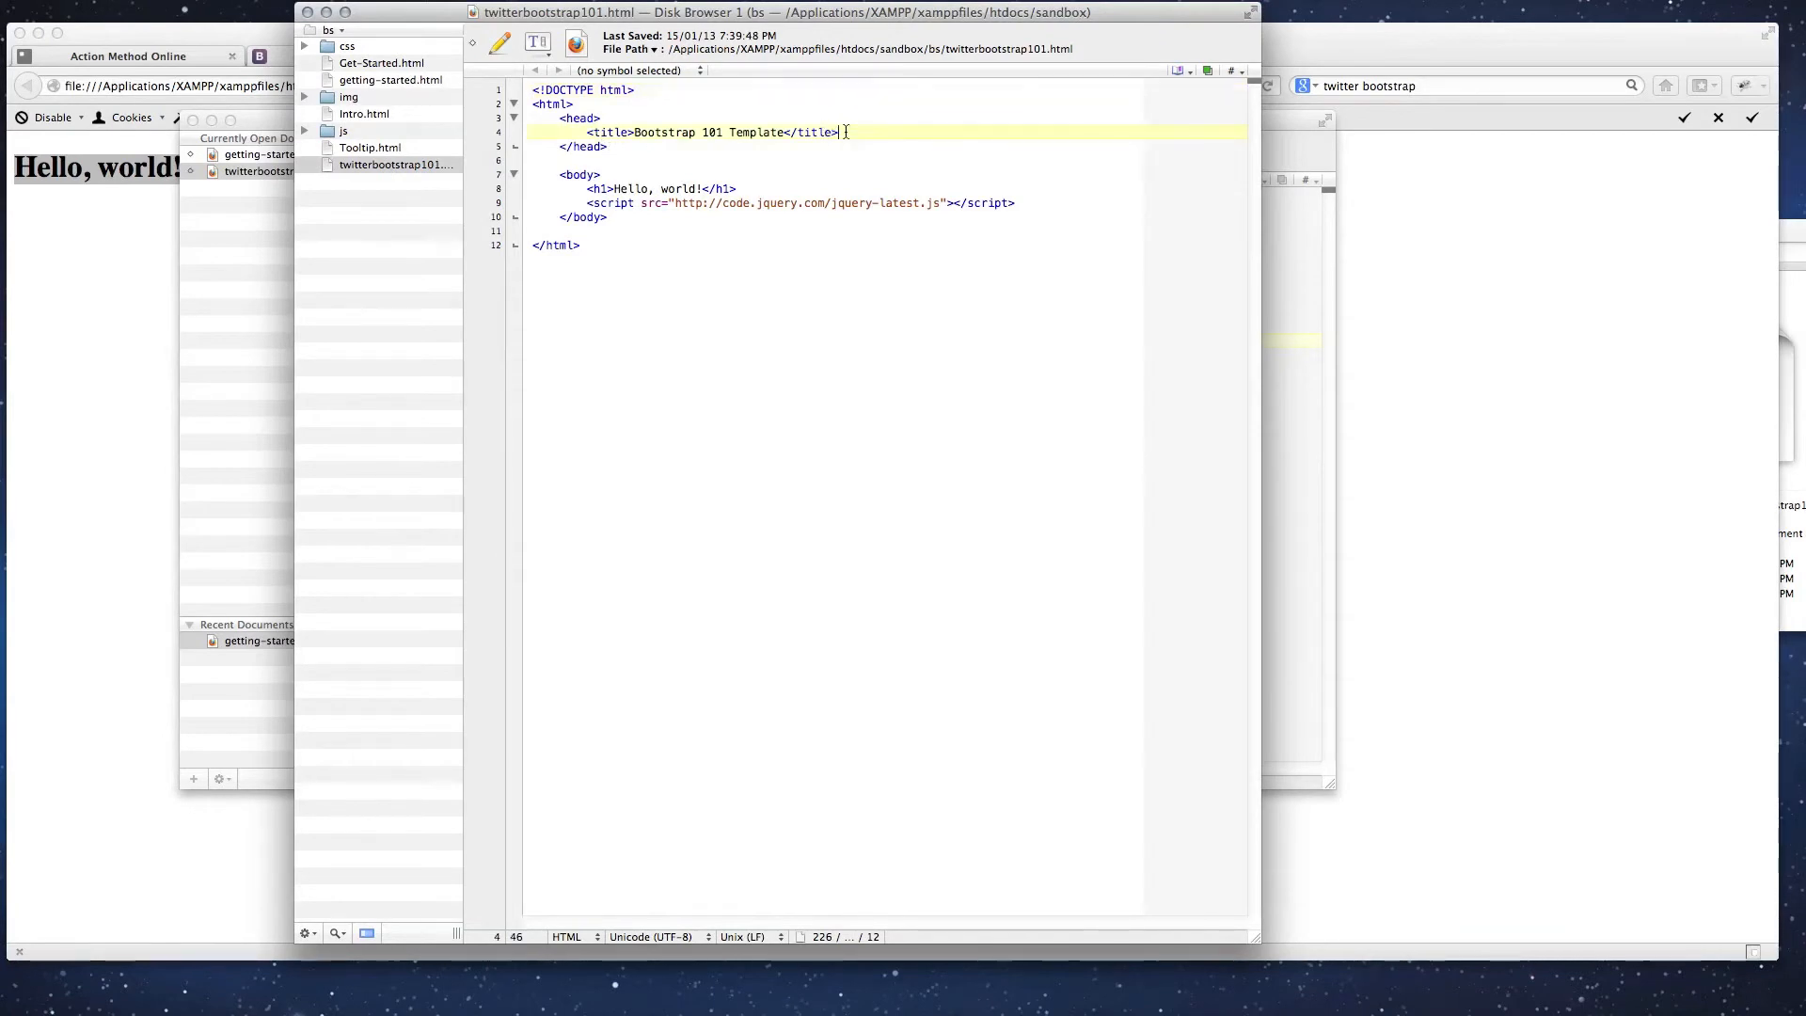
key(Return)
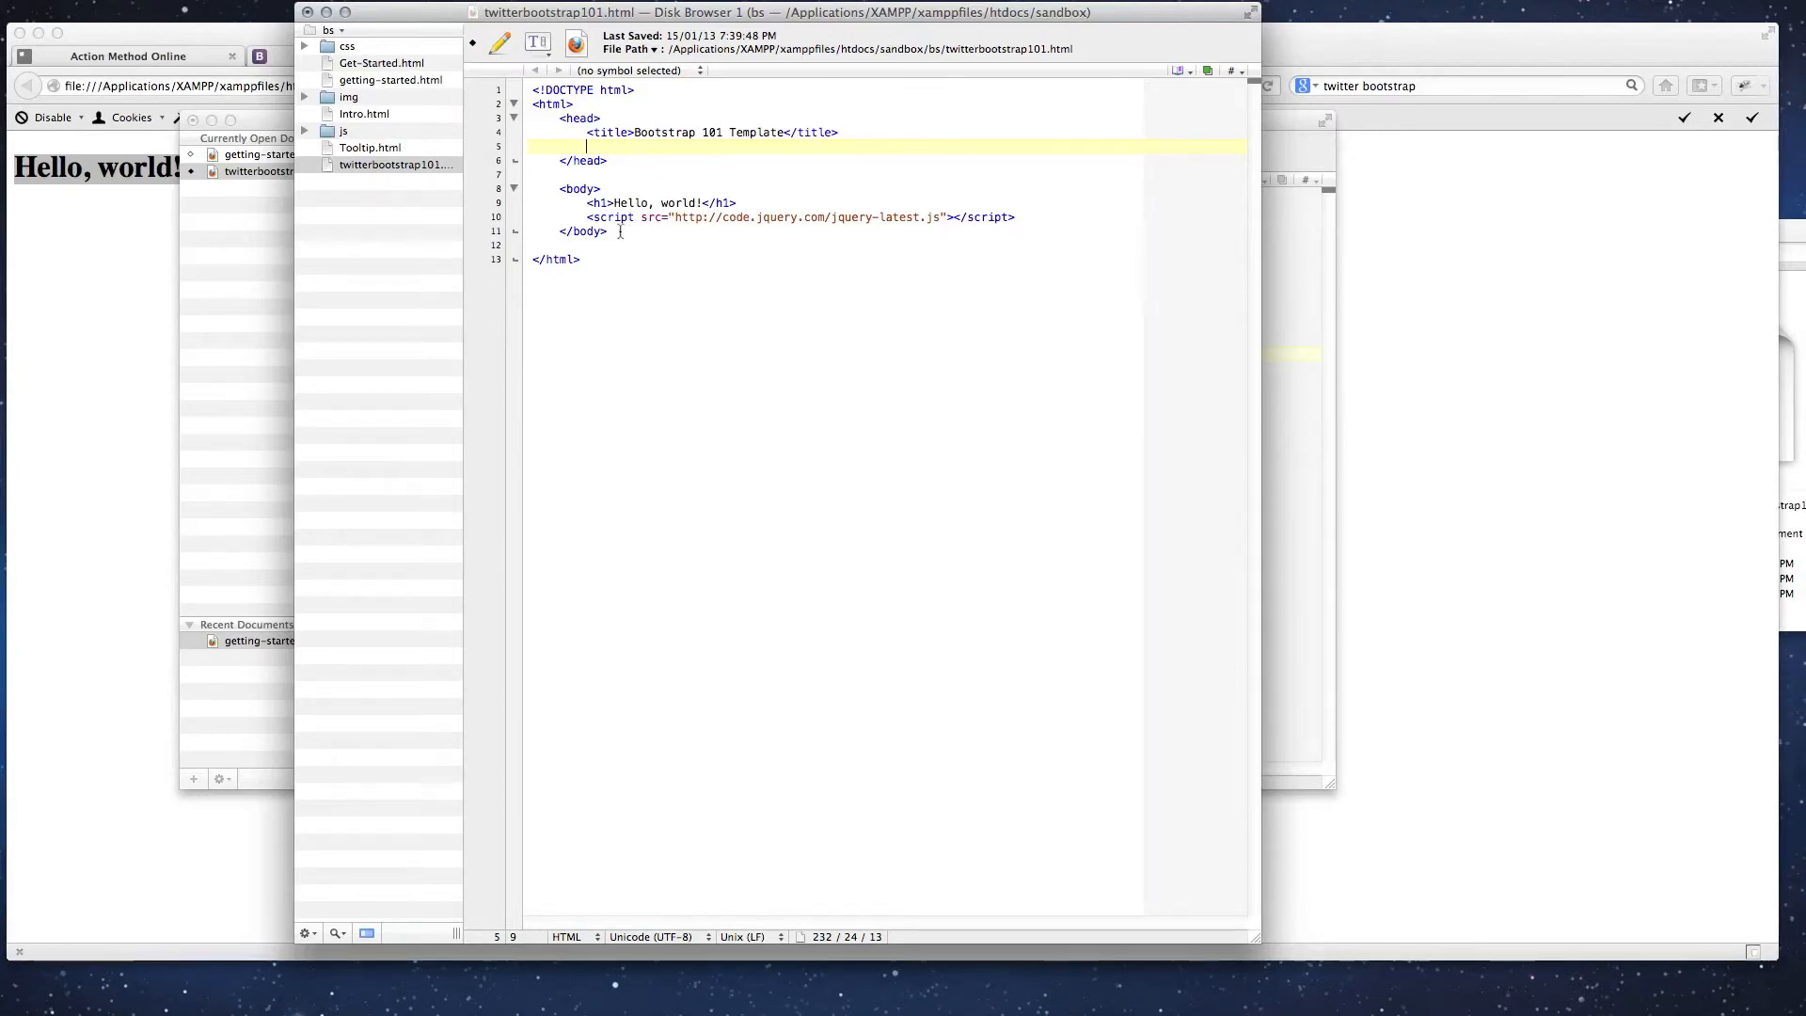
click(1018, 216)
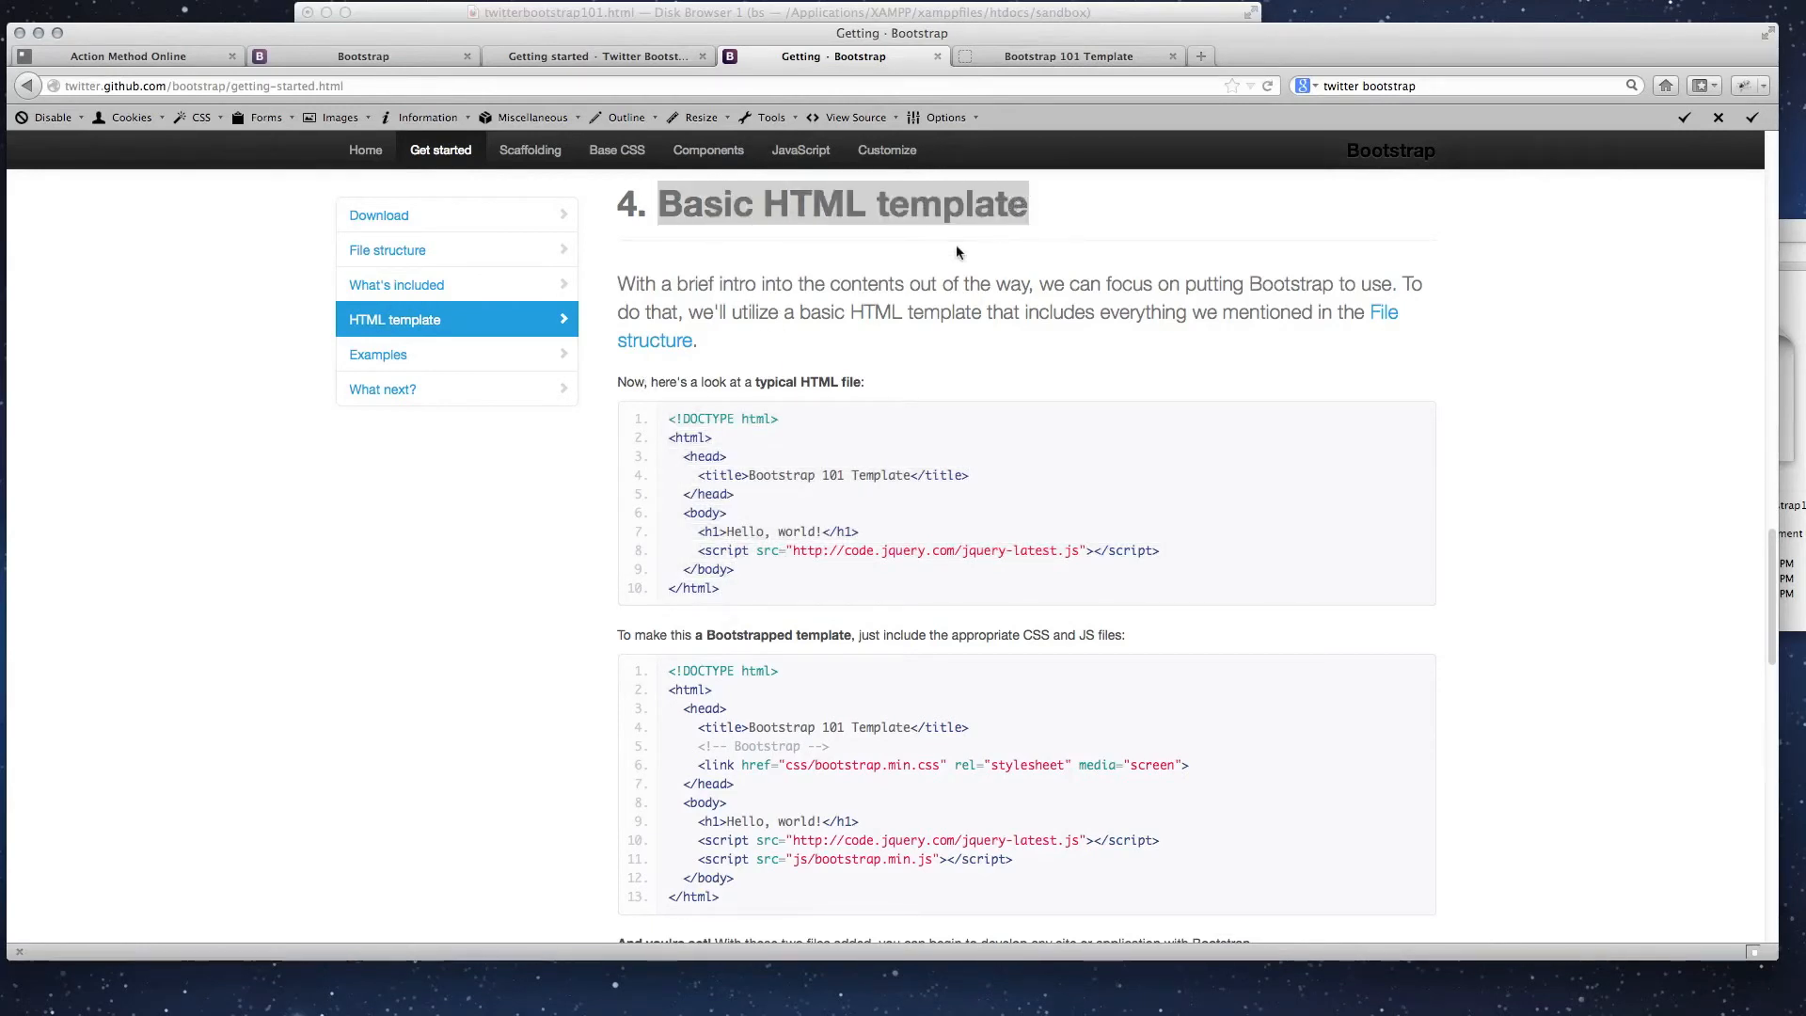
mouse_move(965, 395)
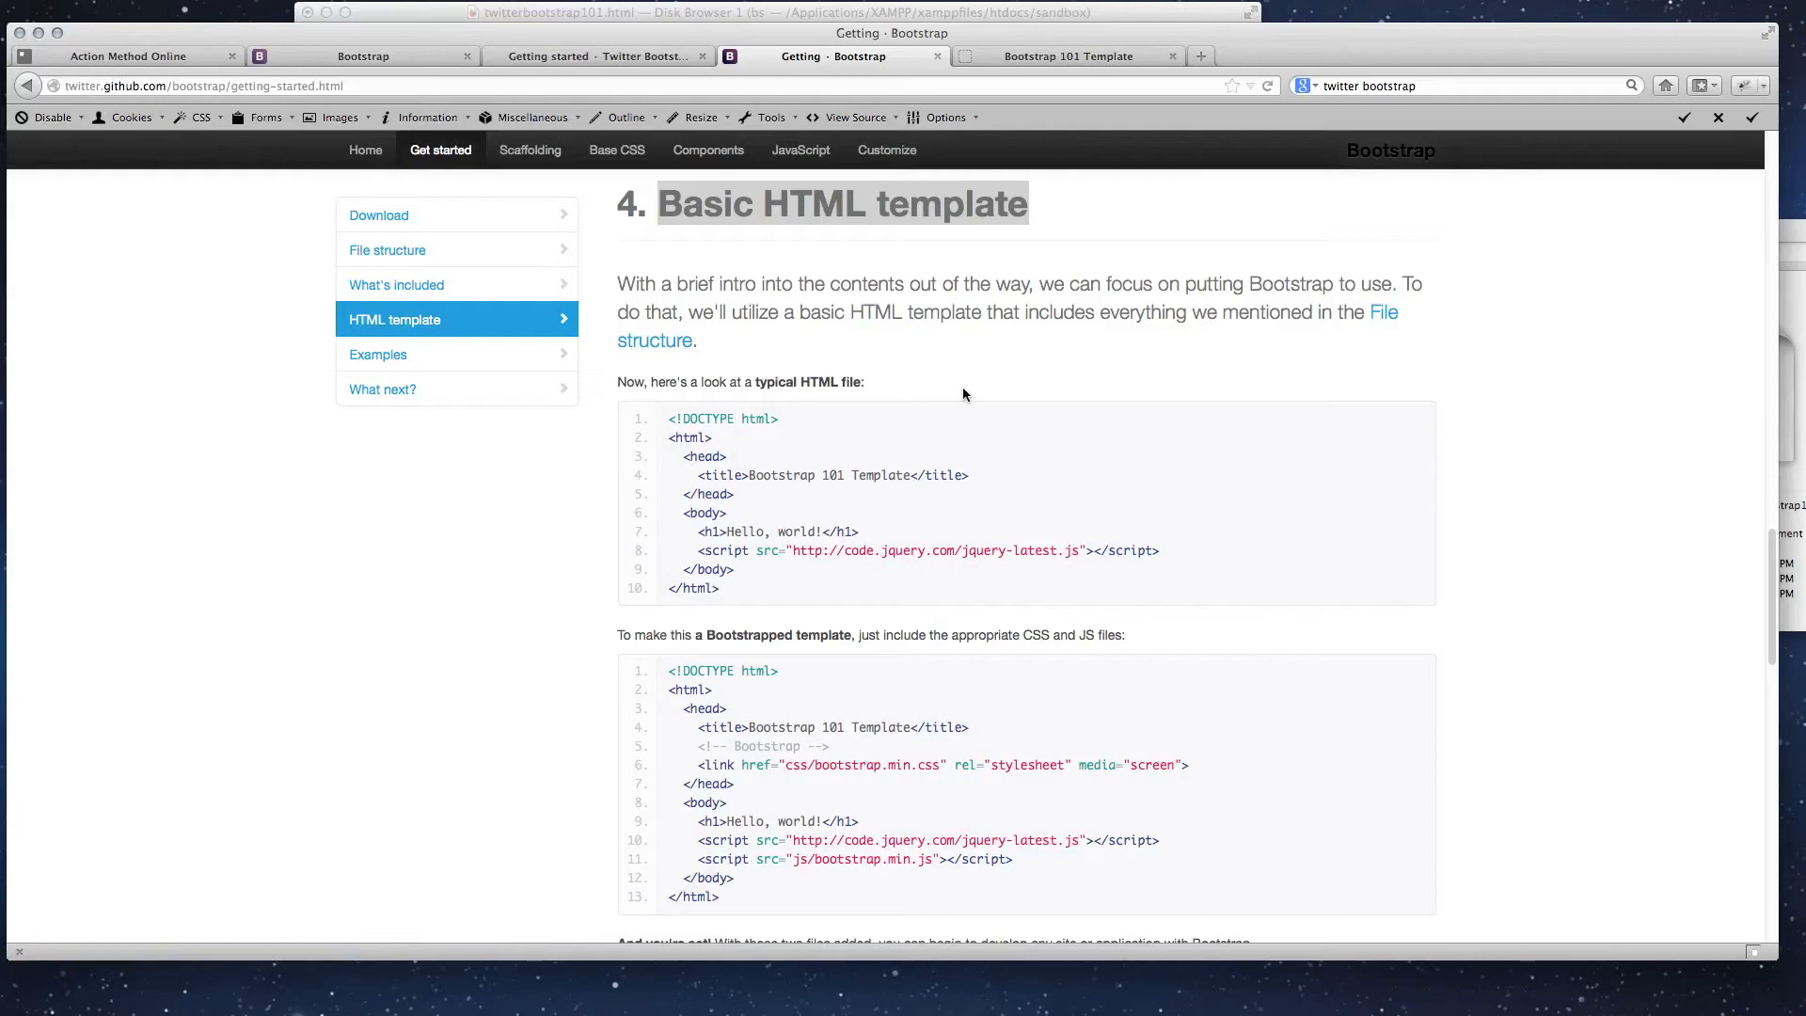
mouse_move(984, 618)
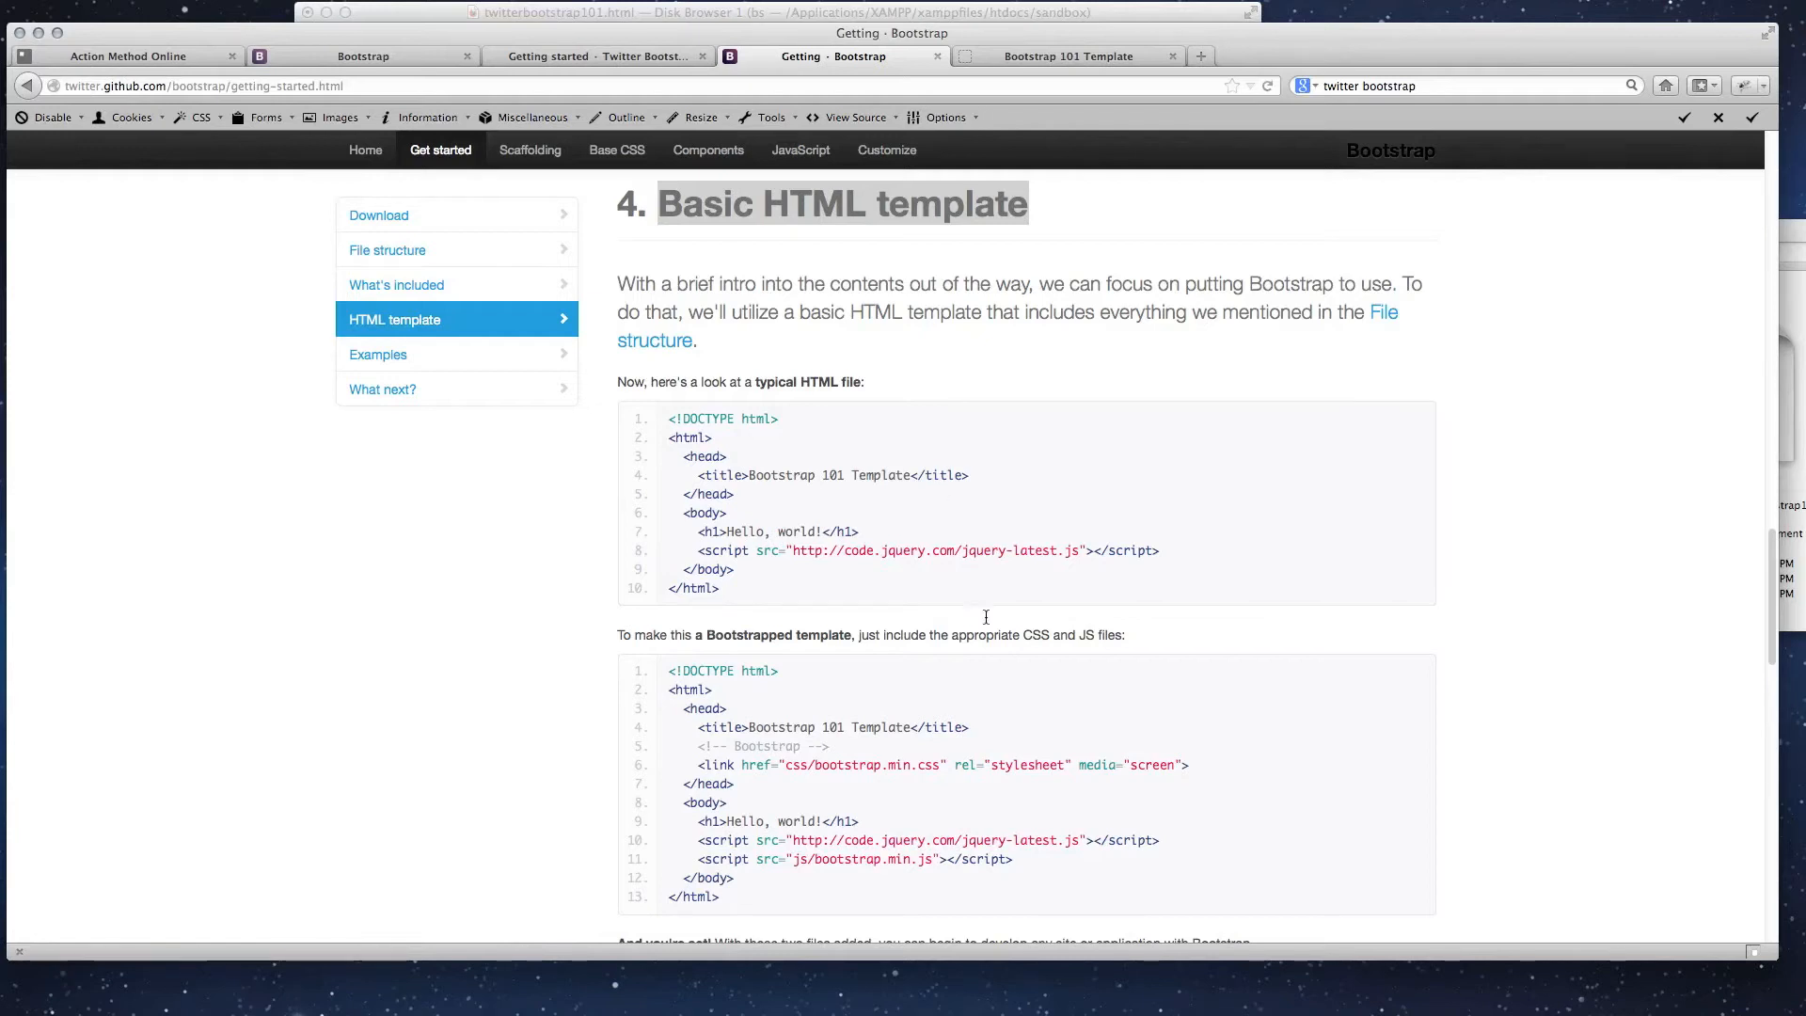
- Scroll to the Bootstrapped template code block with its CSS and JS includes
scroll(down, 3)
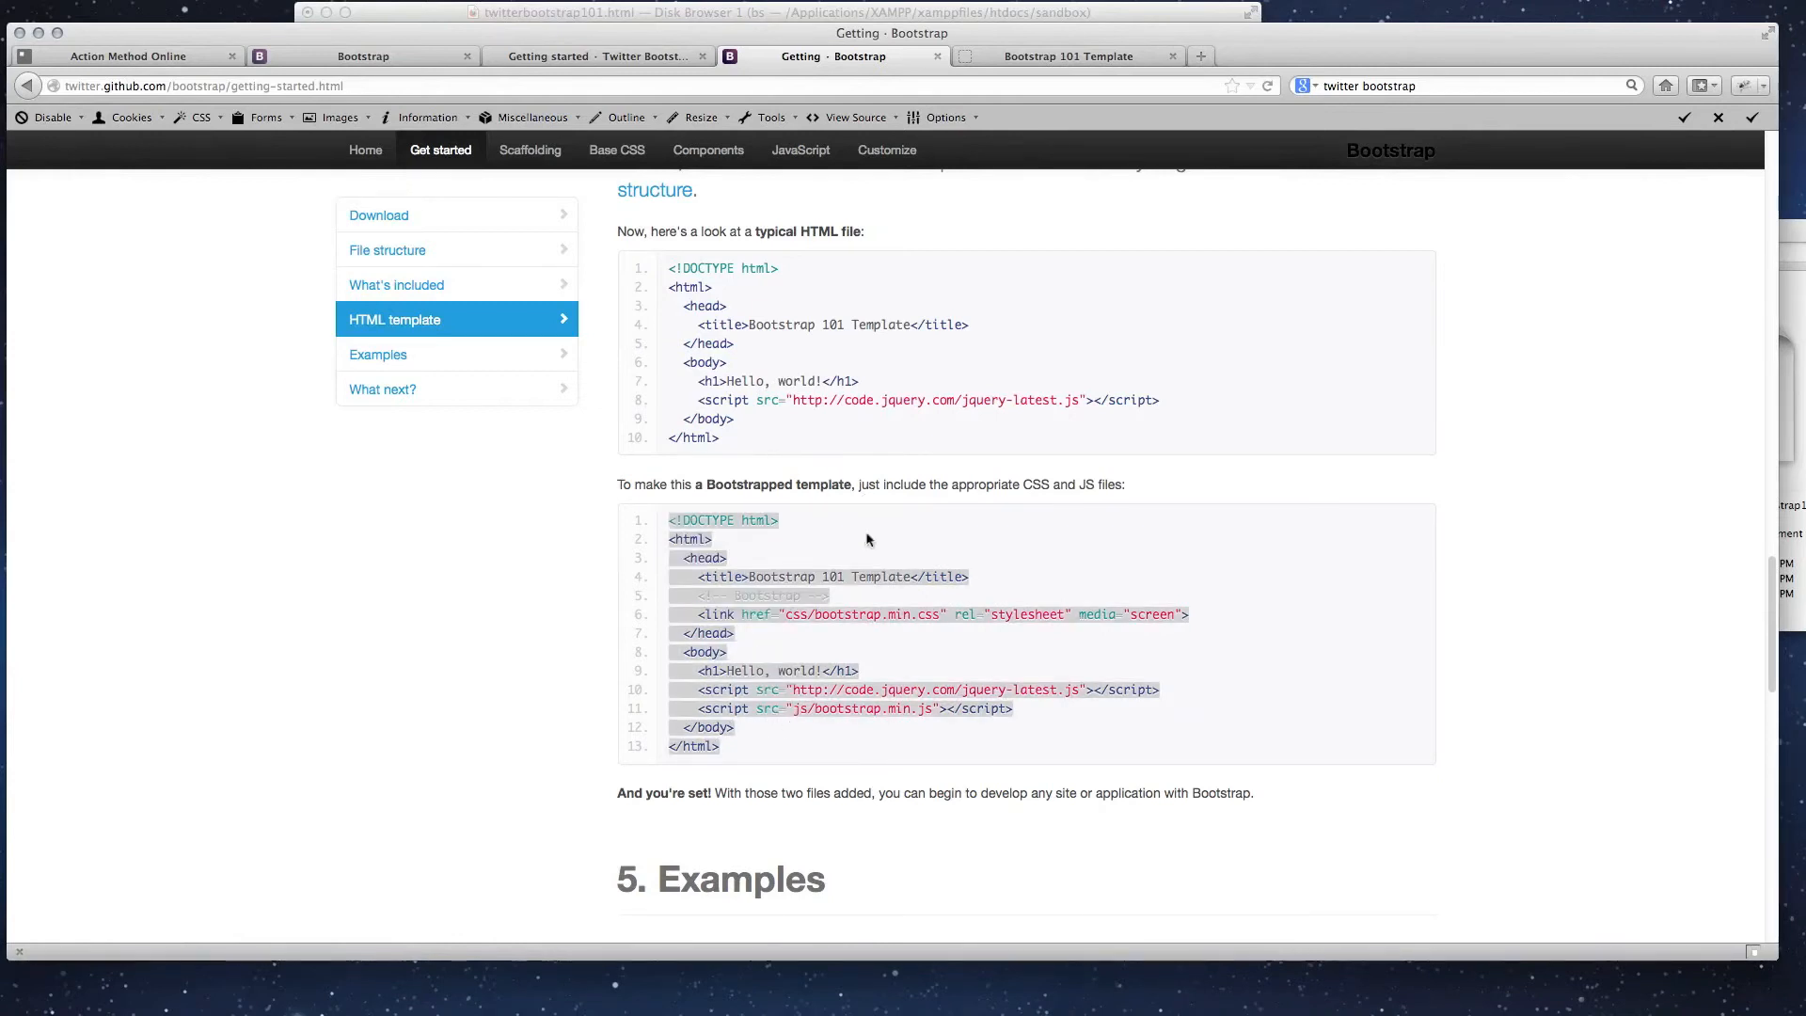
mouse_move(856, 576)
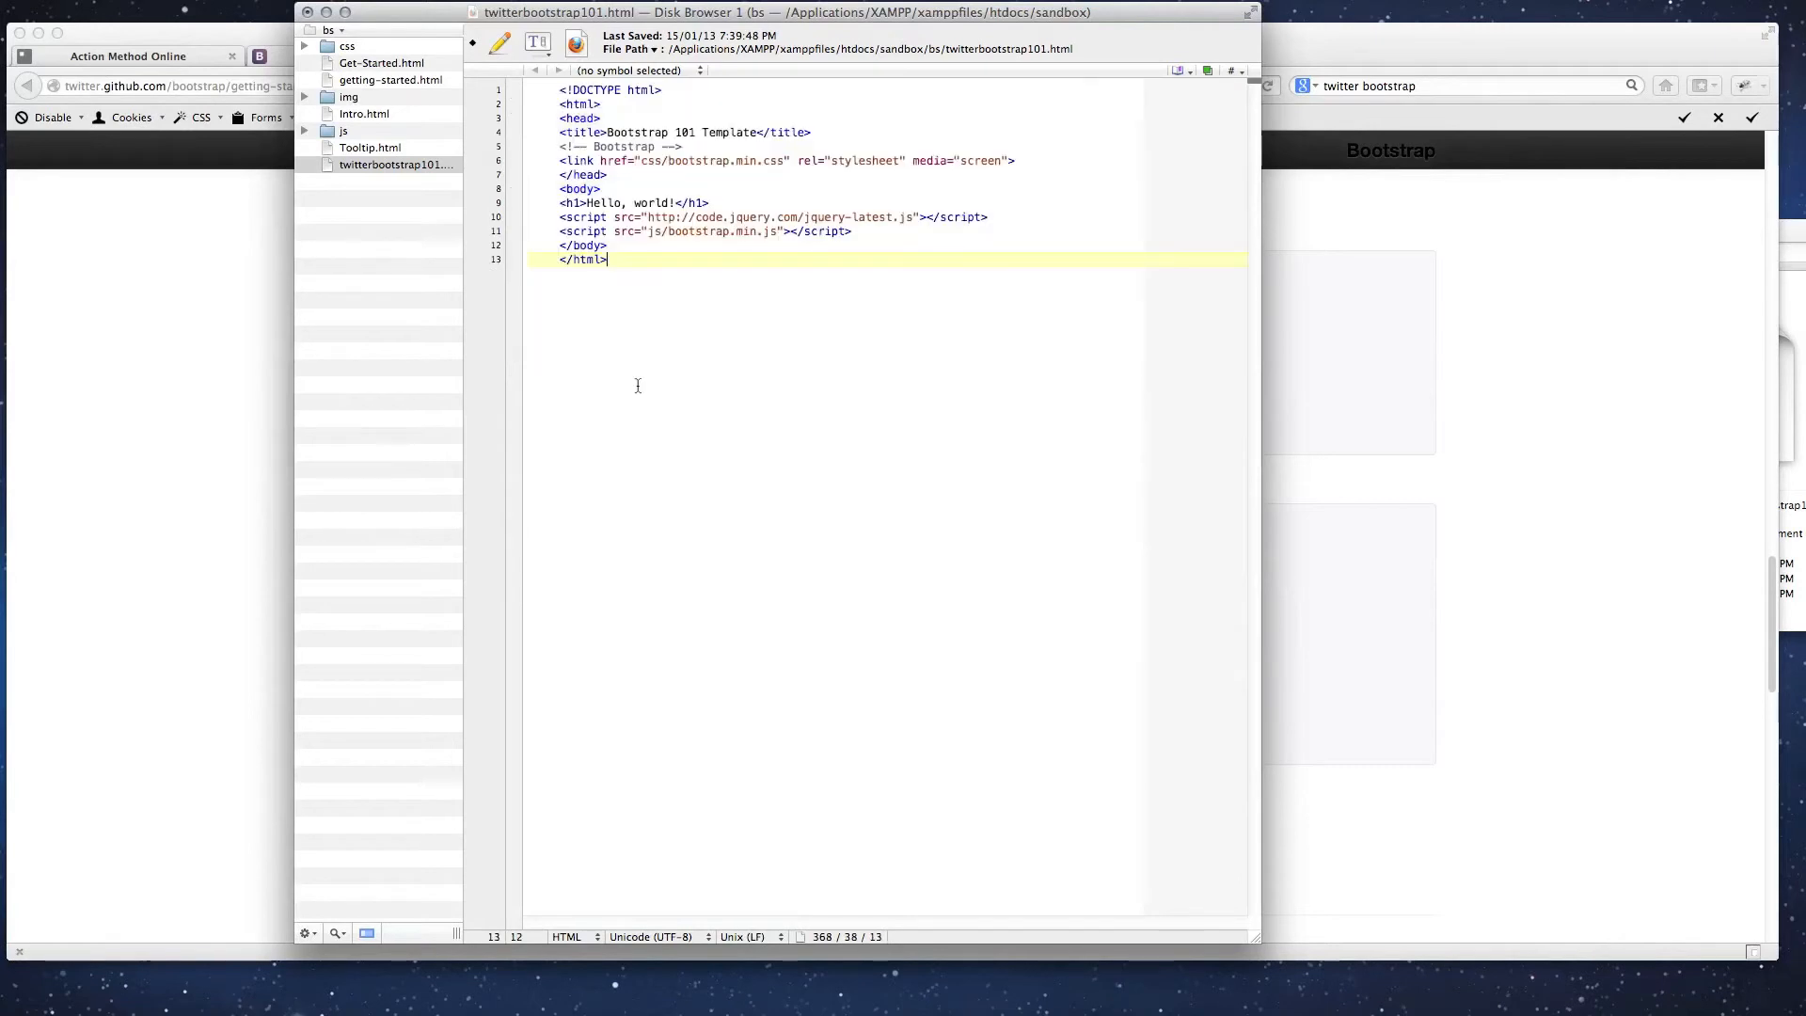
- Space out the html and head tags and start a new line below the Bootstrap comment
click(685, 91)
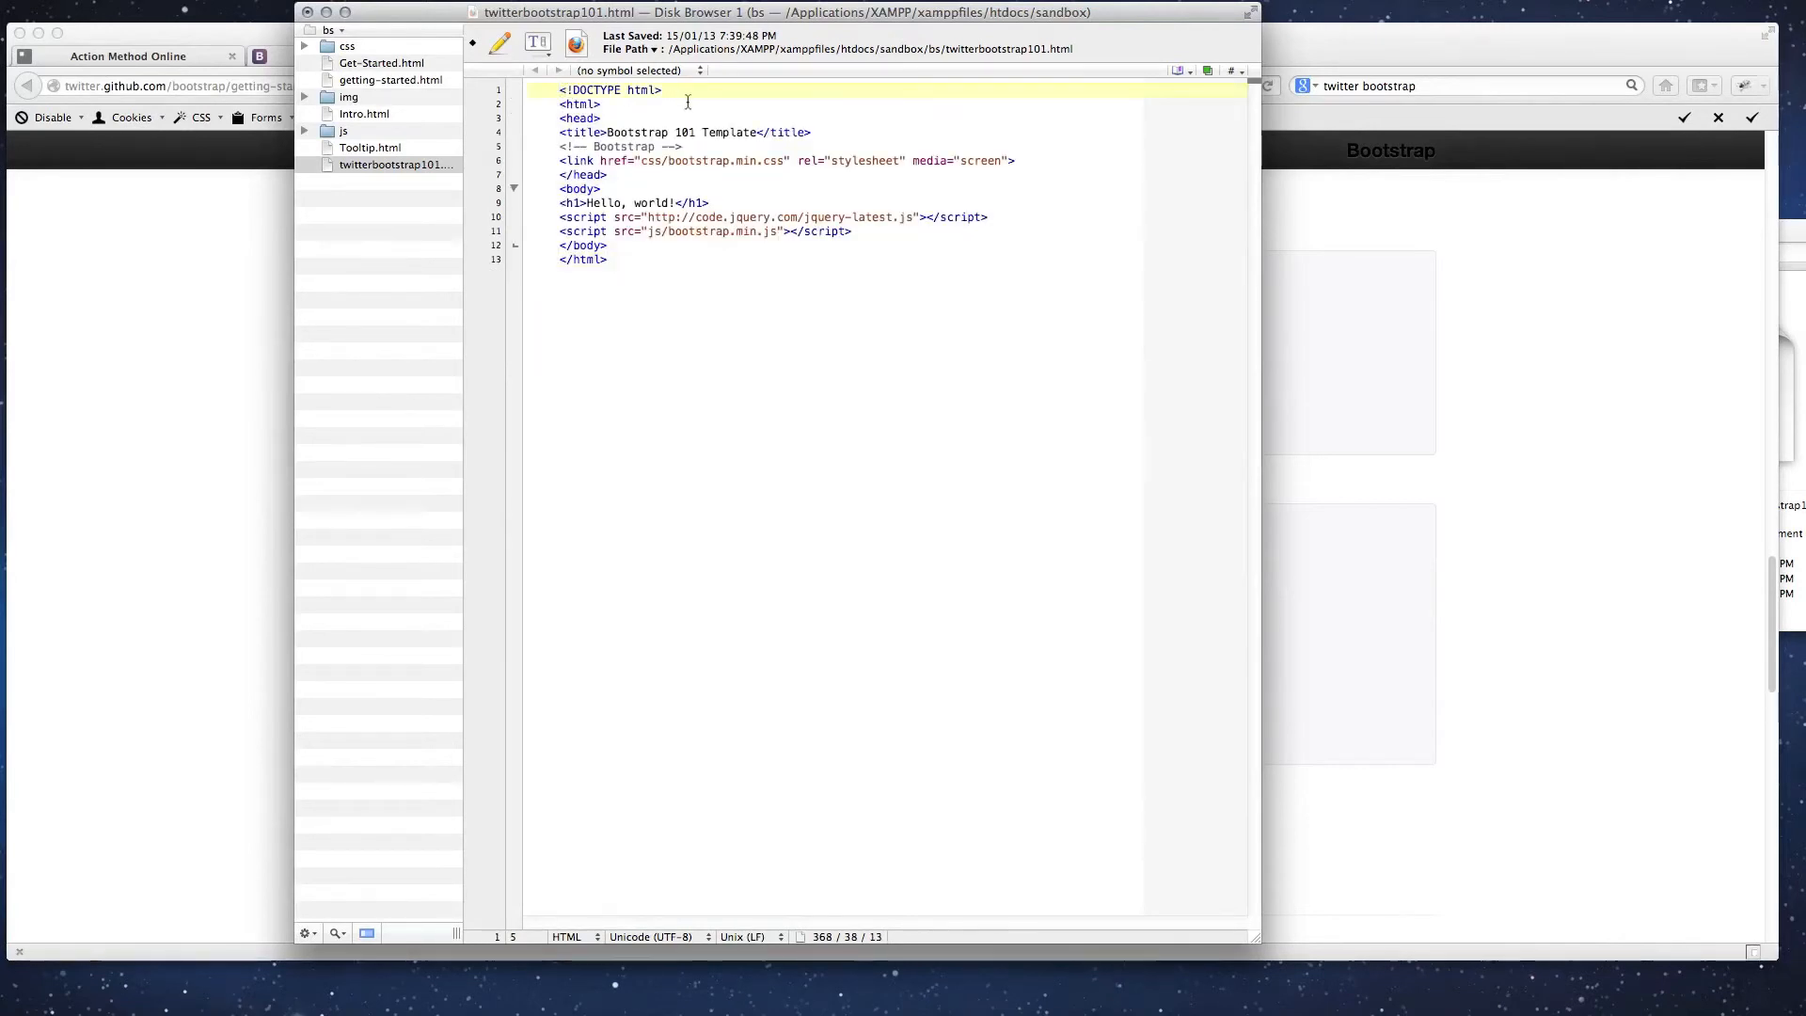
click(565, 104)
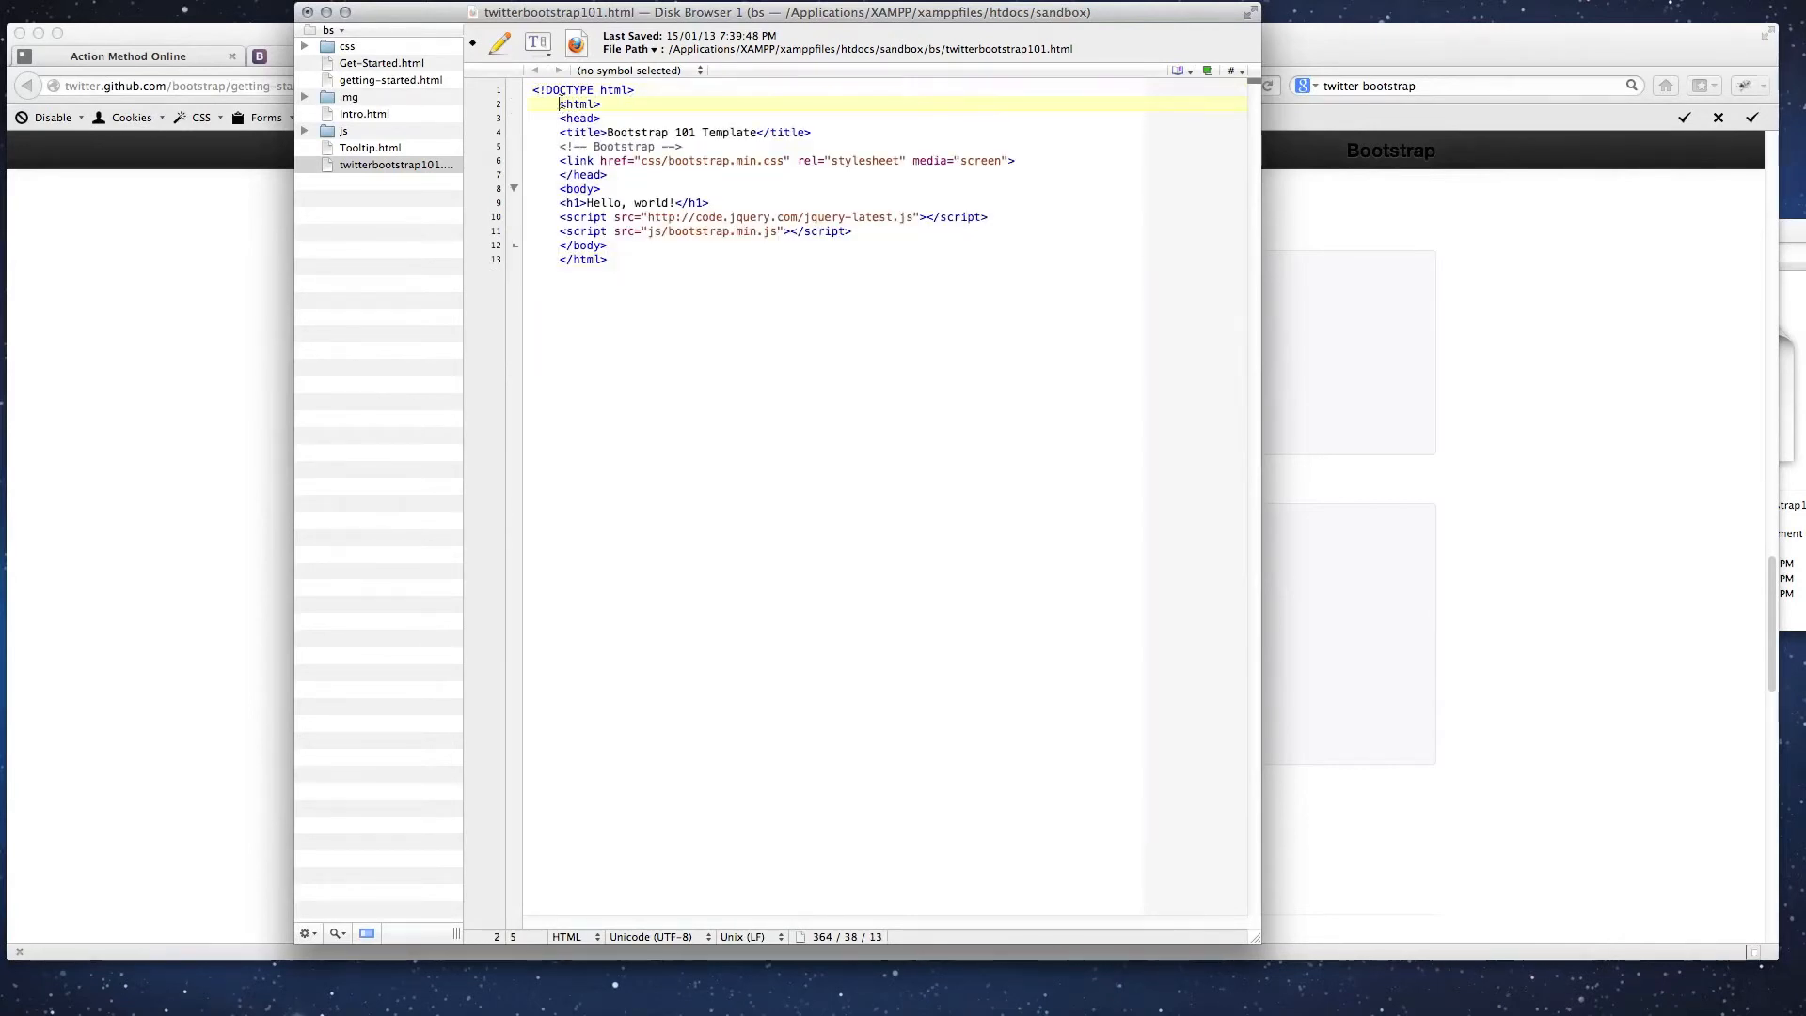
key(Return)
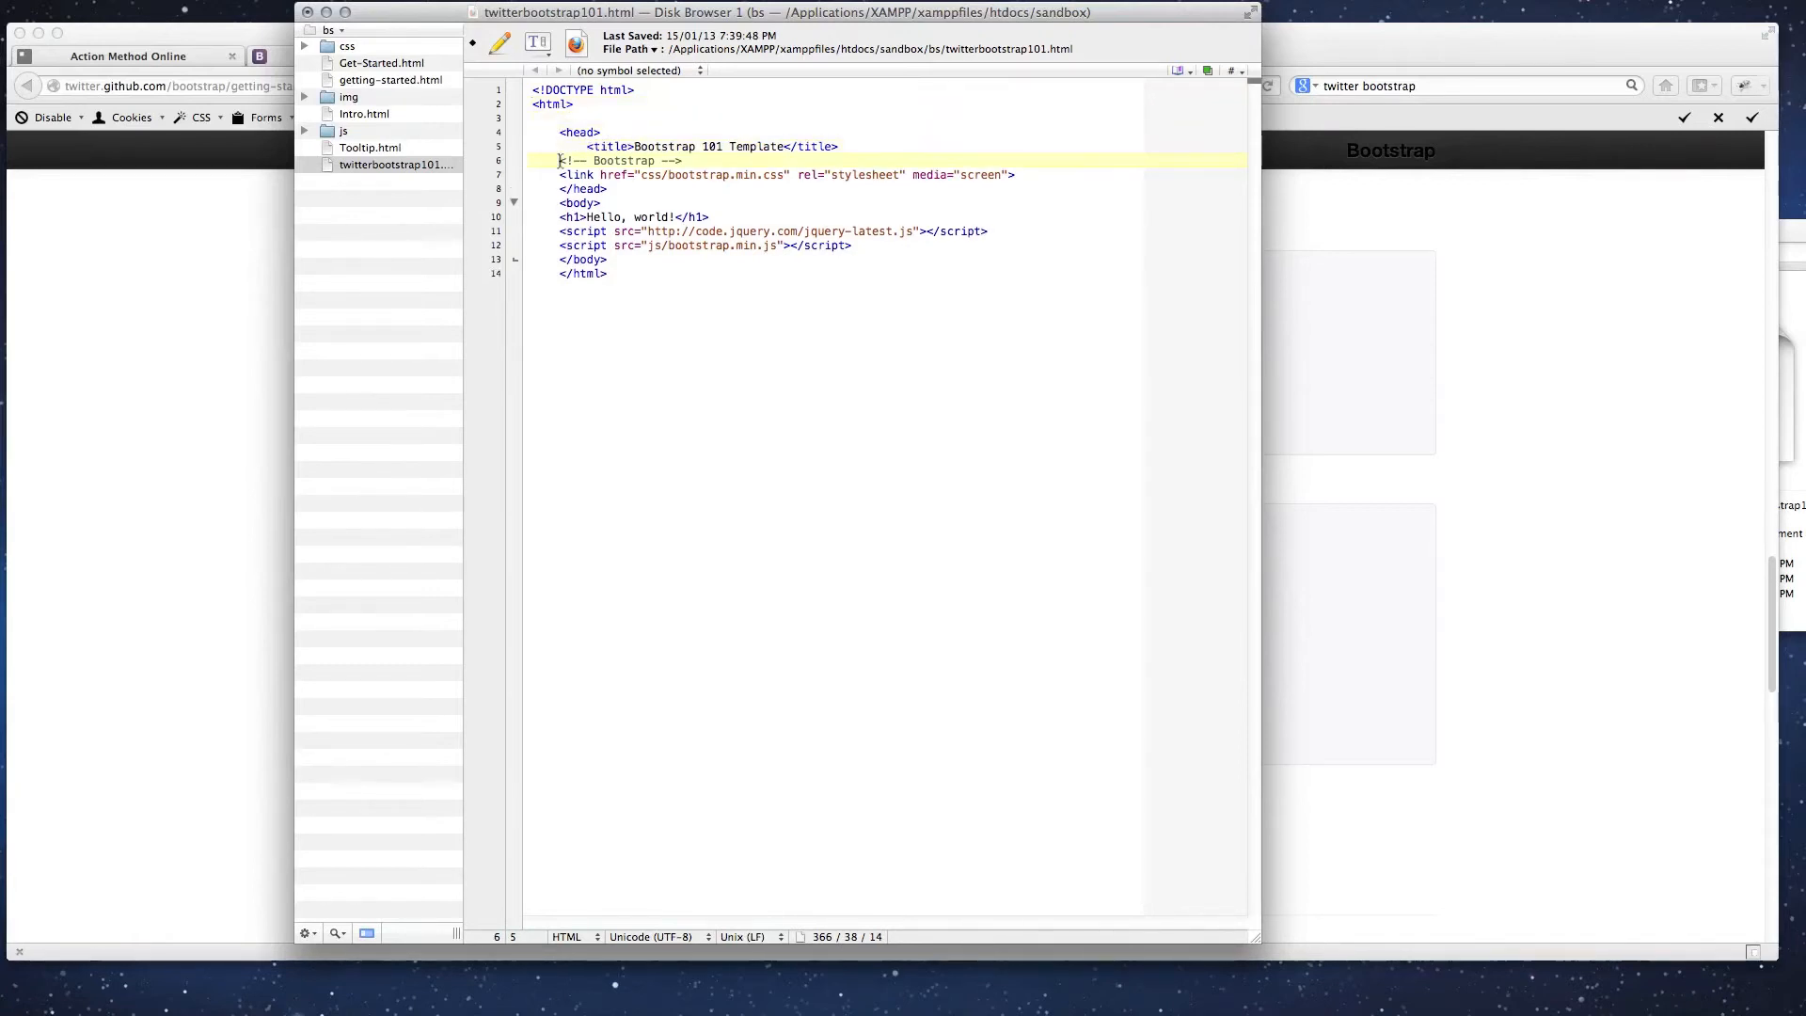
click(589, 160)
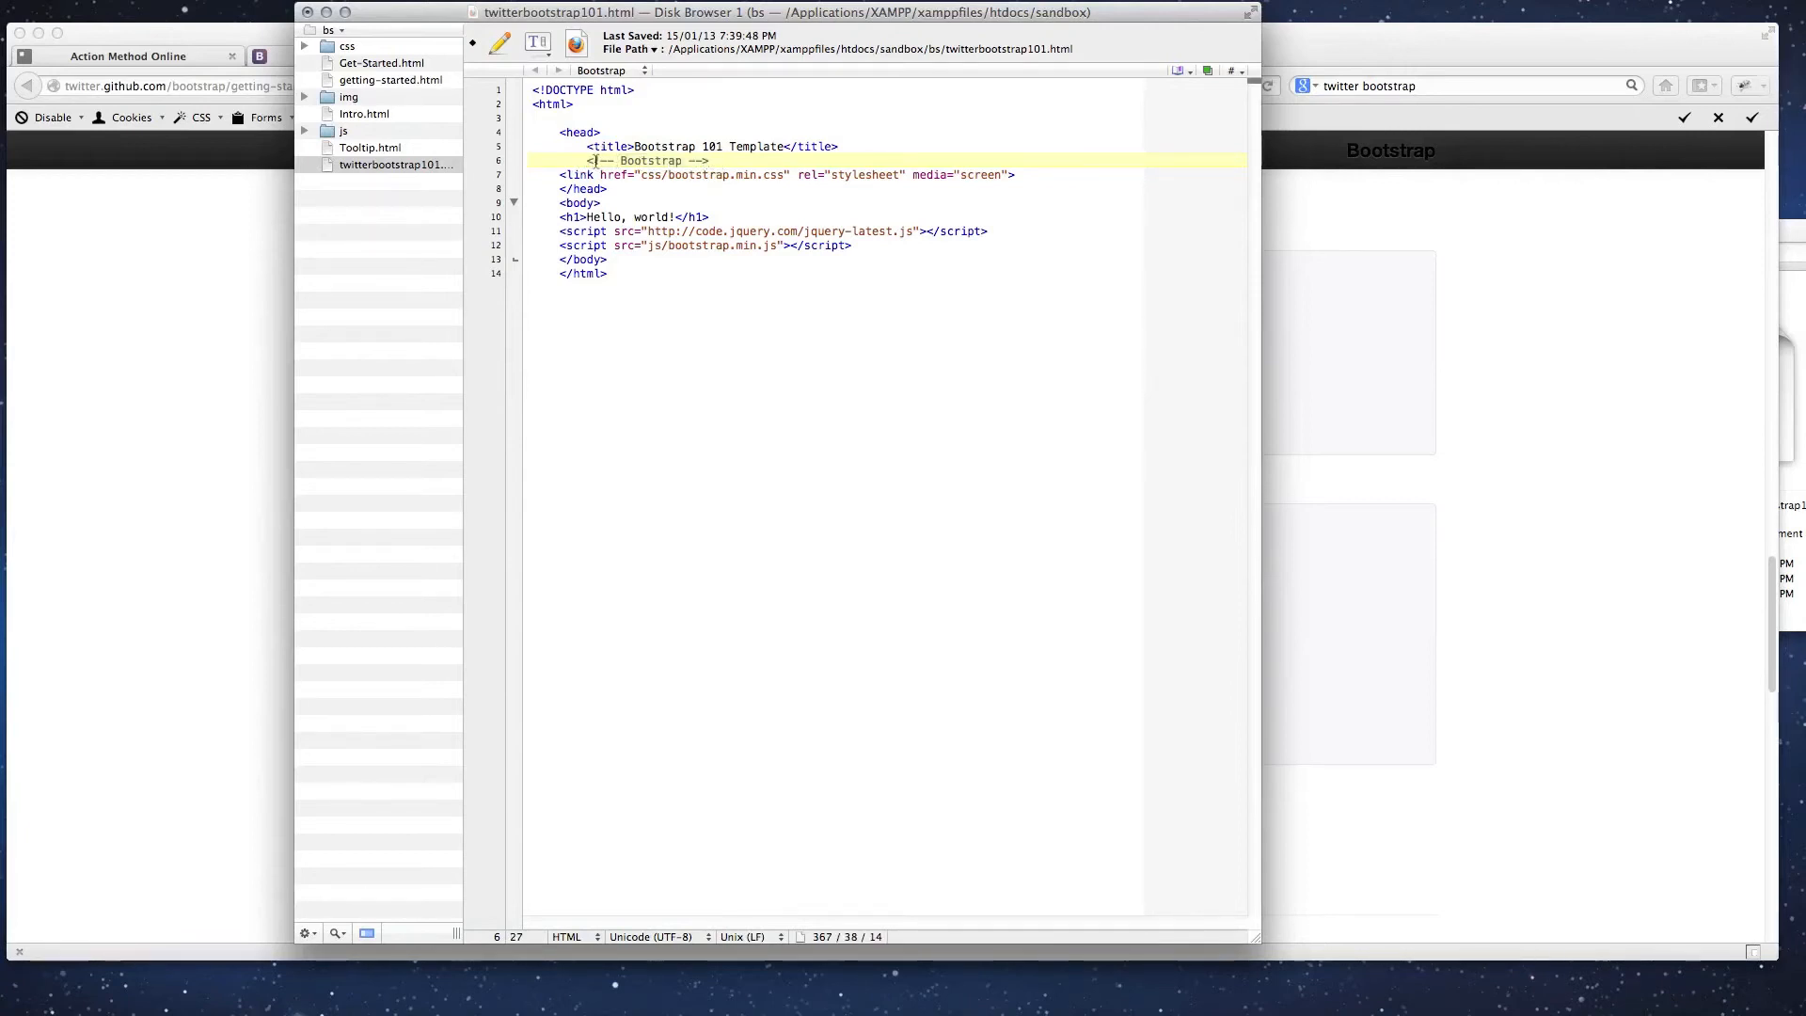
key(Return)
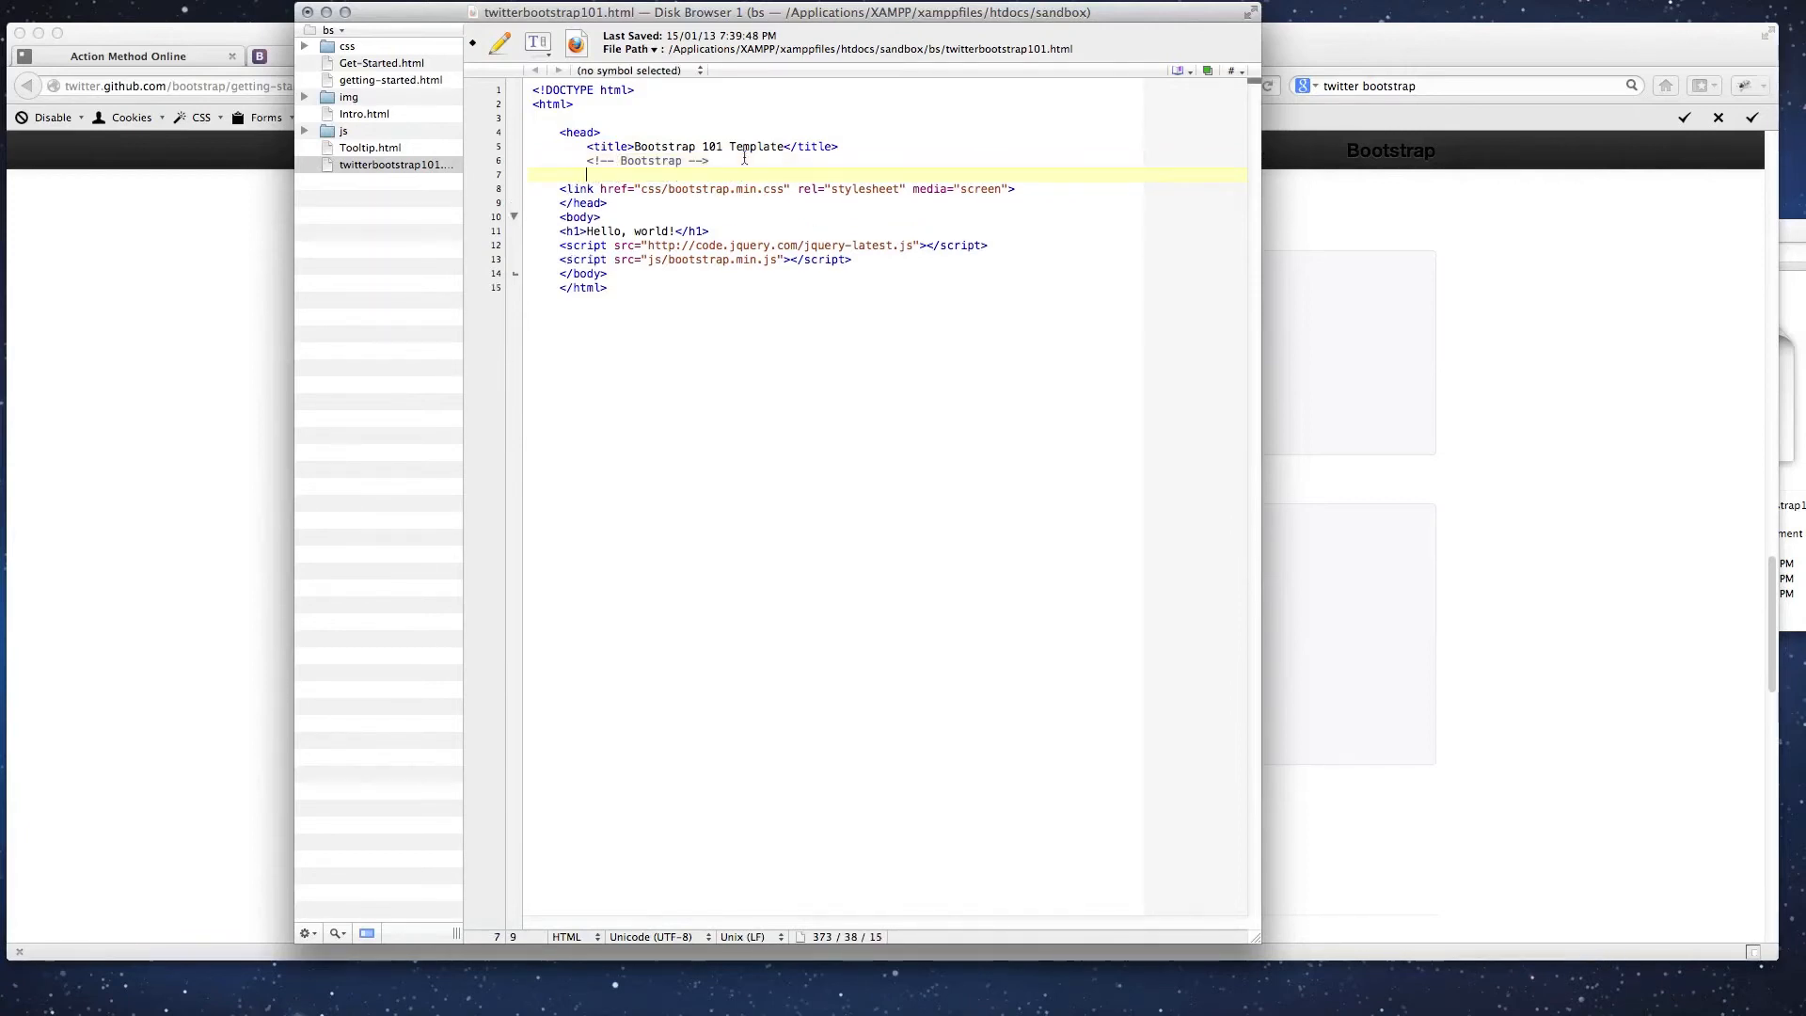
- Write an <!-- --> comment saying text after this won't show in the browser
text(<!--)
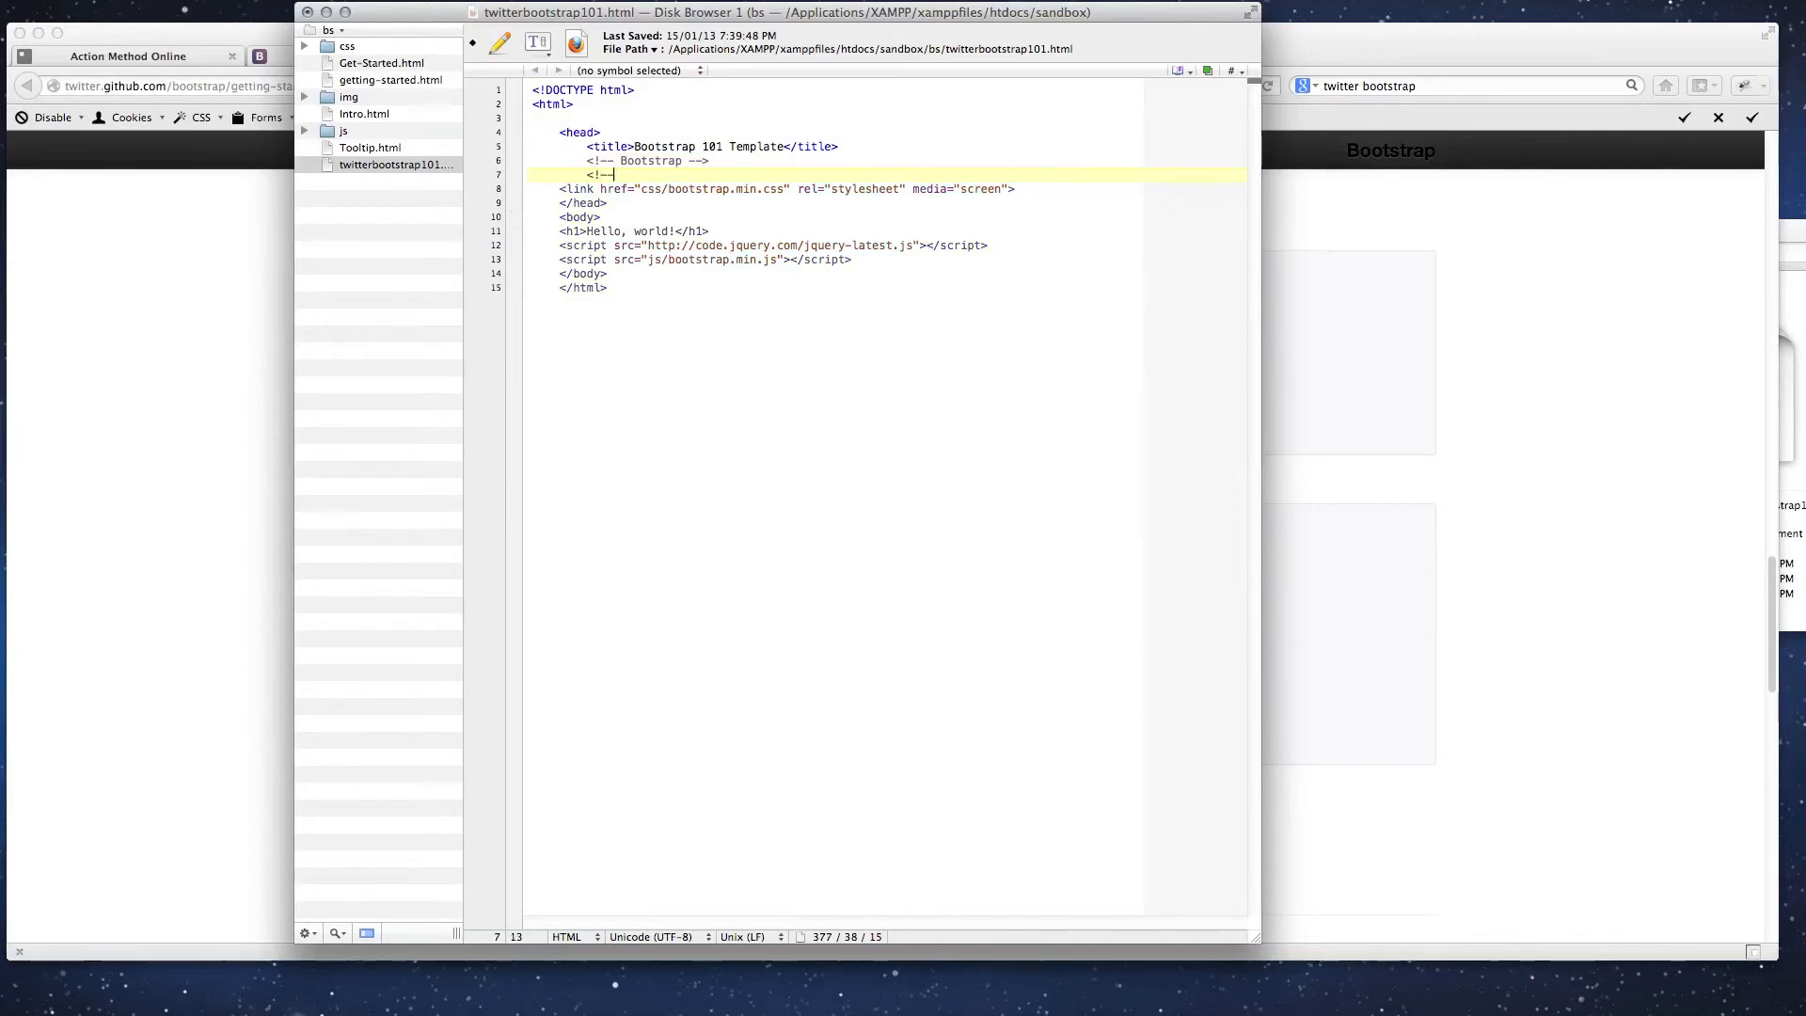
text(After t)
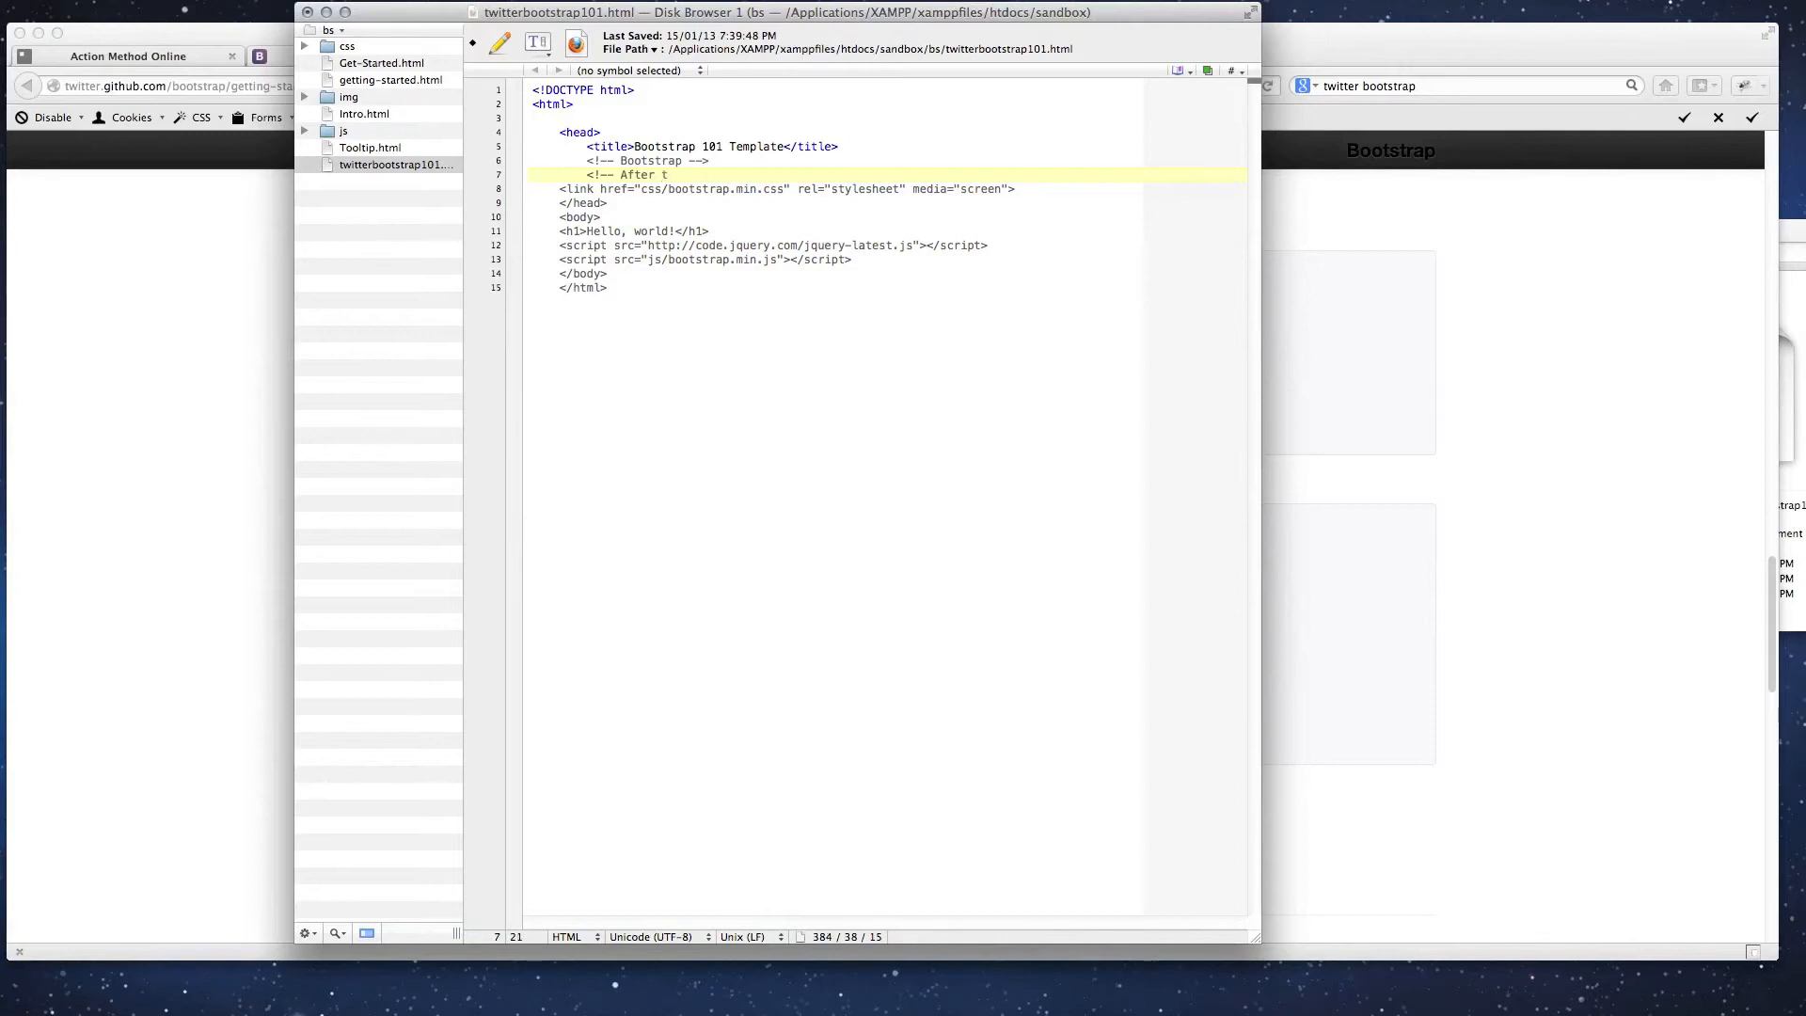
text(his you can)
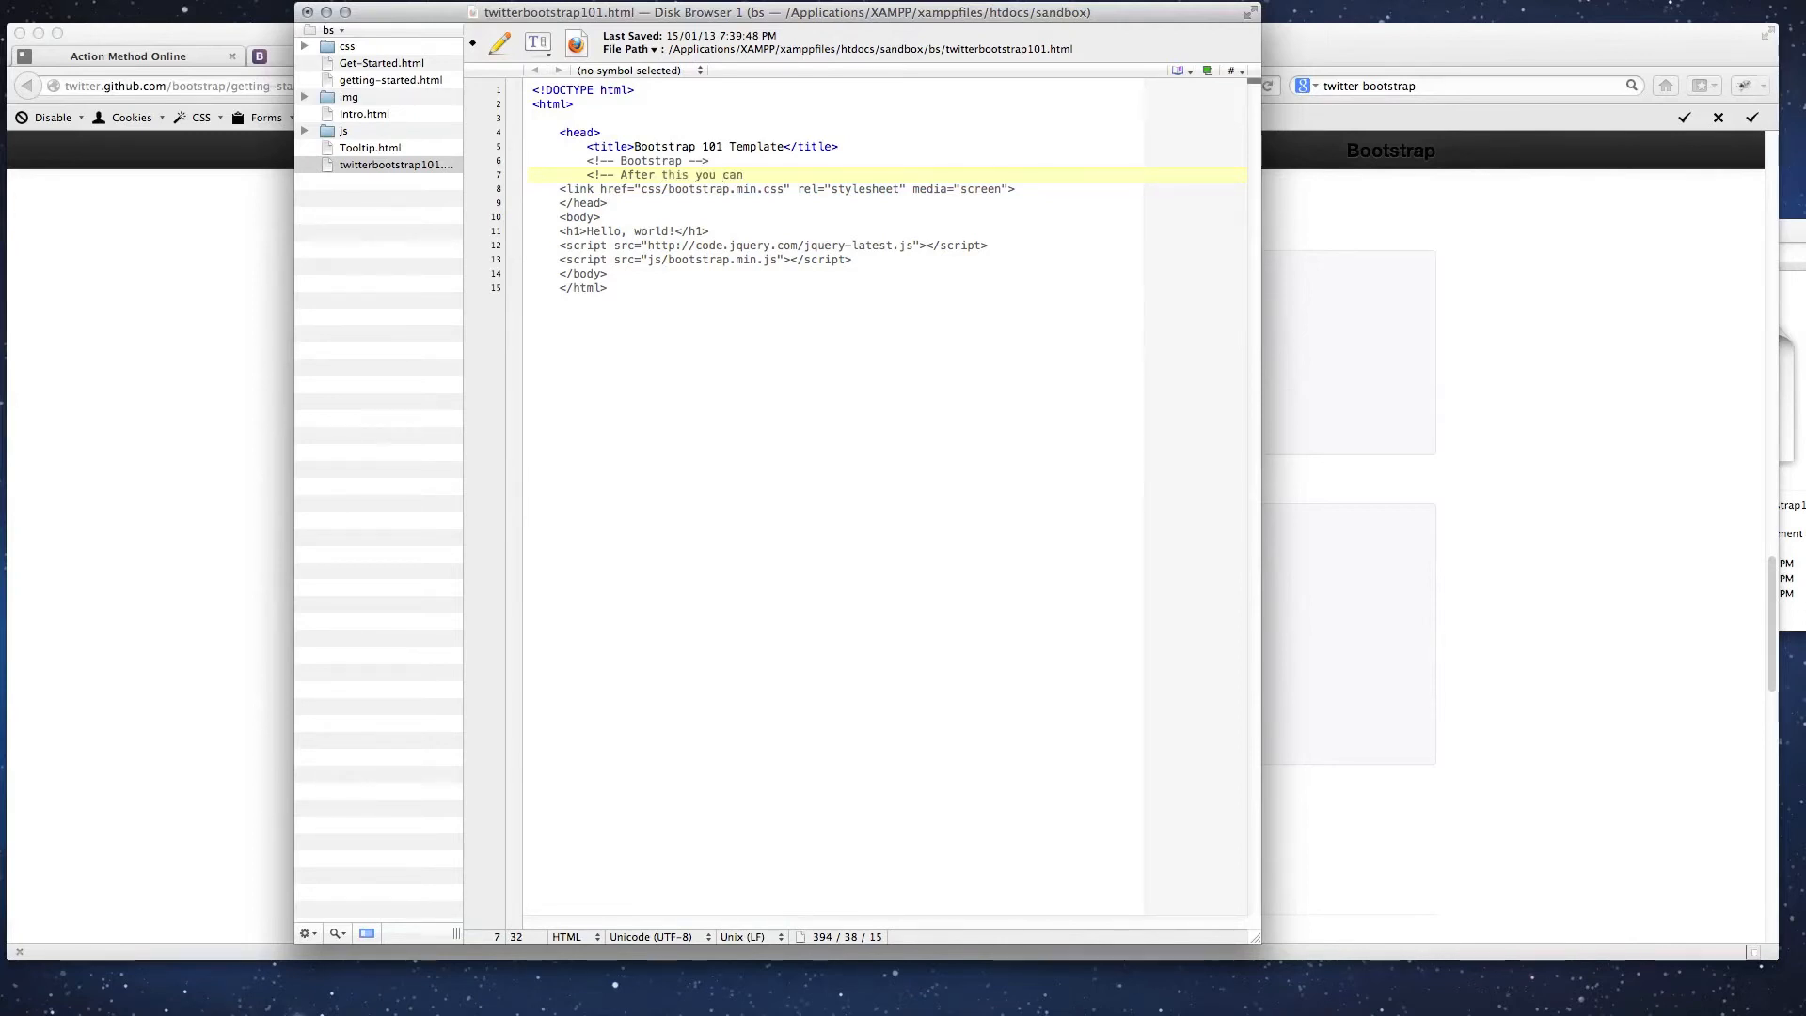
text(write what)
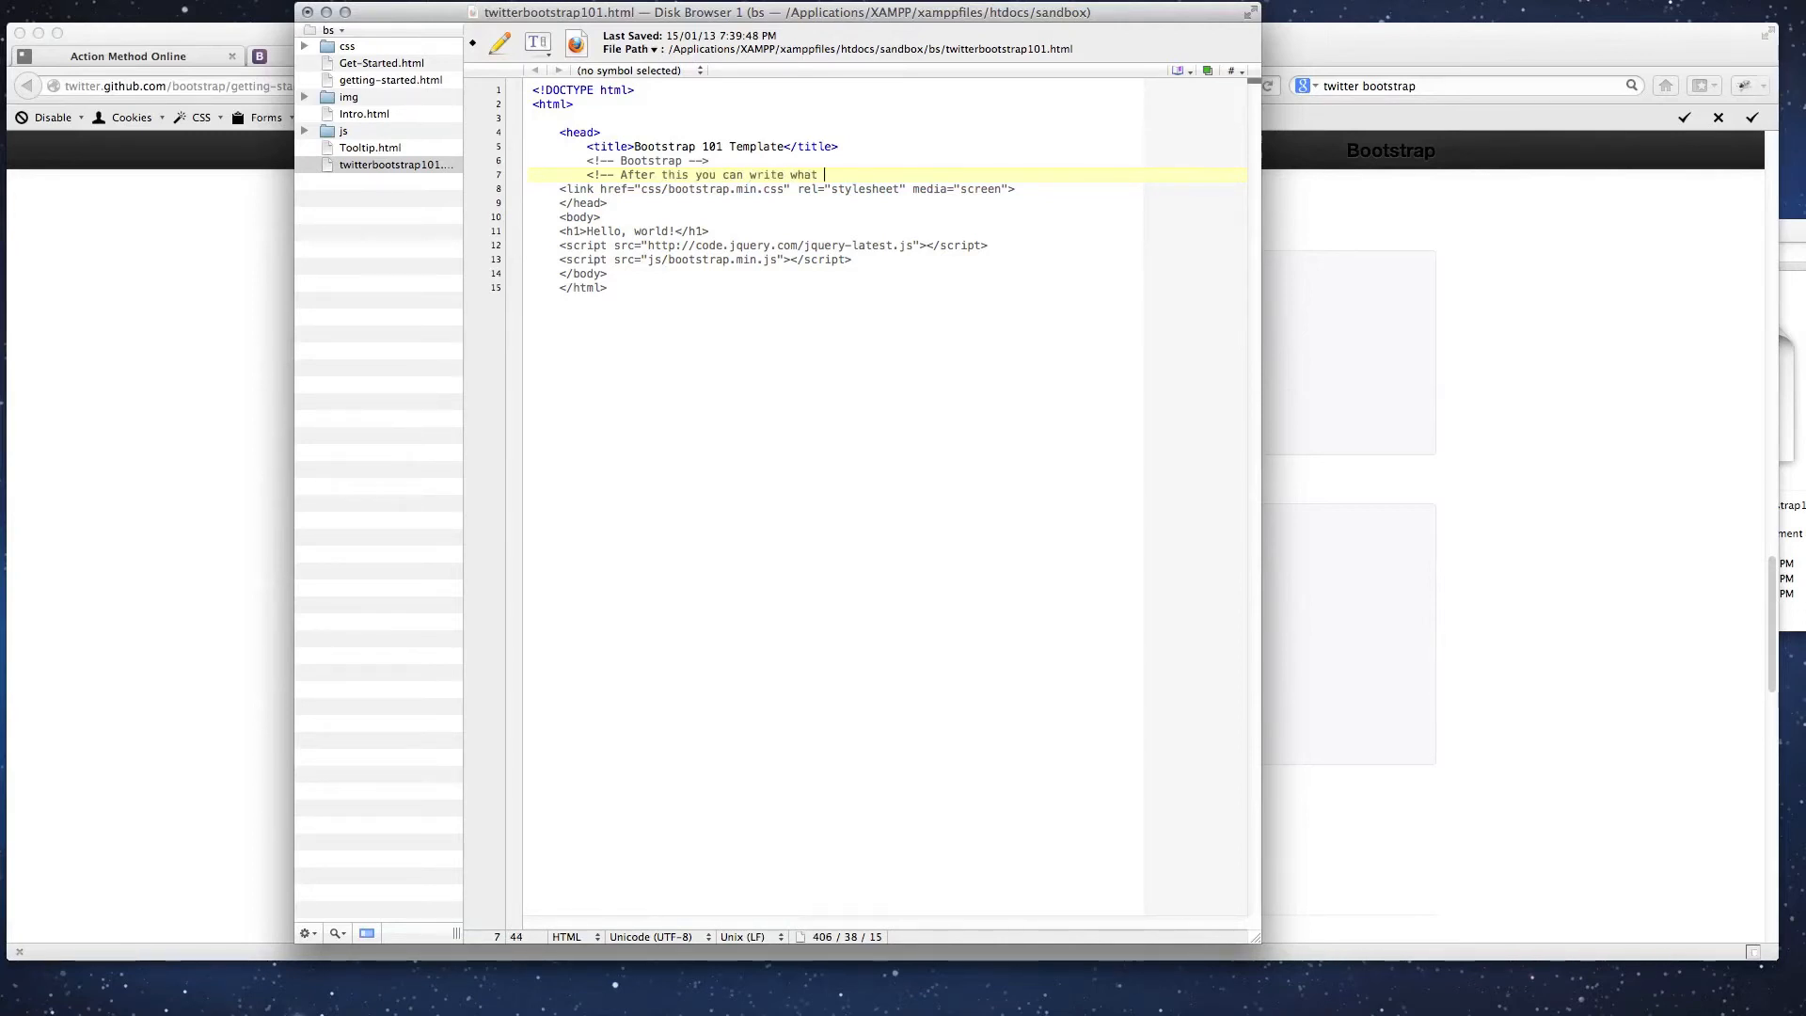
text(you wnat)
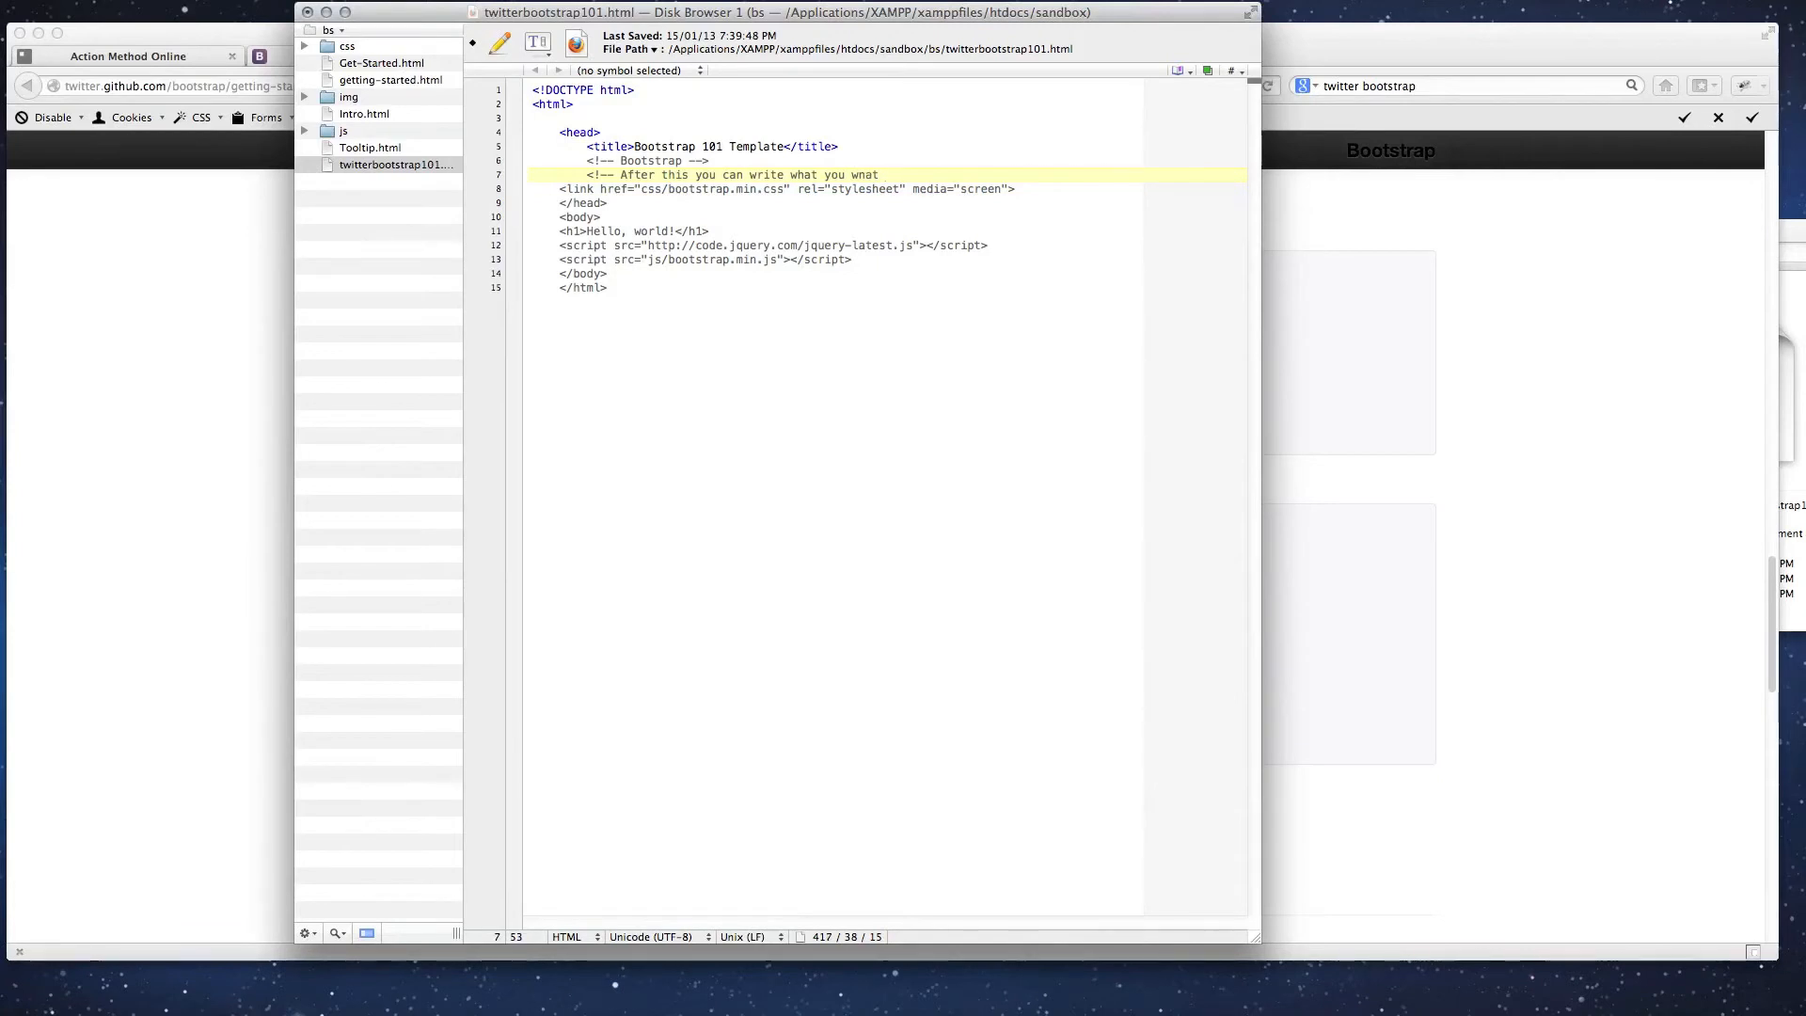
text(and it wa)
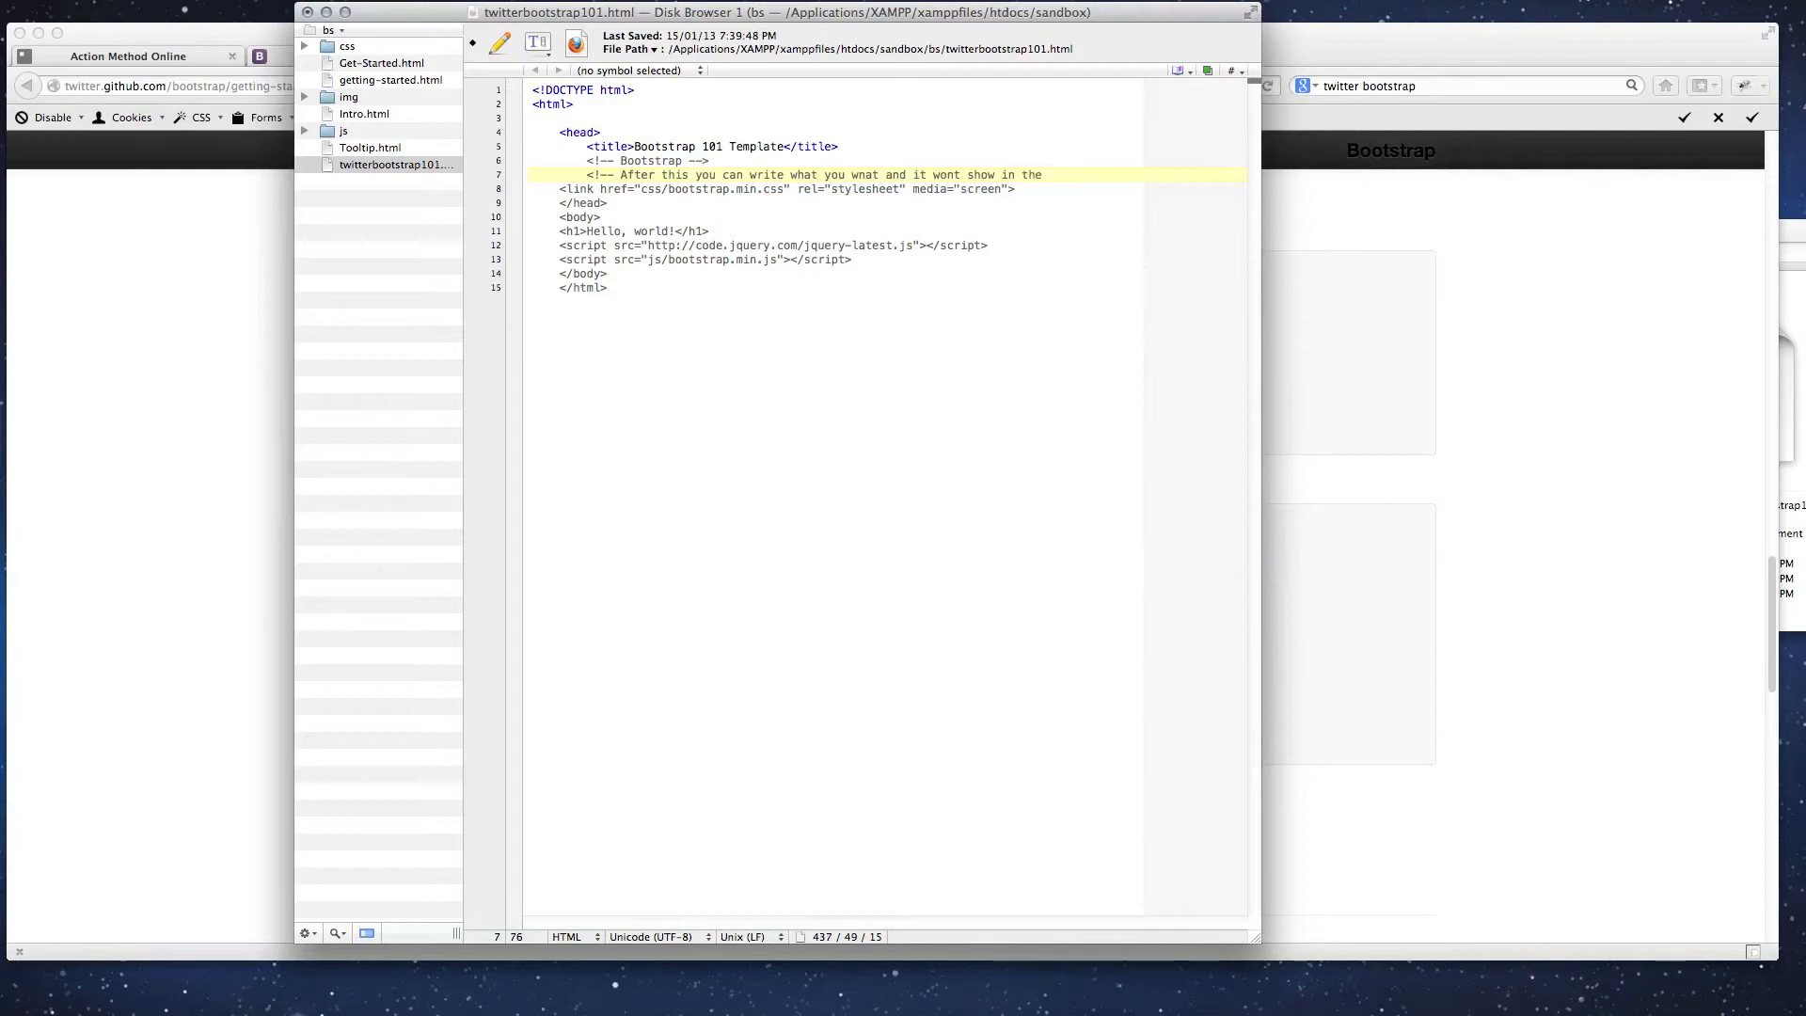
text(brows)
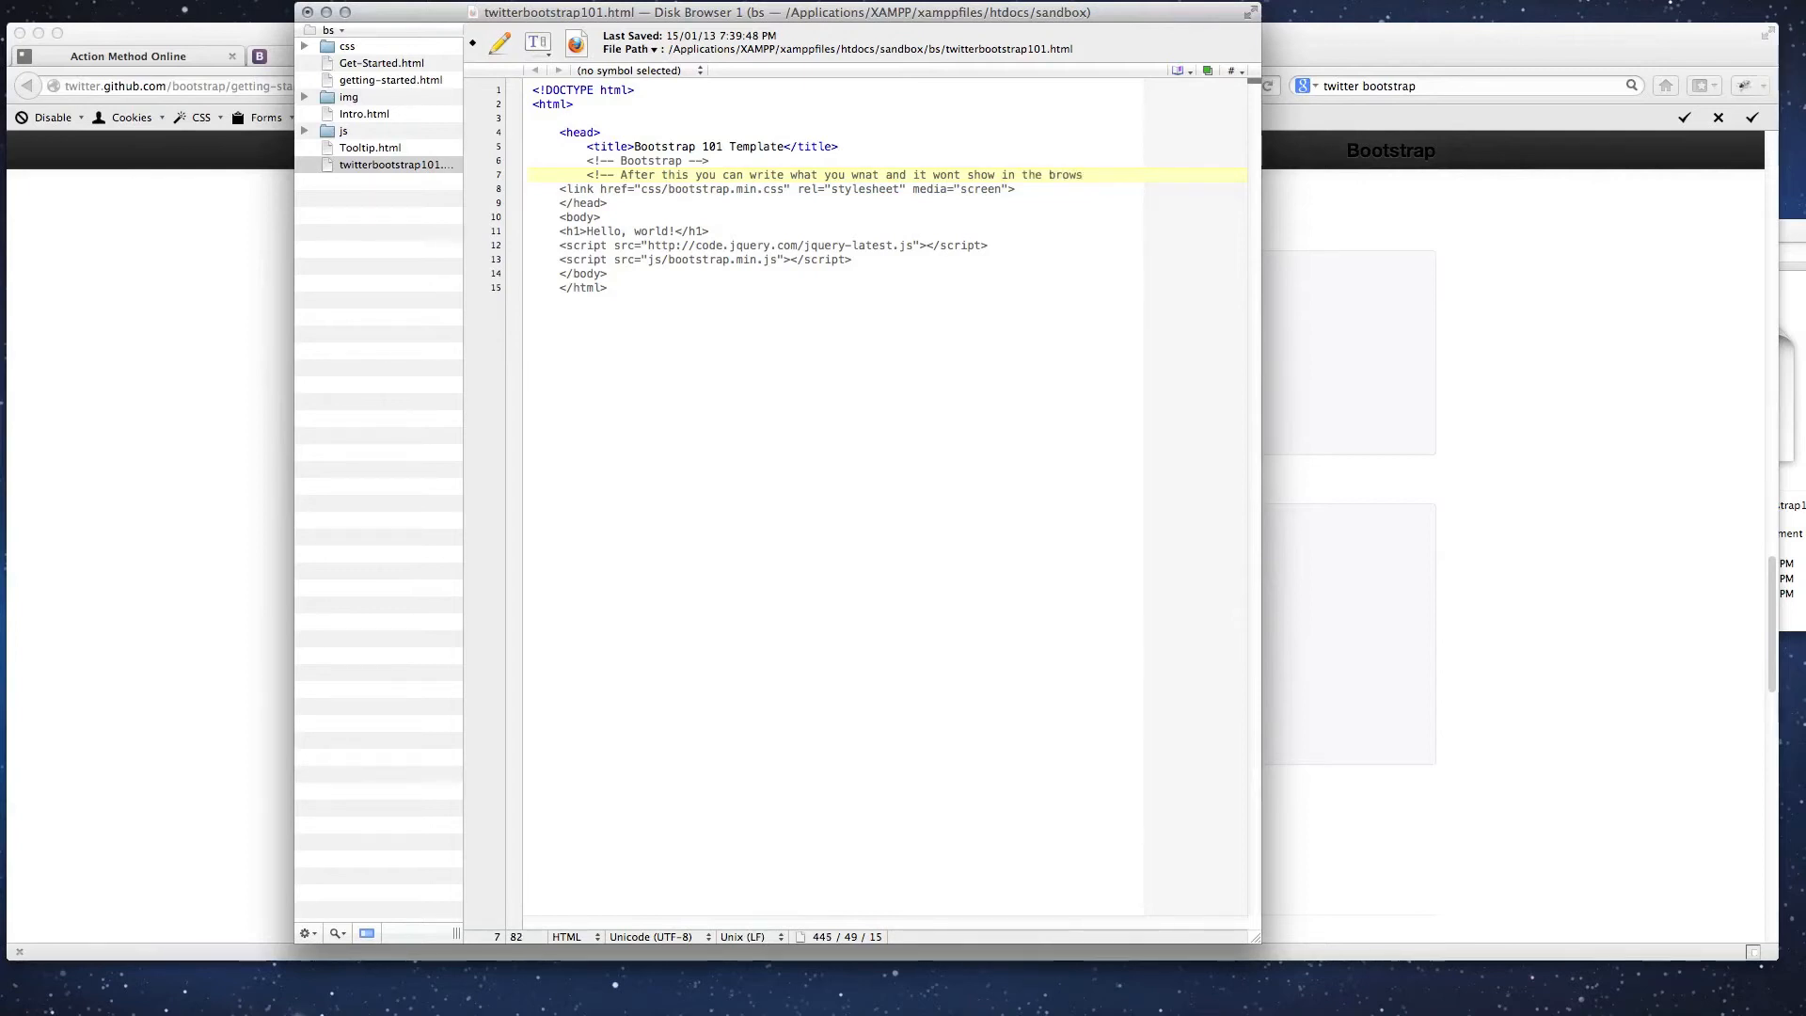
text(er)
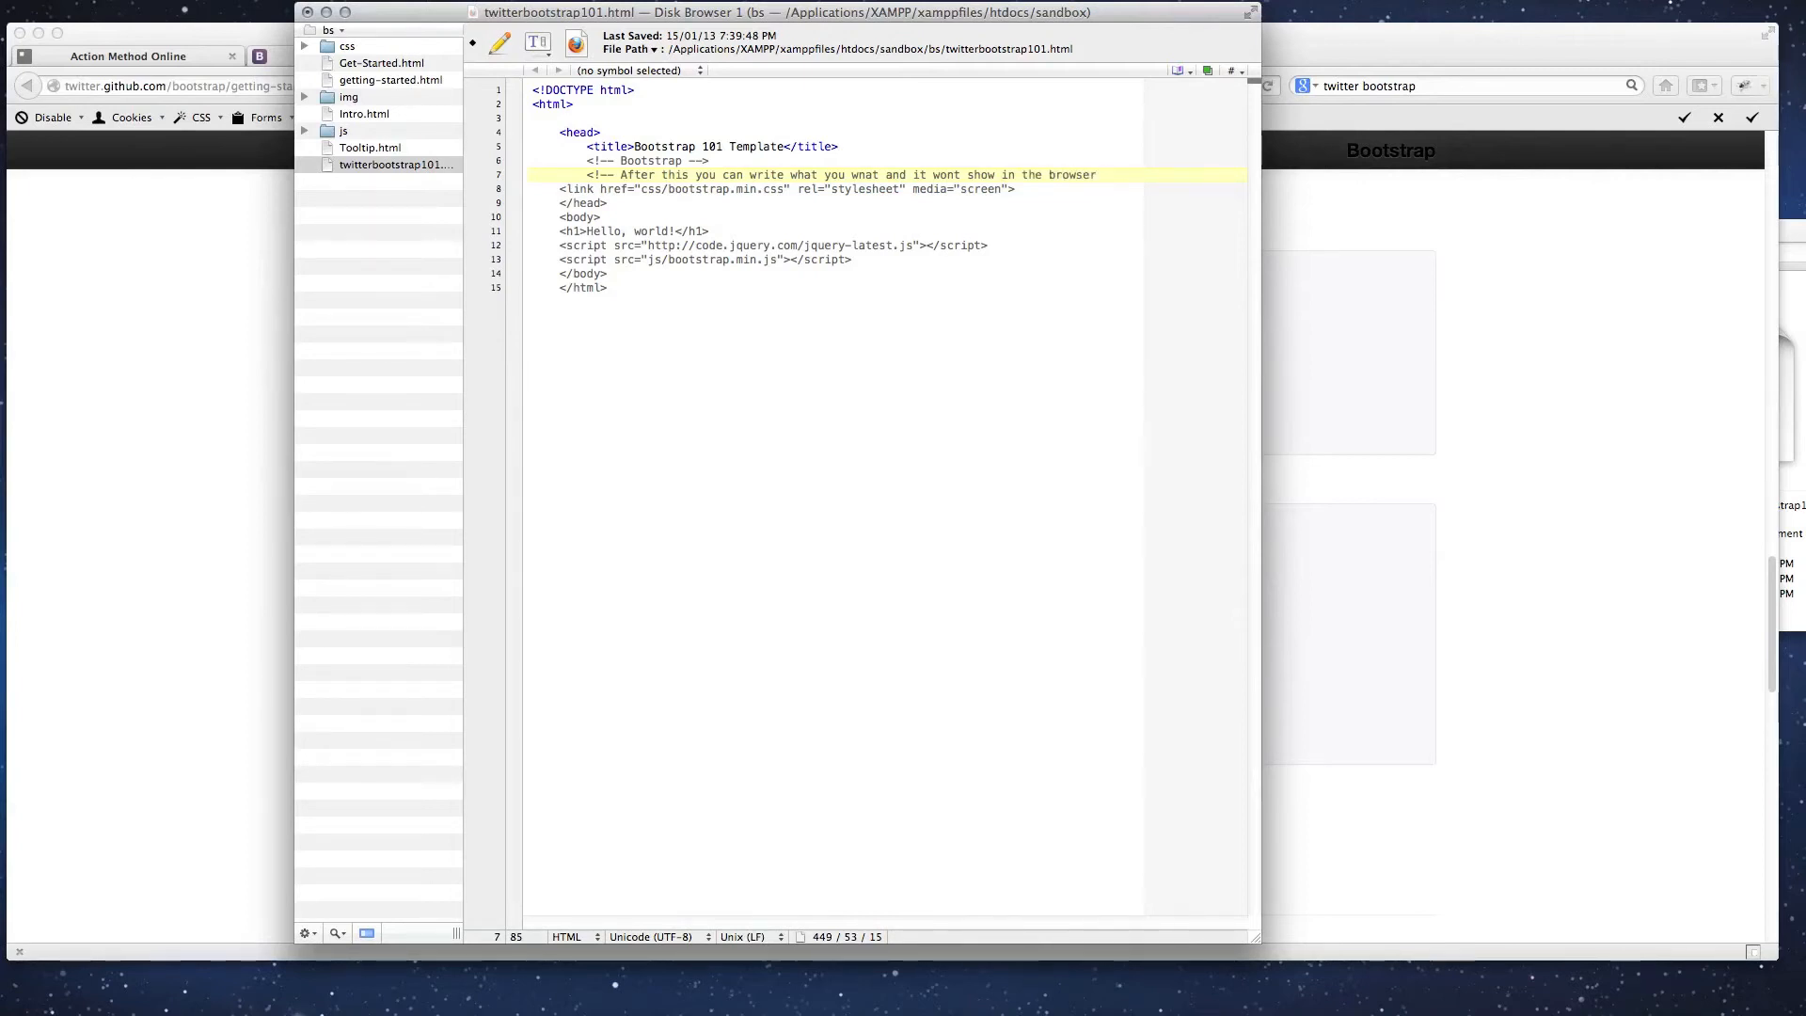
text(-->)
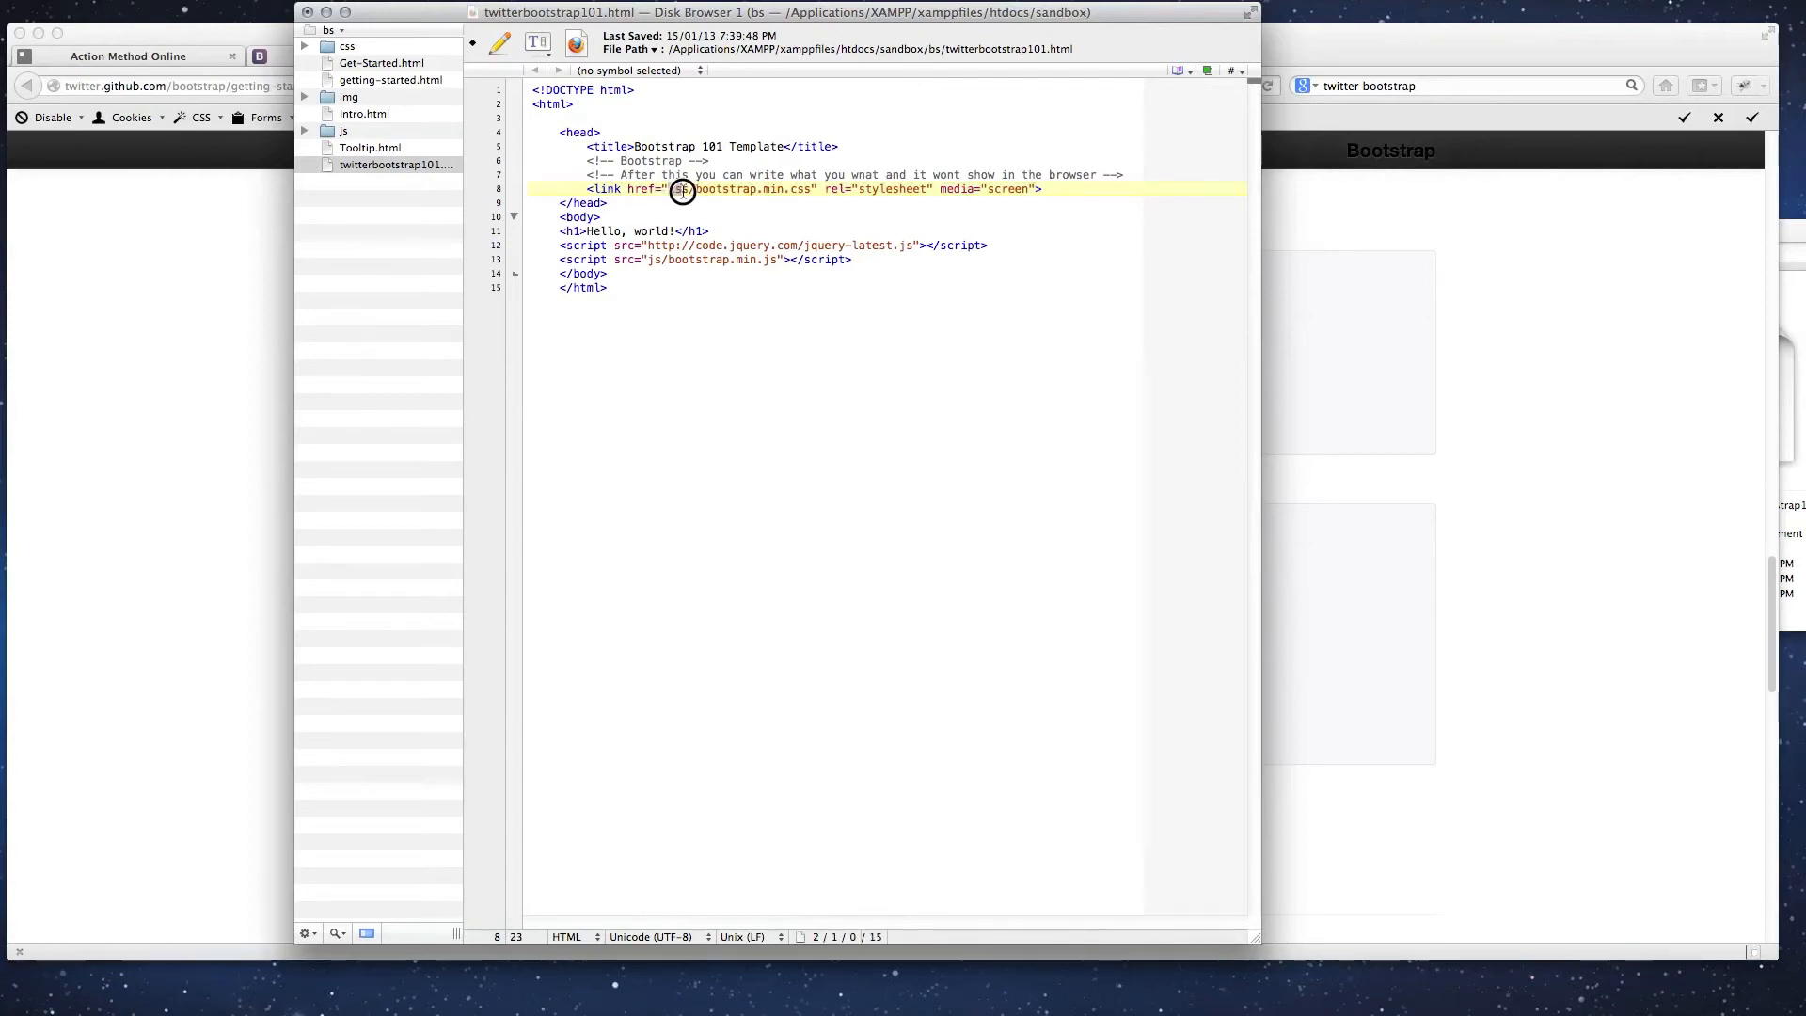
- Re-add css/ to the link href and space out the body, scripts and closing html tag
text(css/)
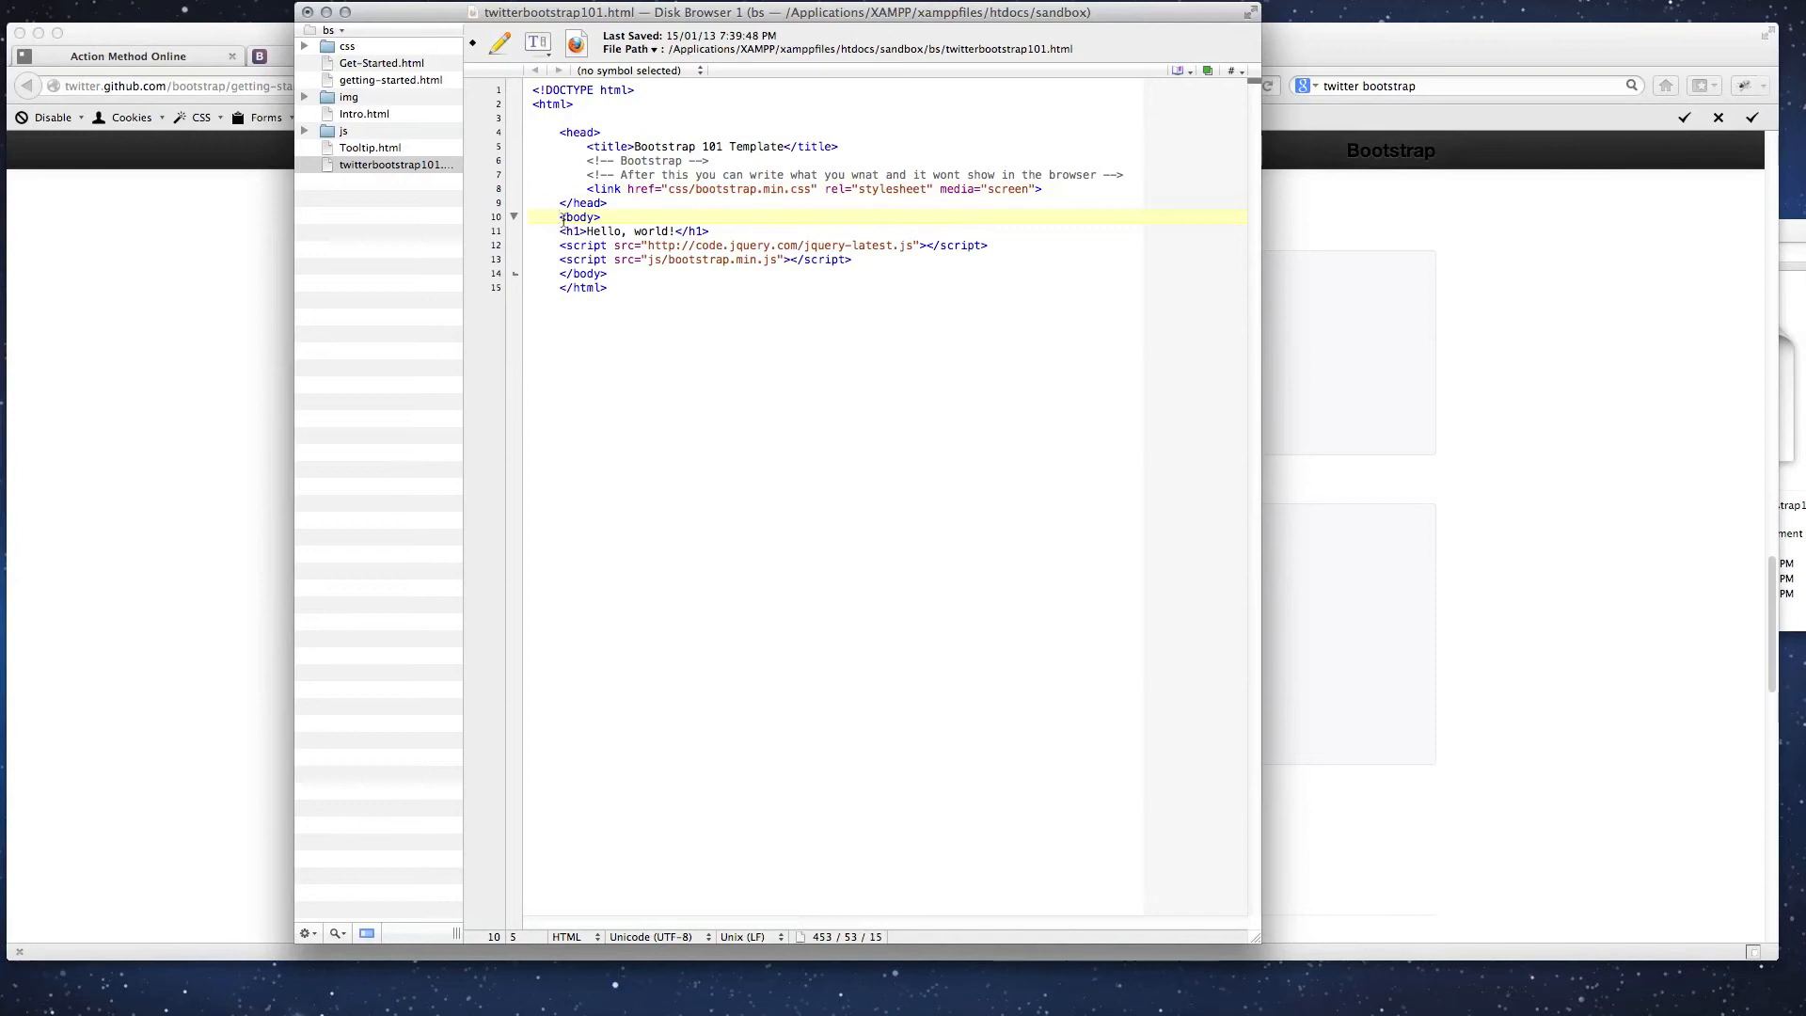
key(Return)
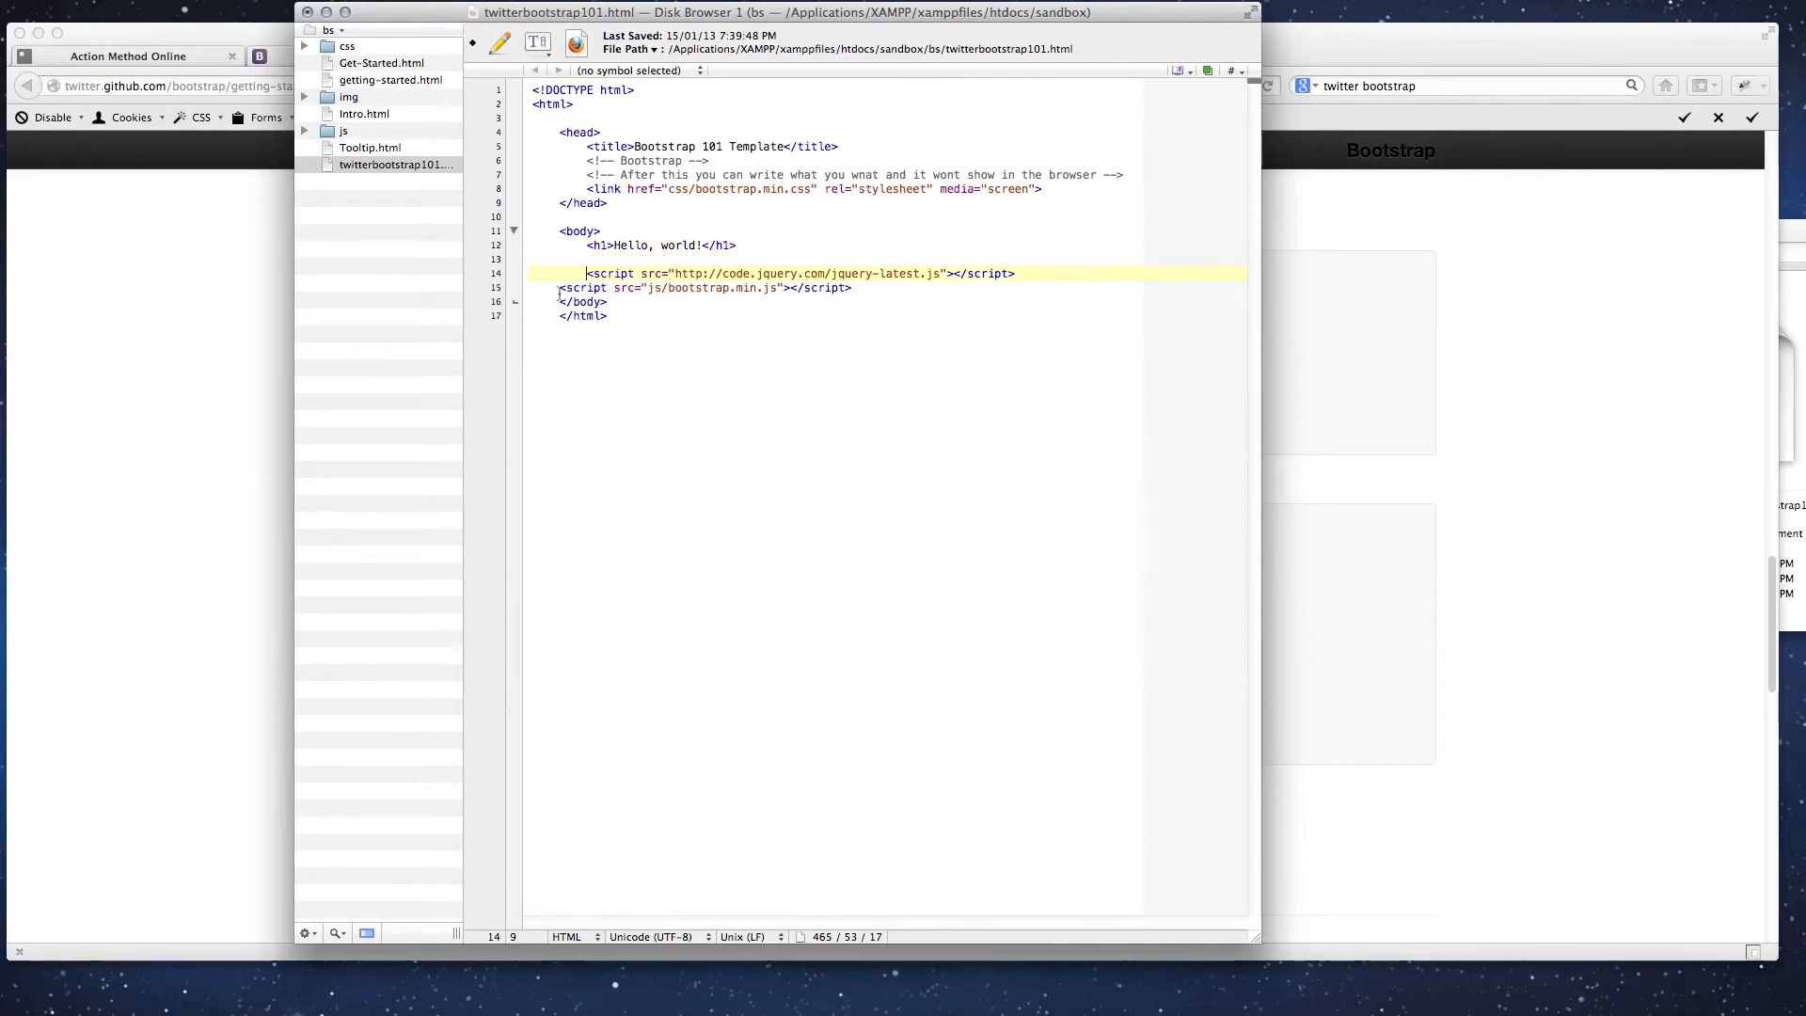
click(696, 286)
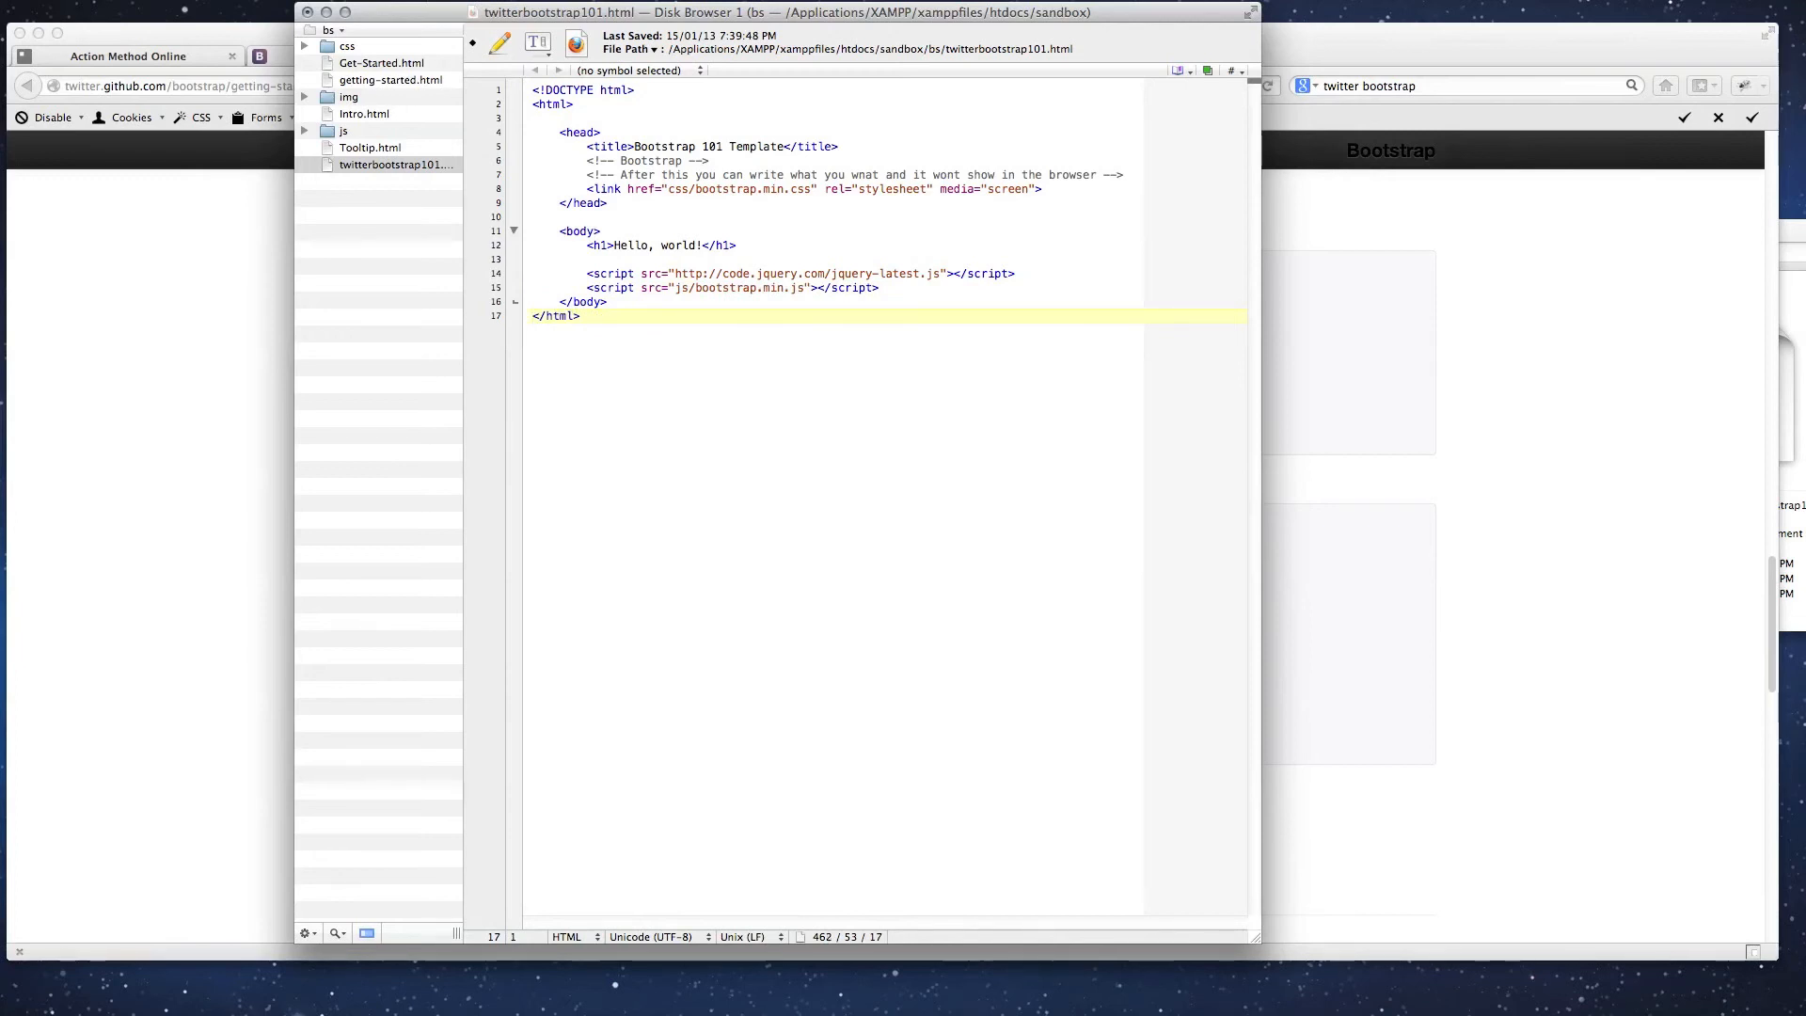
key(Return)
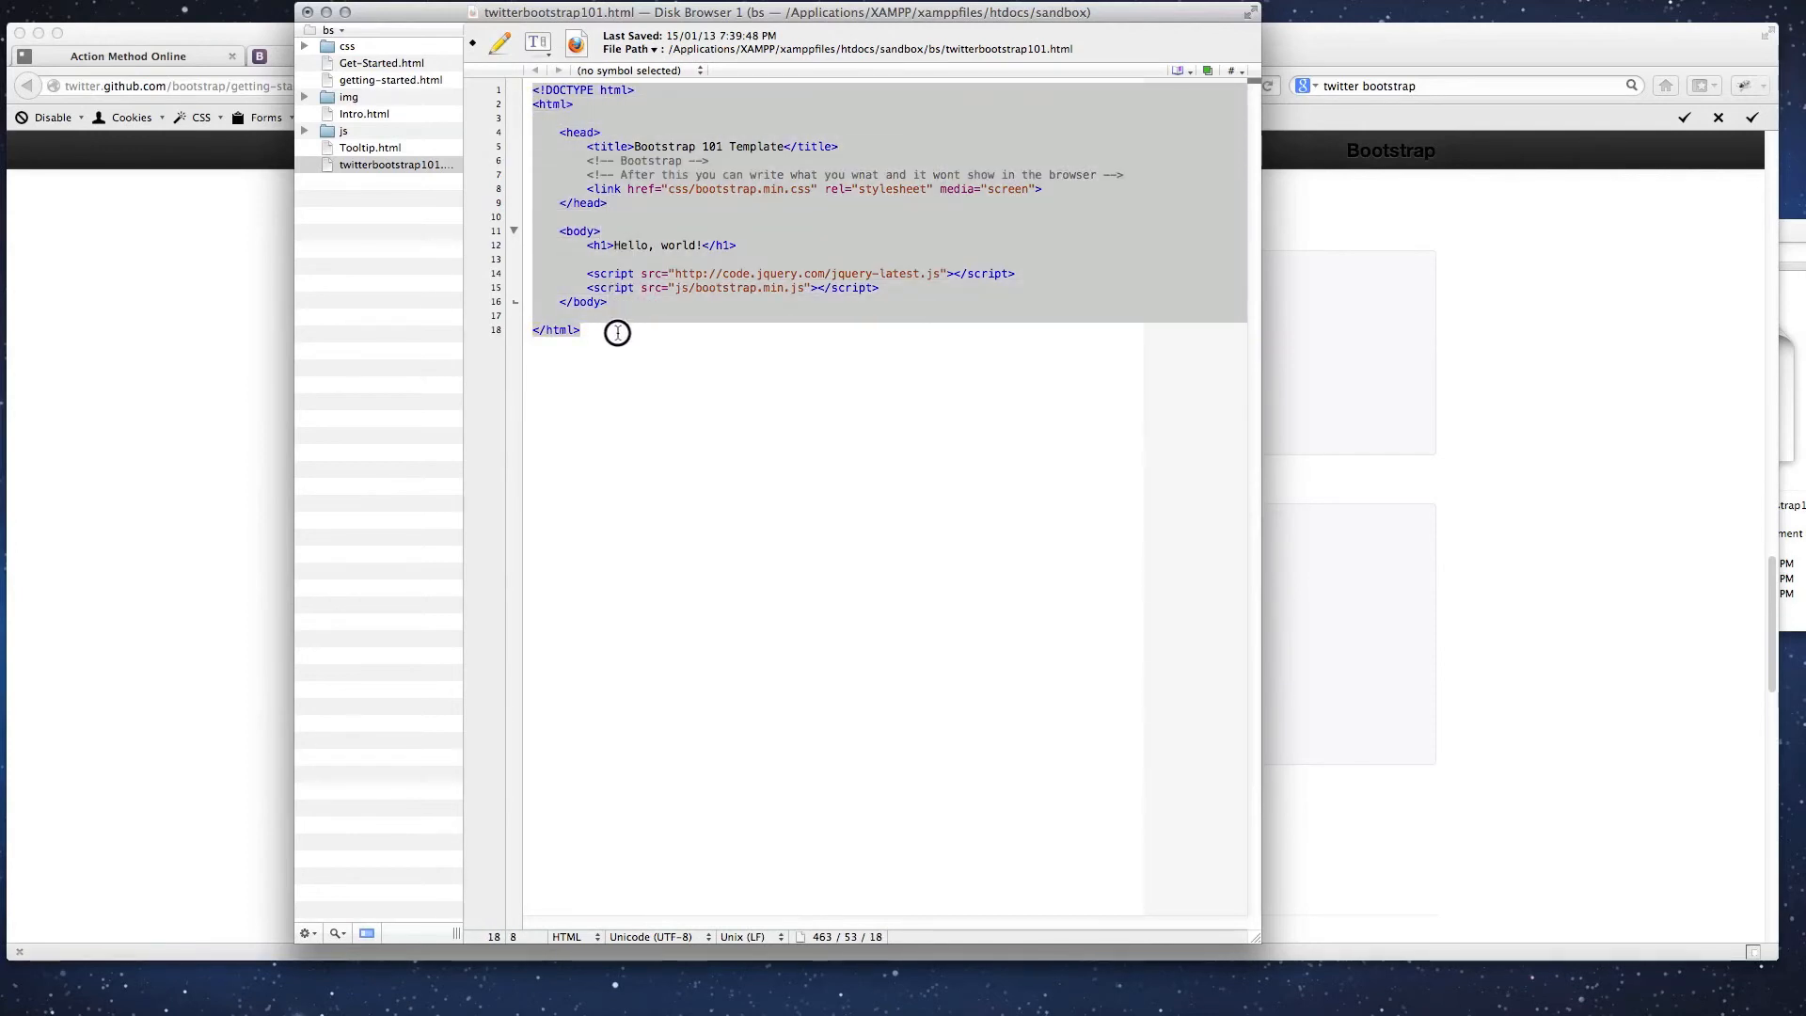
click(548, 90)
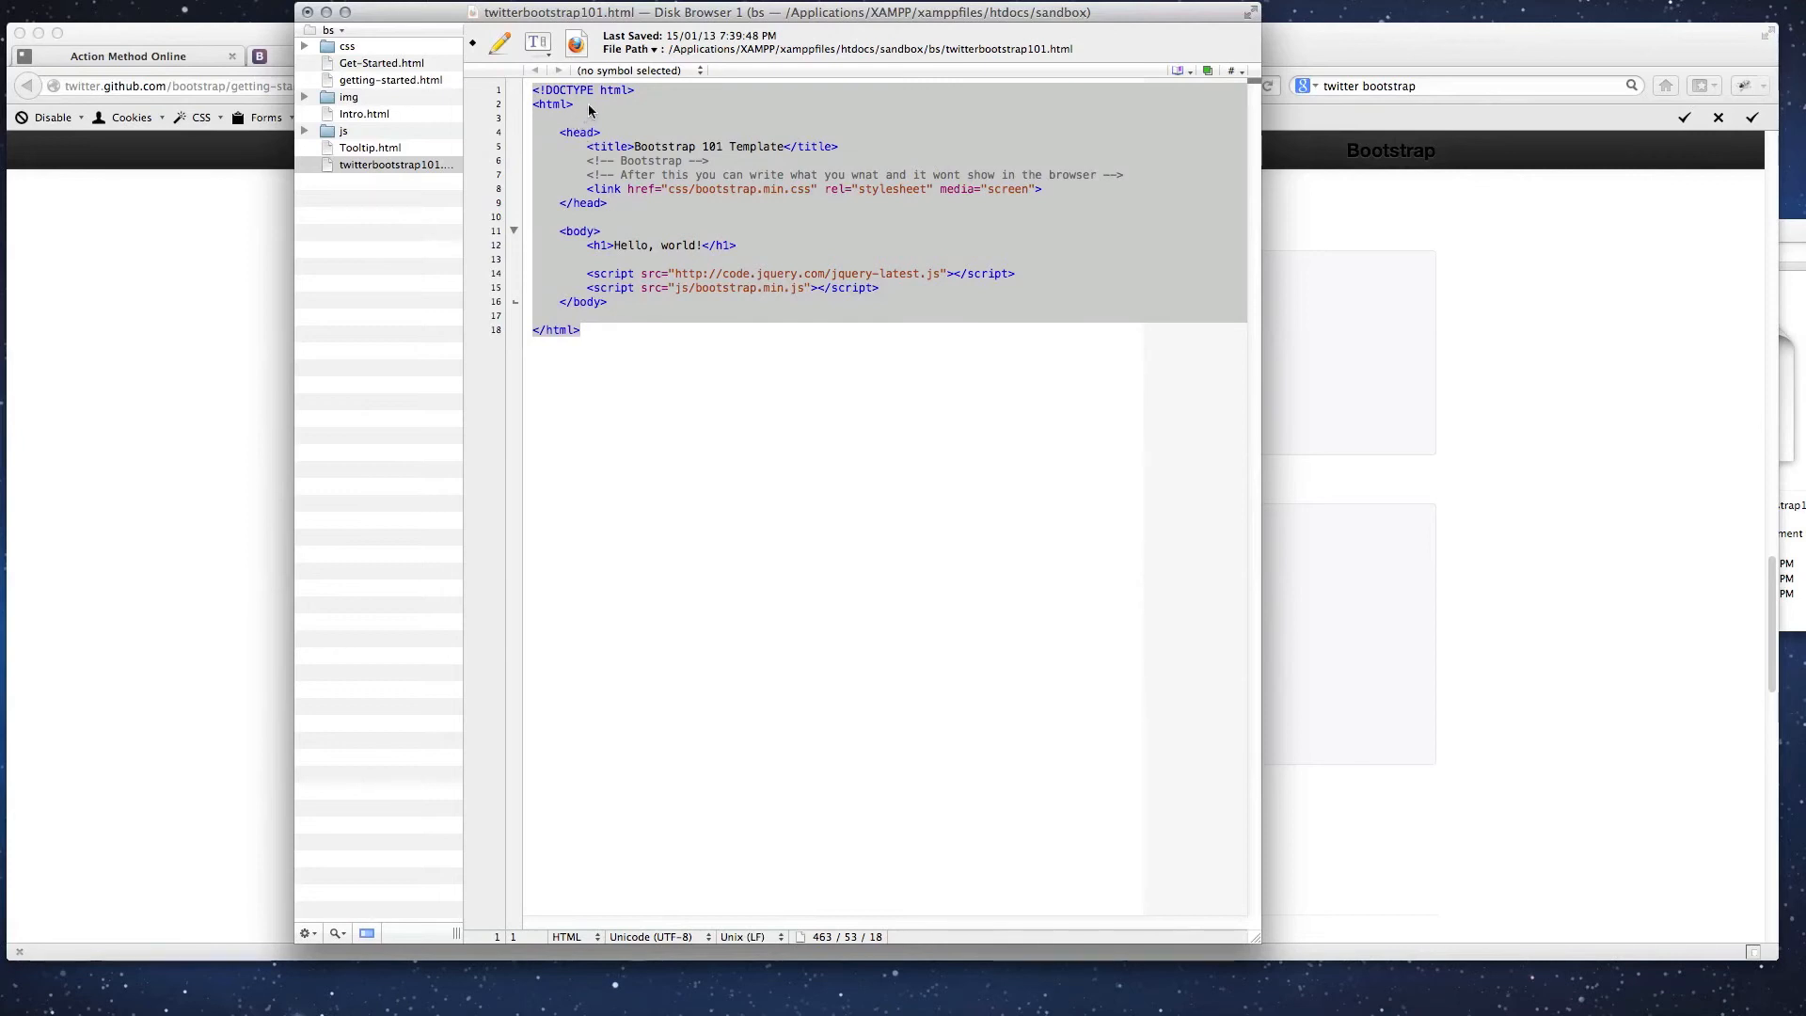
click(656, 101)
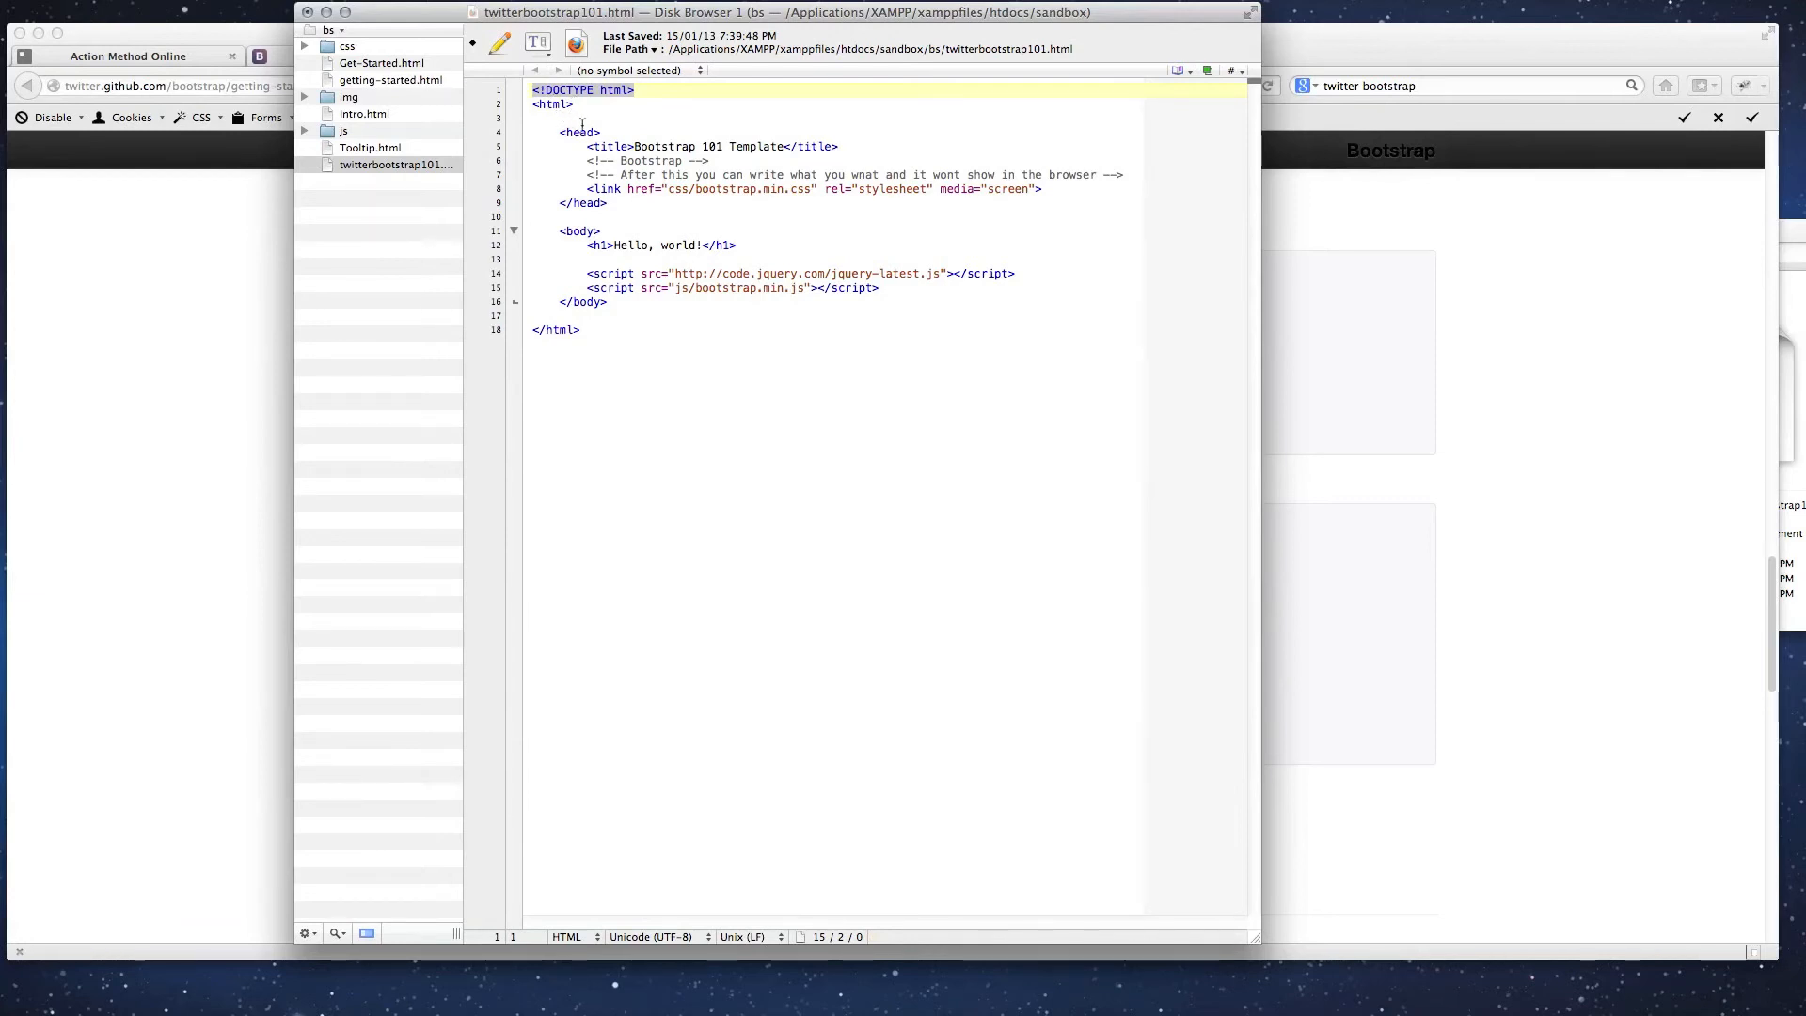
click(576, 105)
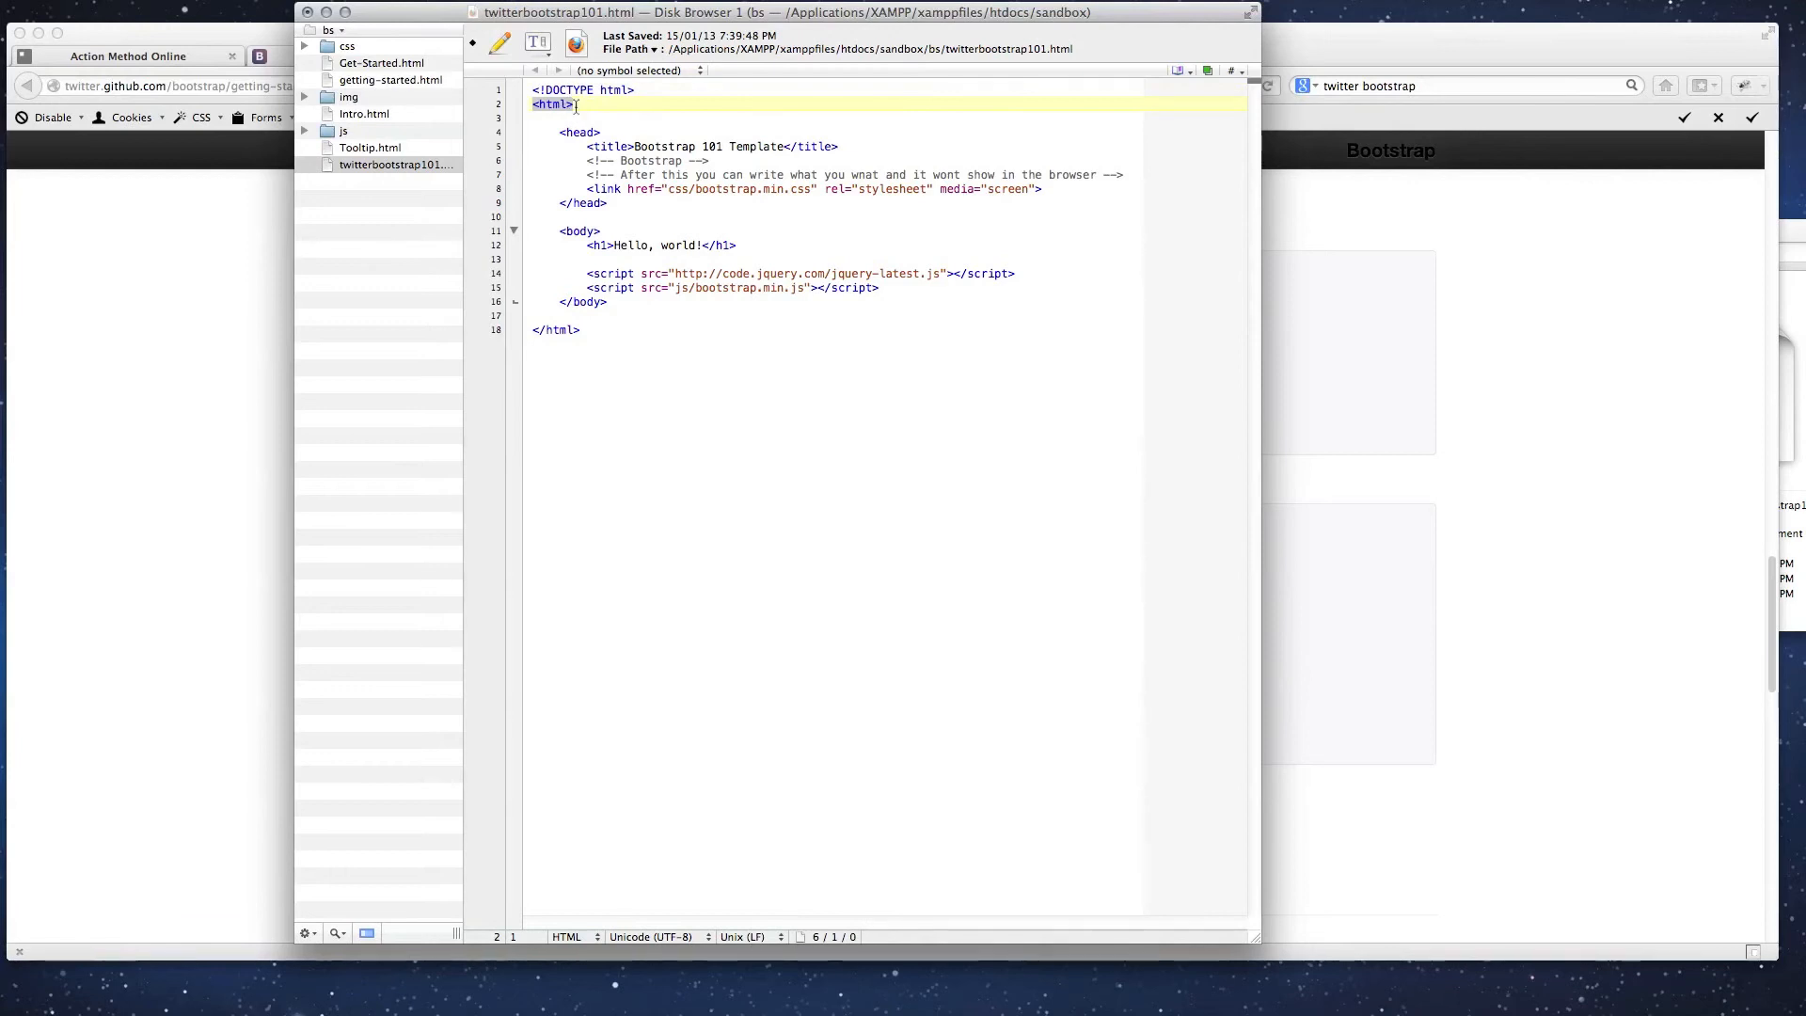
mouse_move(533, 329)
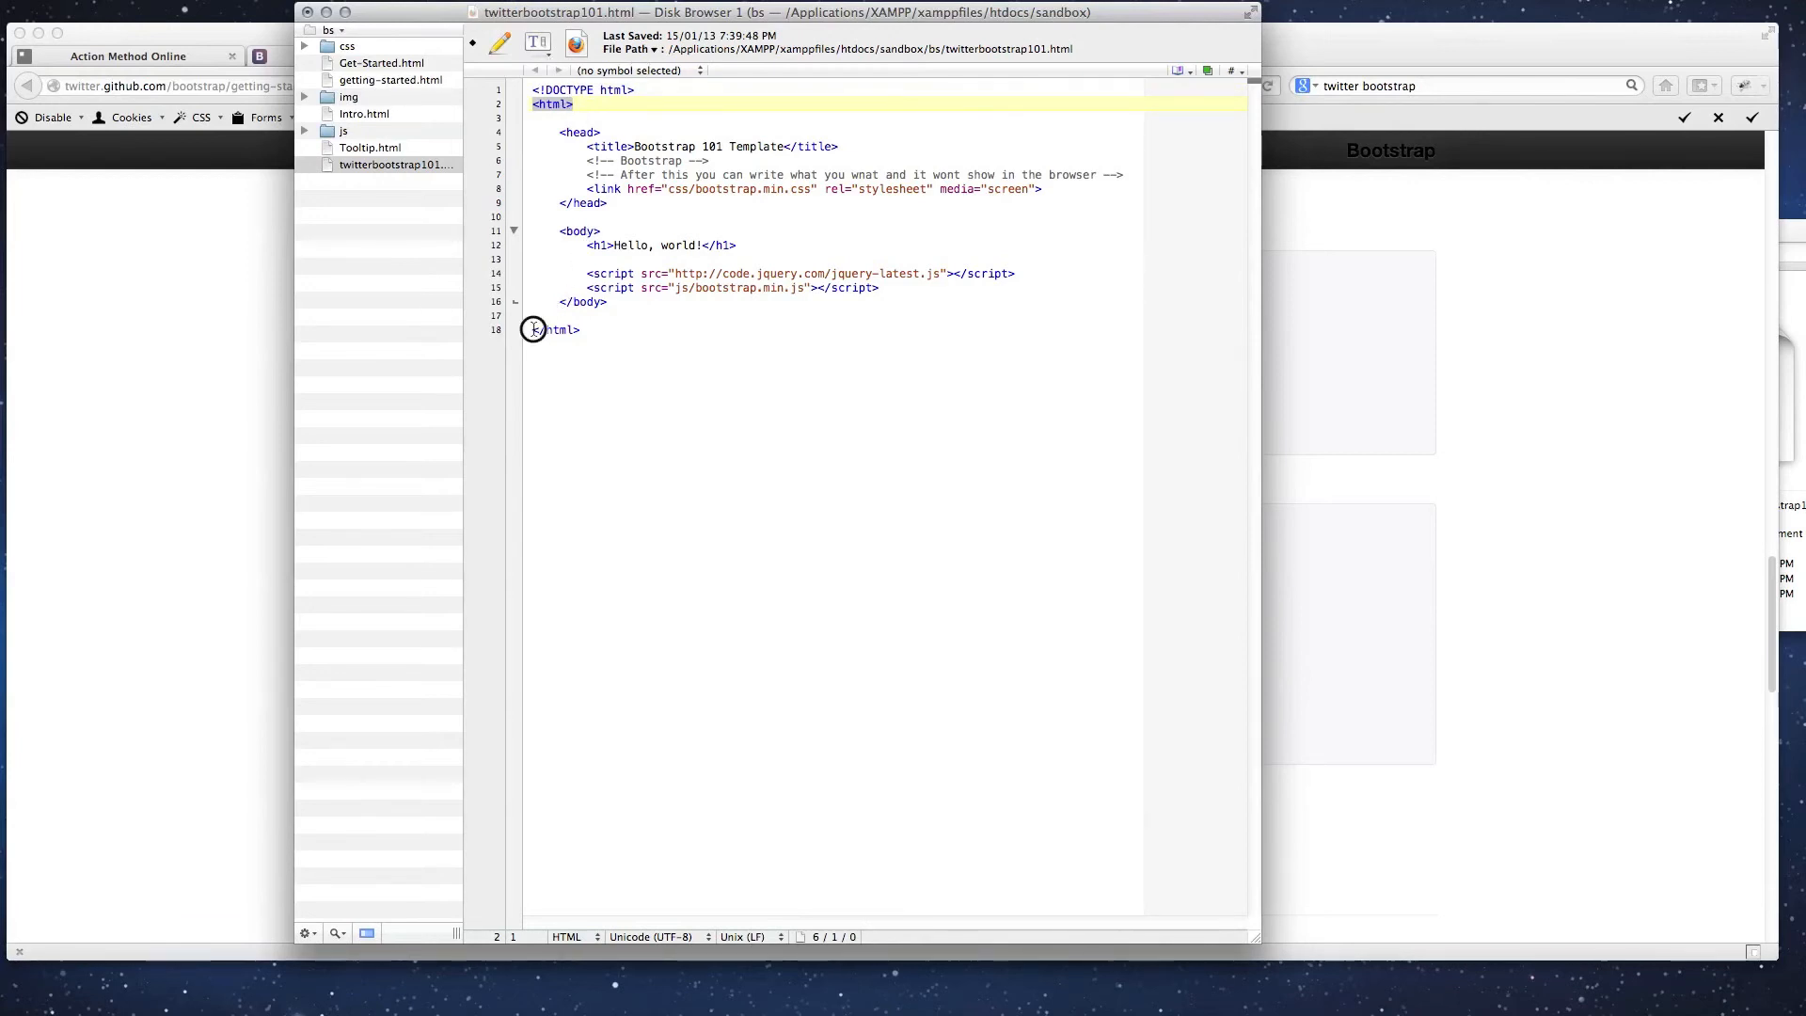
click(542, 329)
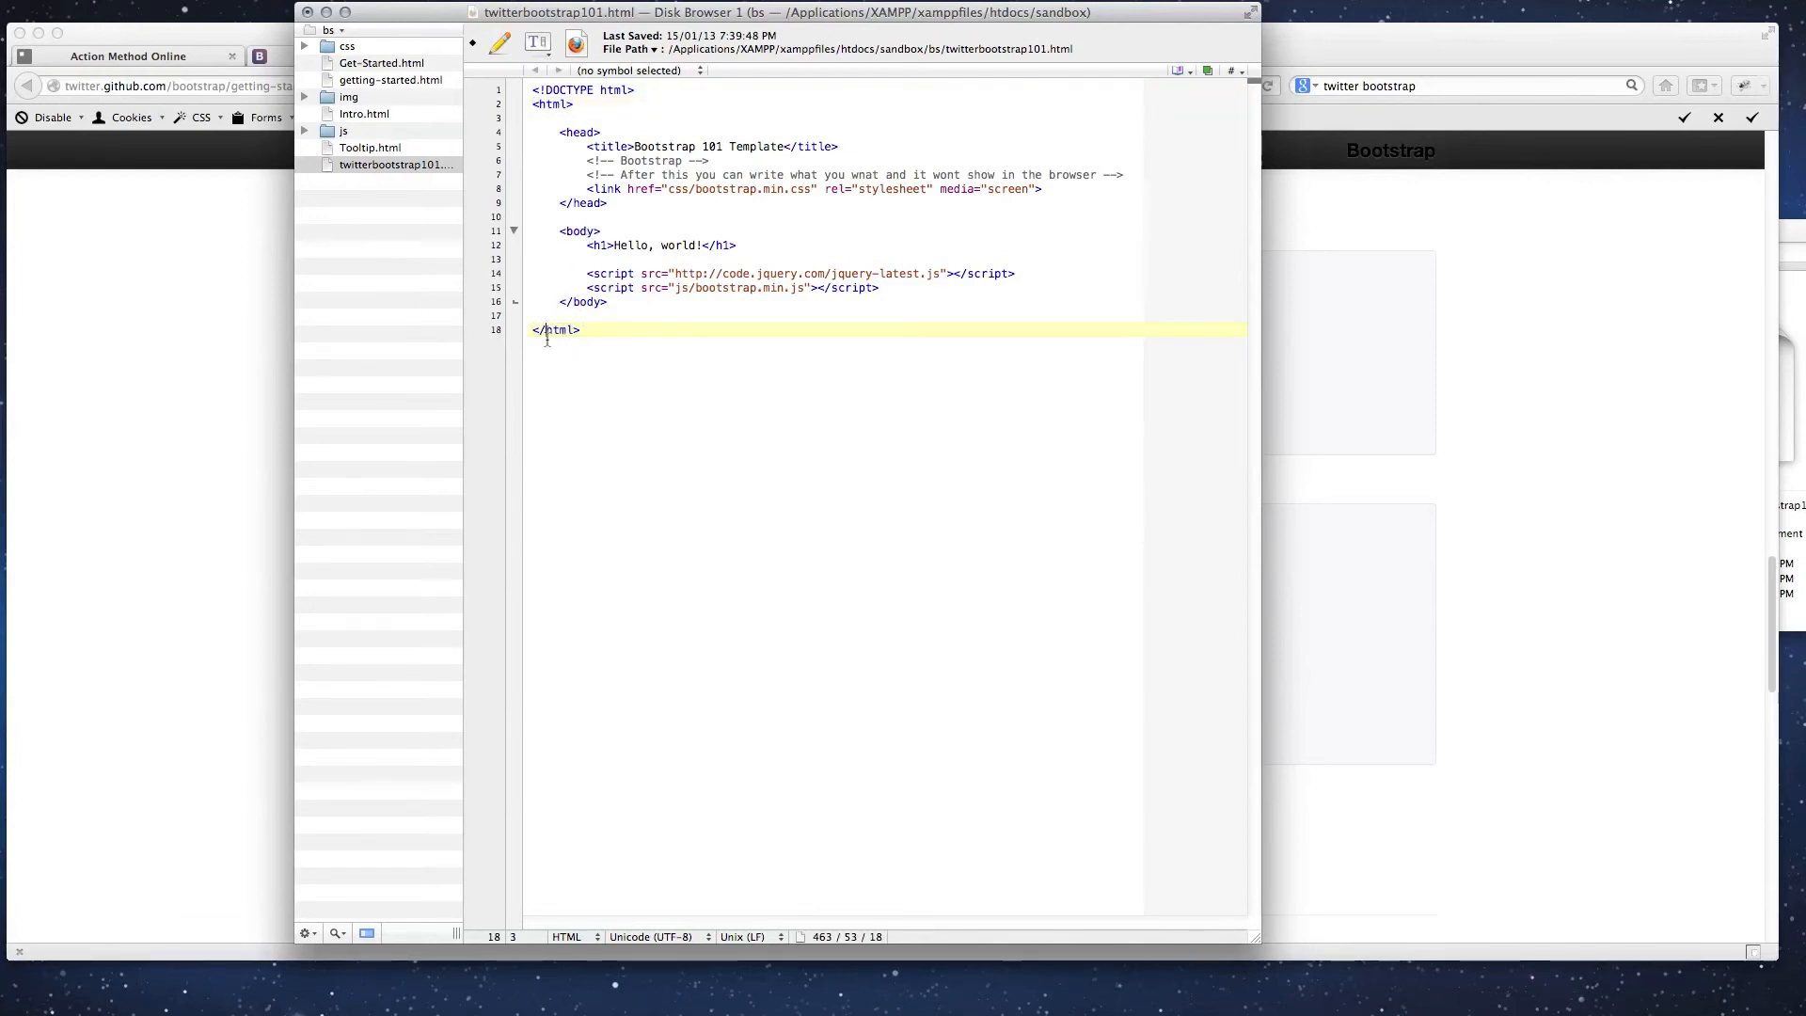
click(534, 331)
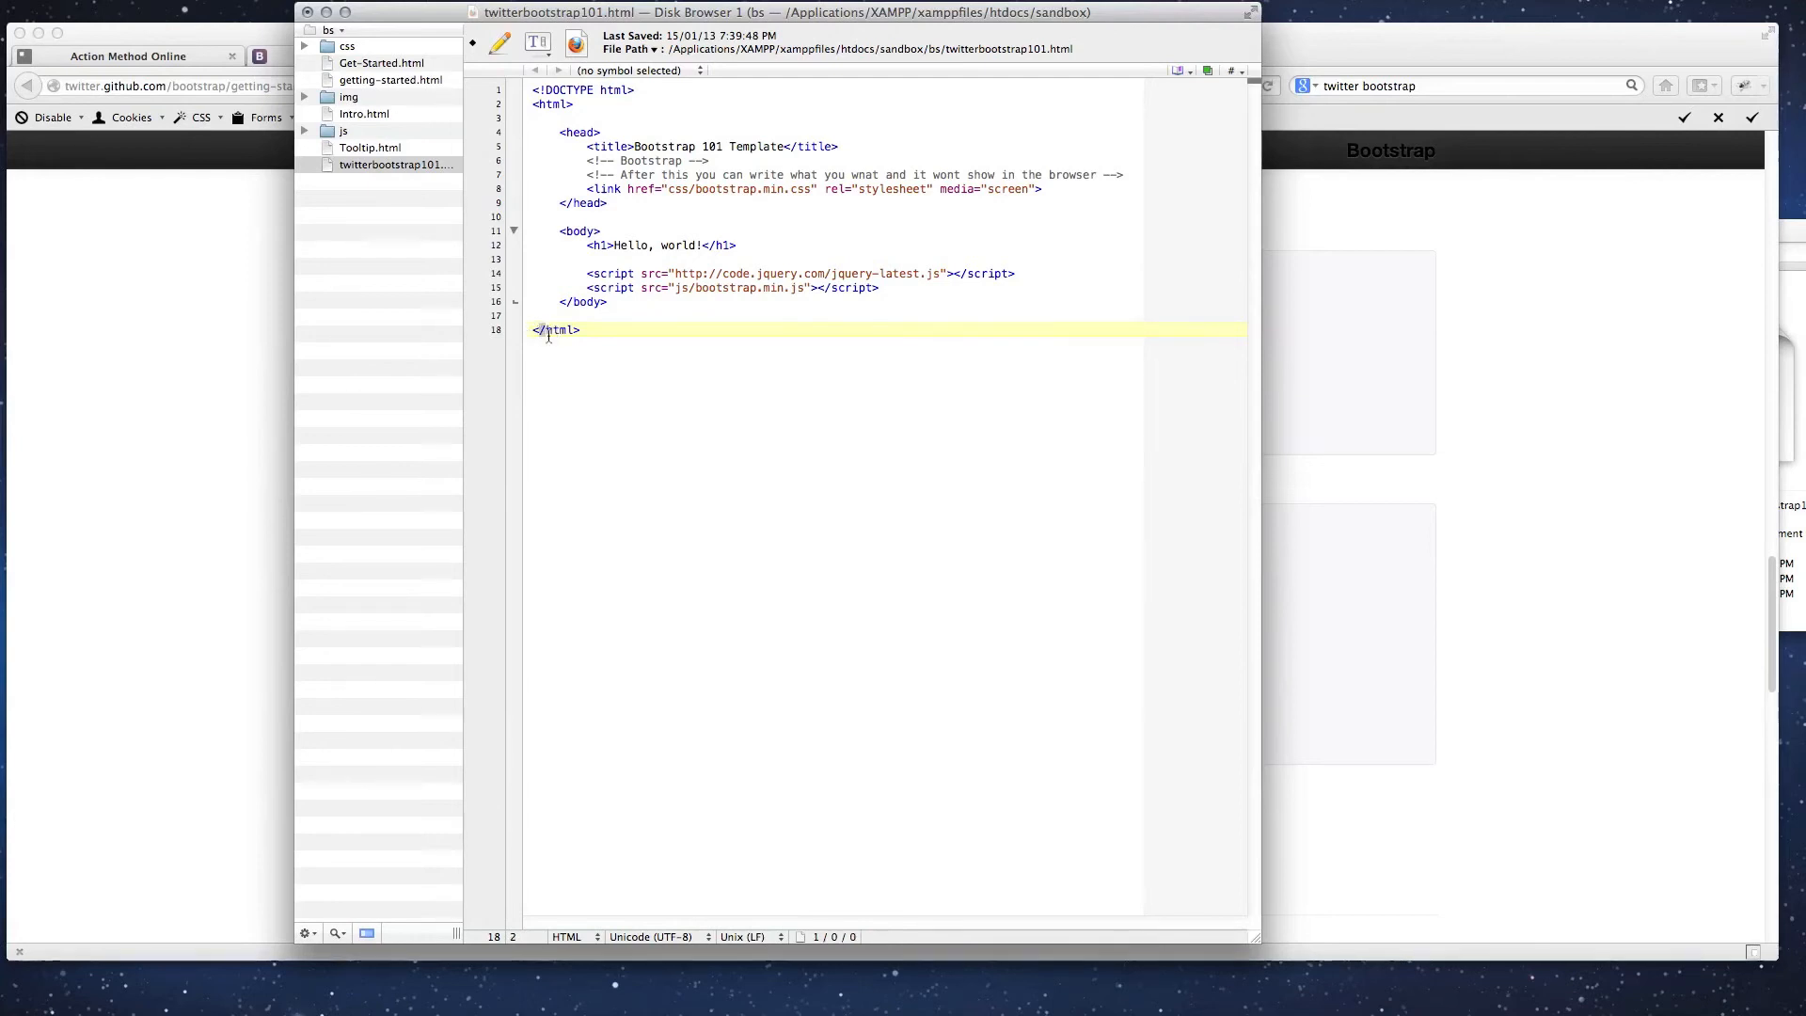
click(560, 132)
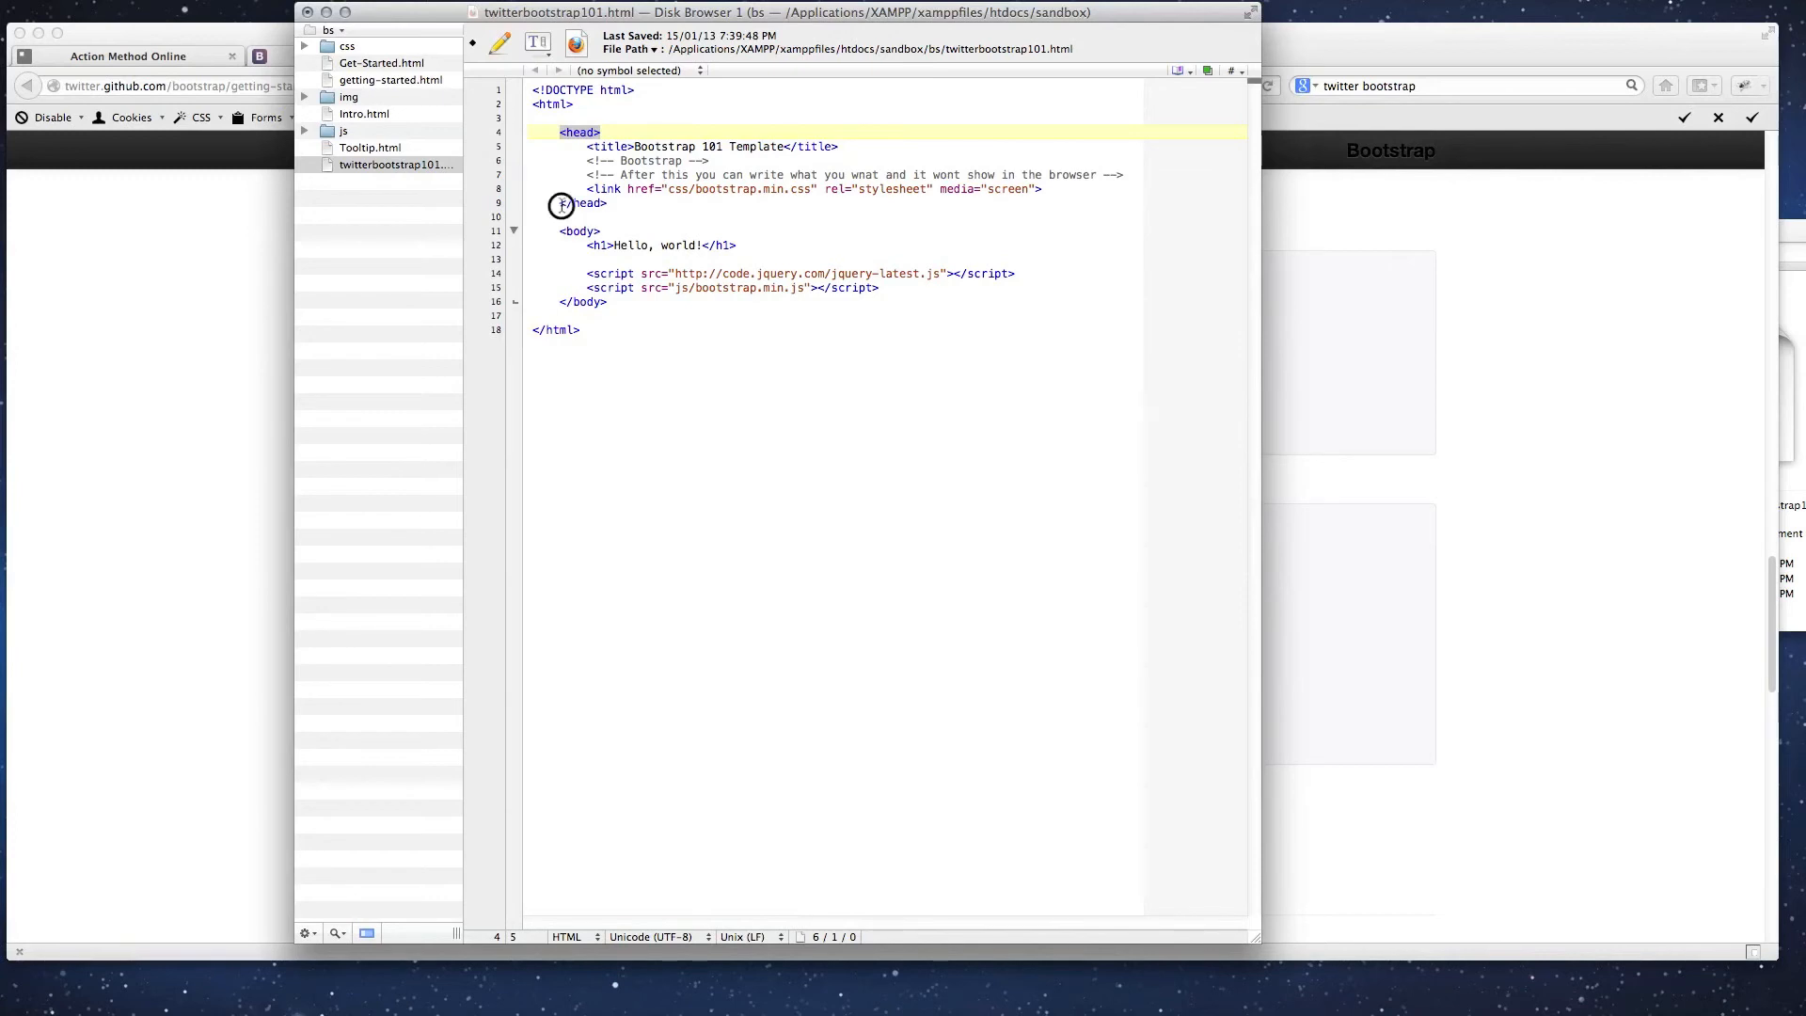
click(581, 203)
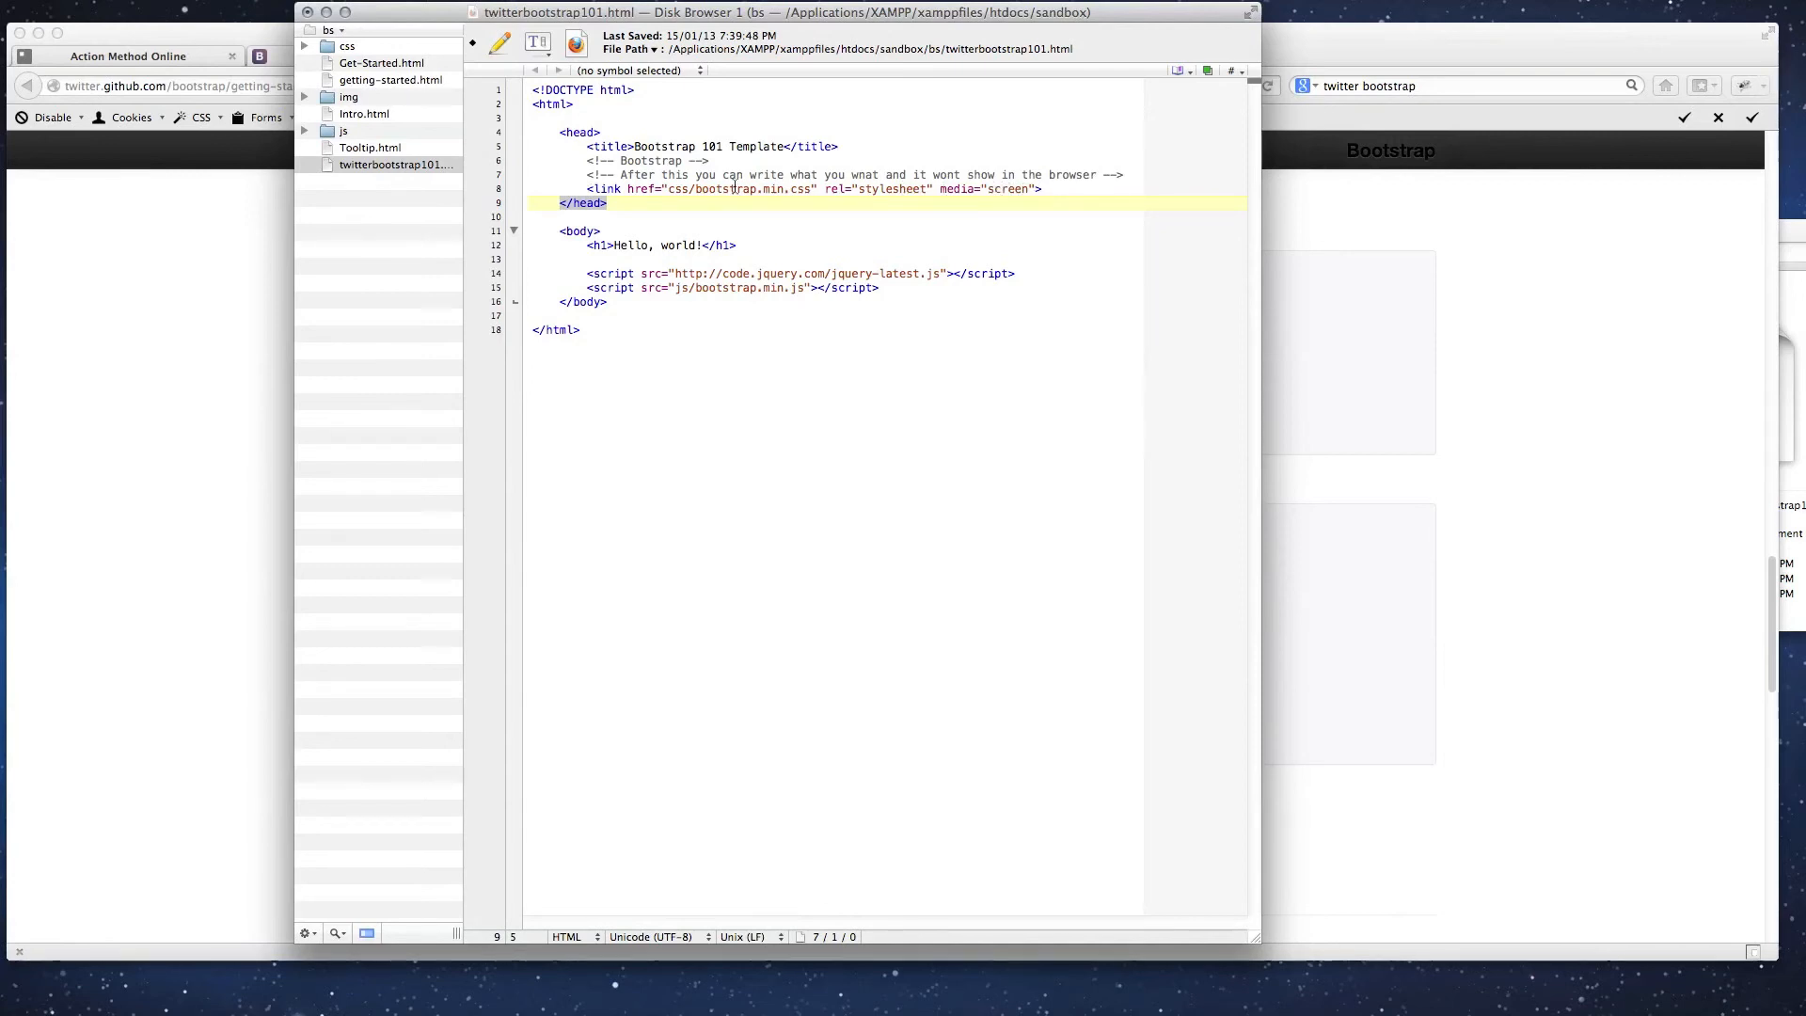
click(566, 233)
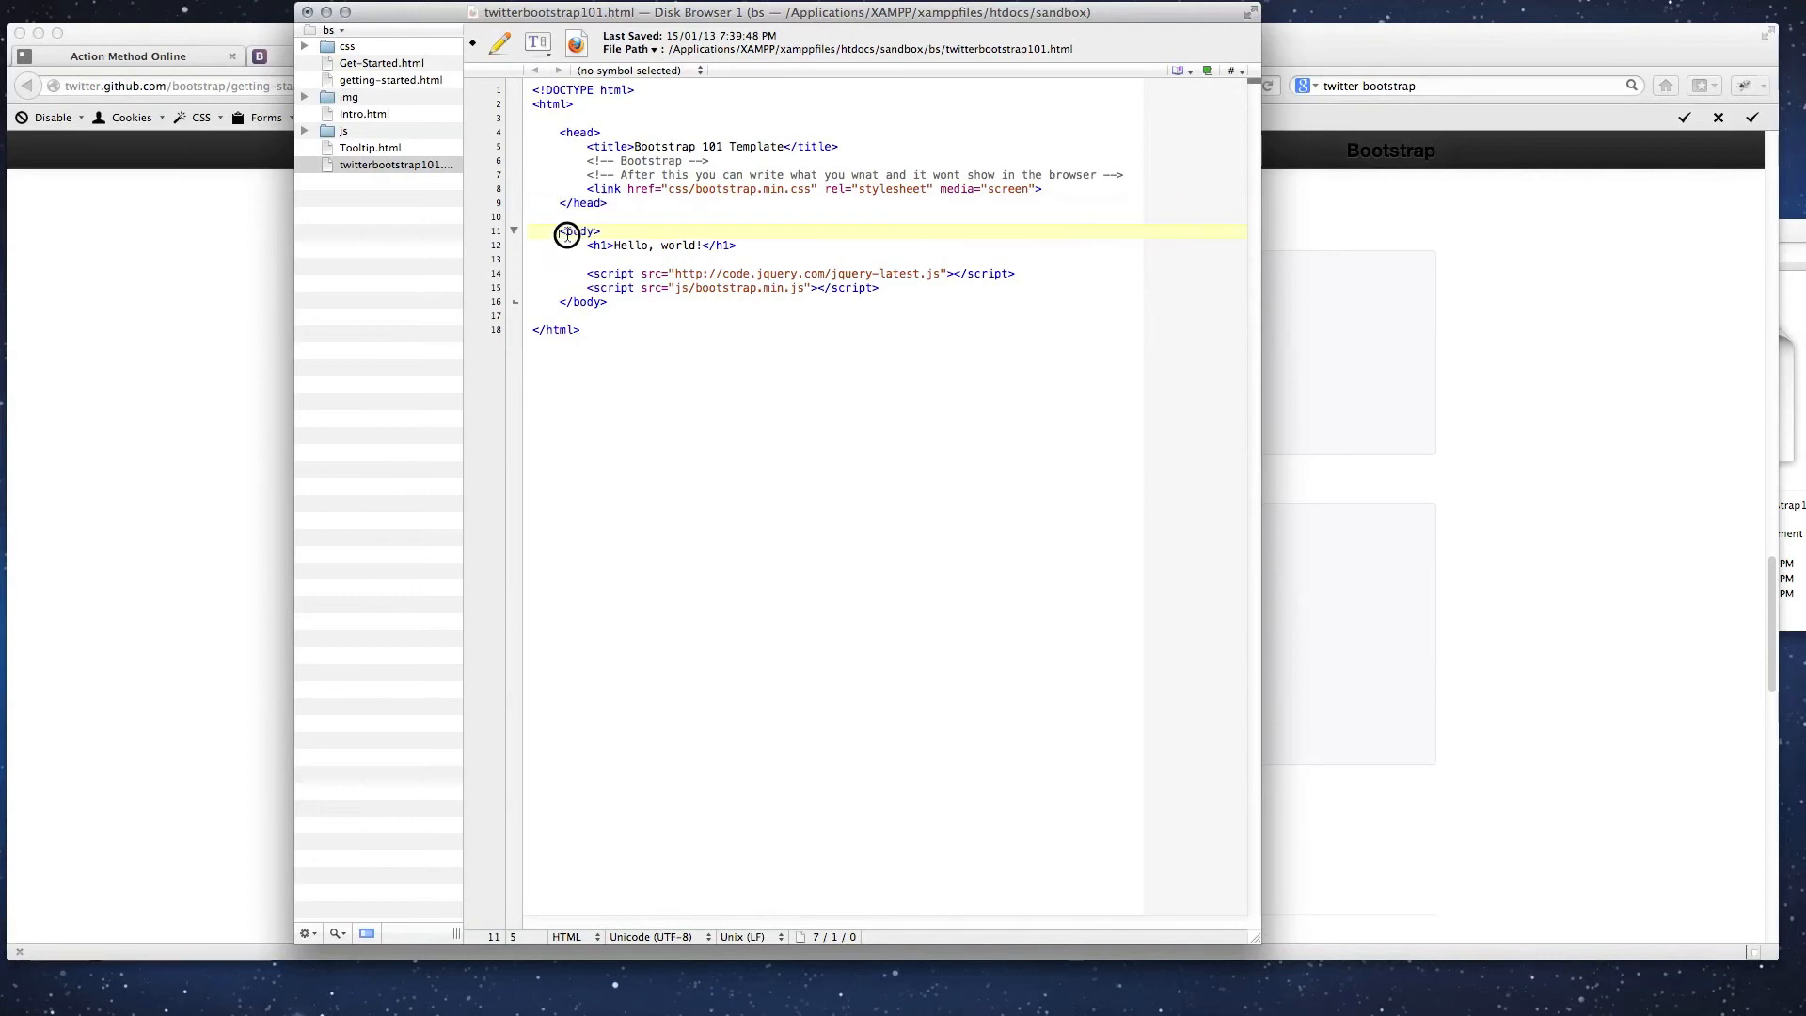
click(587, 301)
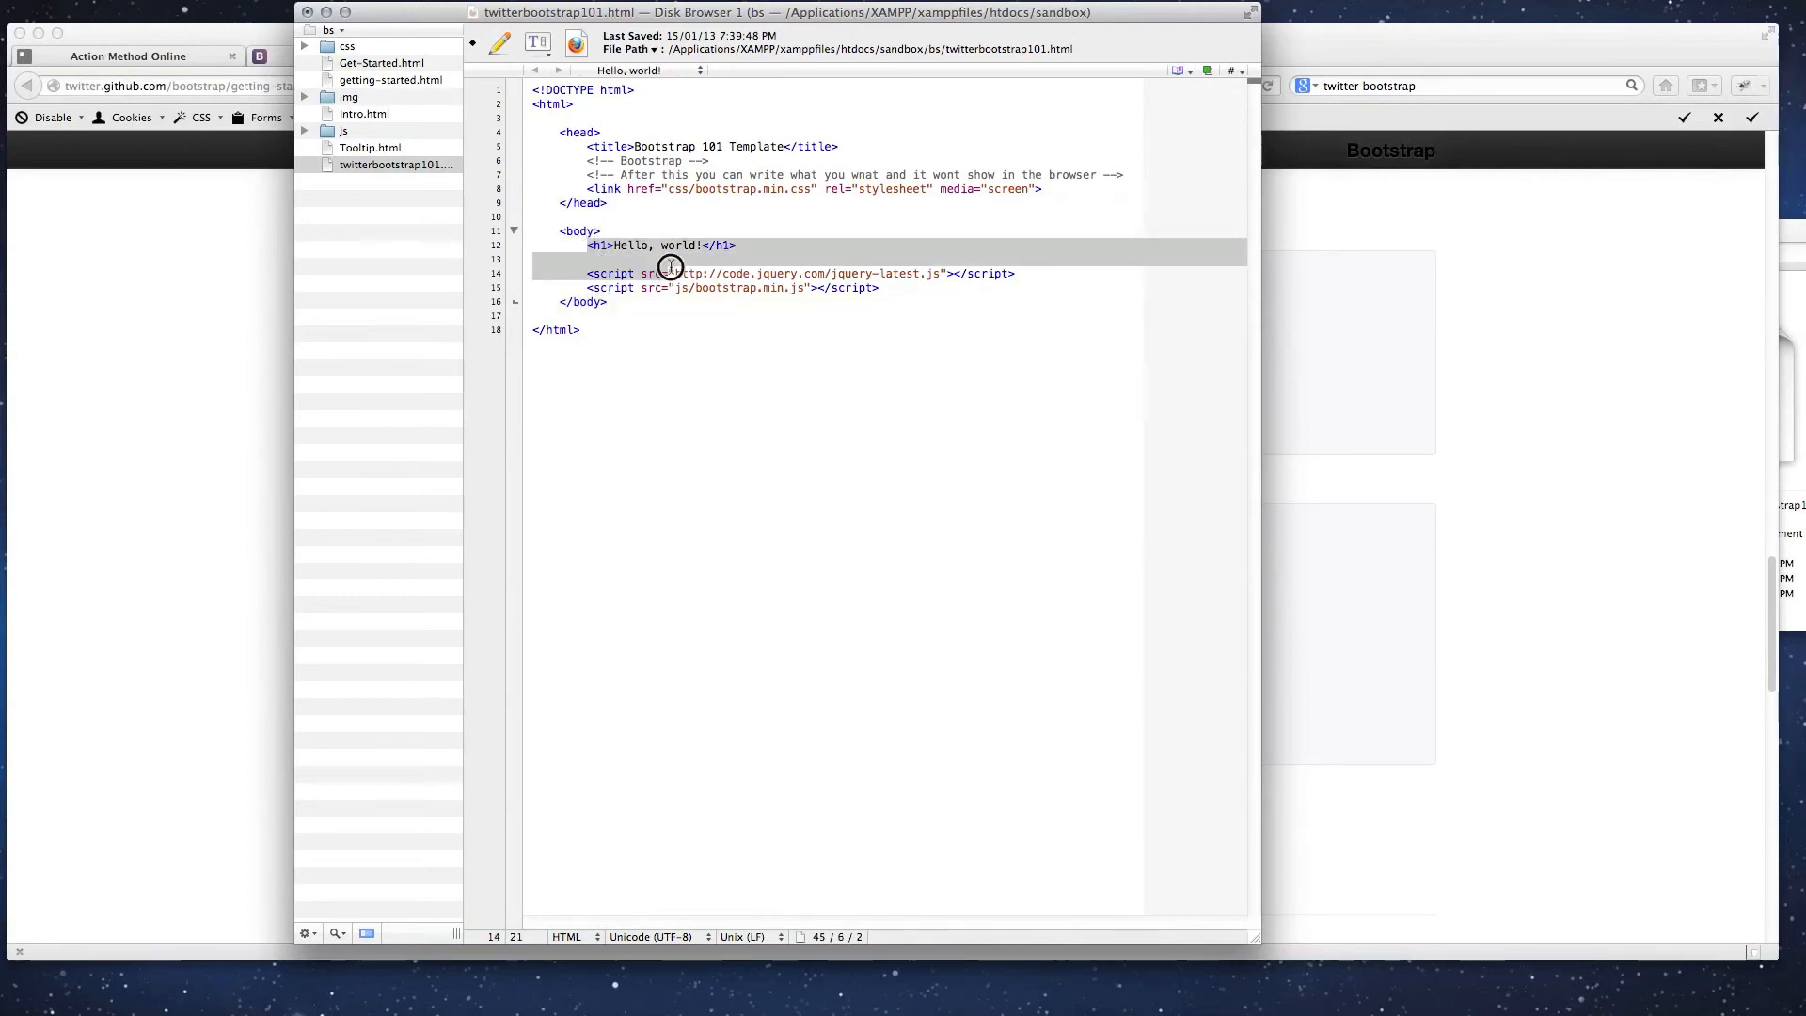
click(662, 244)
text(<)
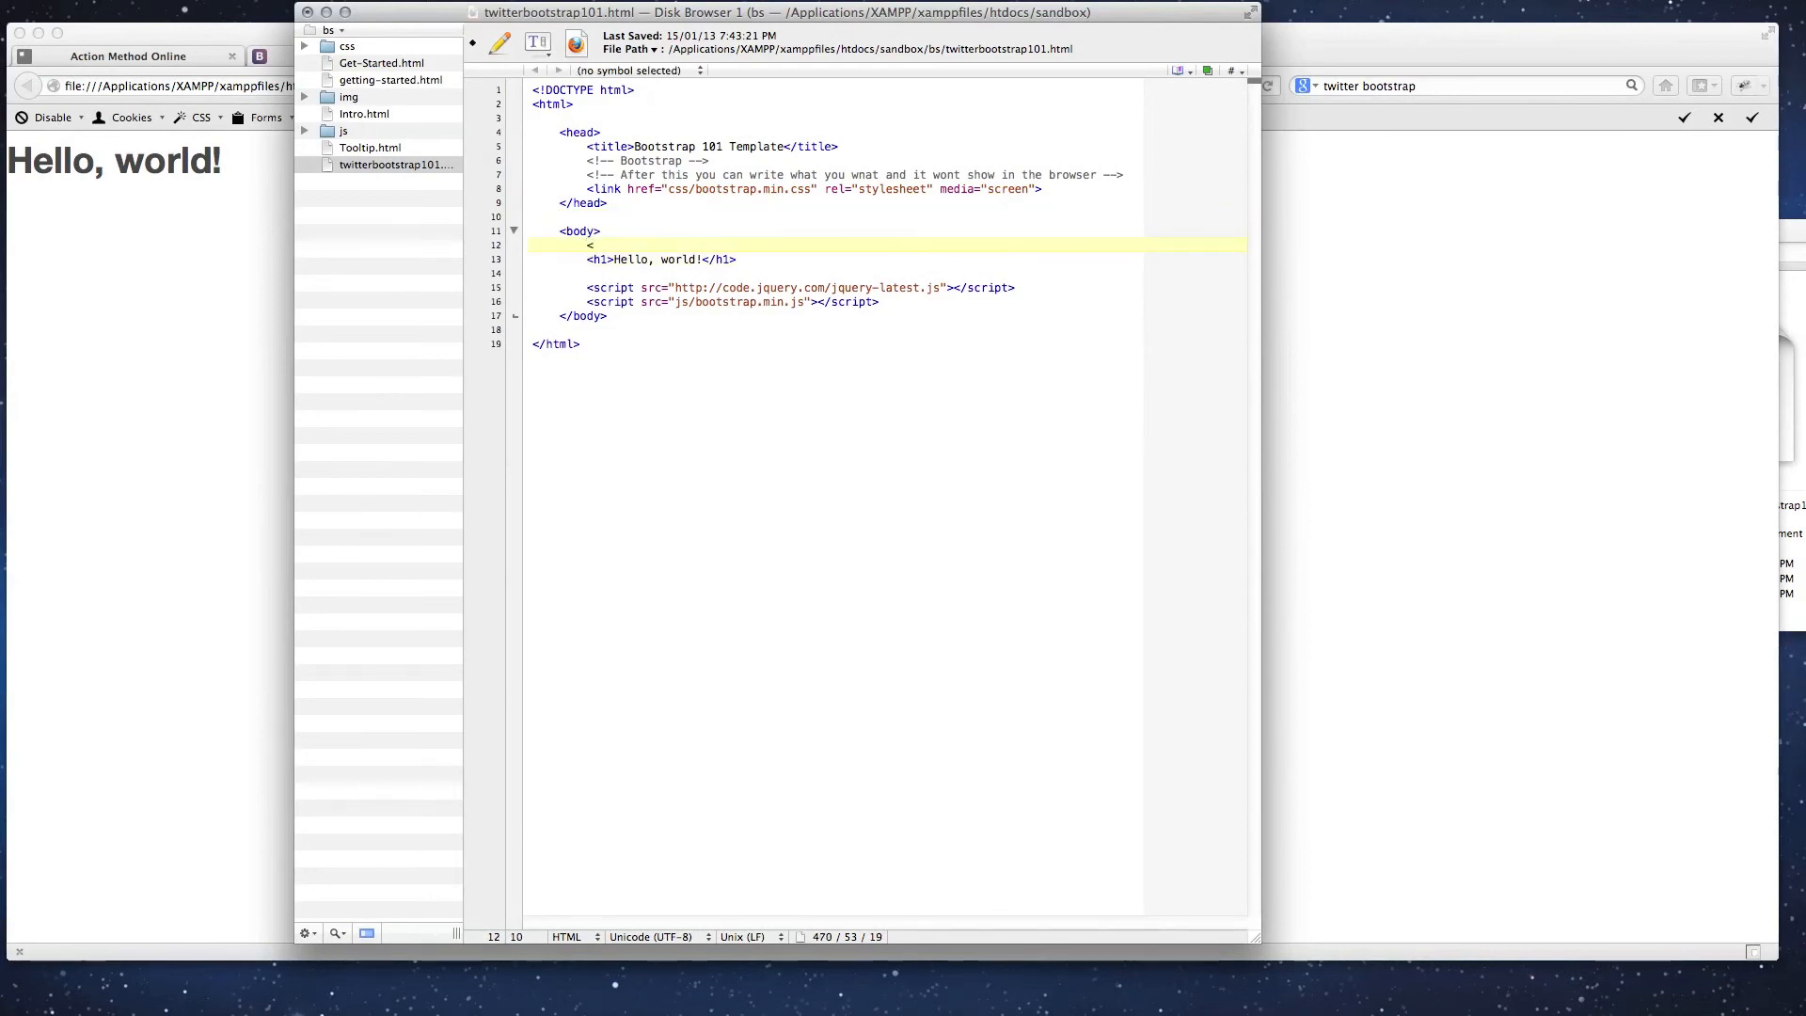
- Wrap the <h1> in <div class="hero-unit"> … </div> and preview it in the browser
text(div class)
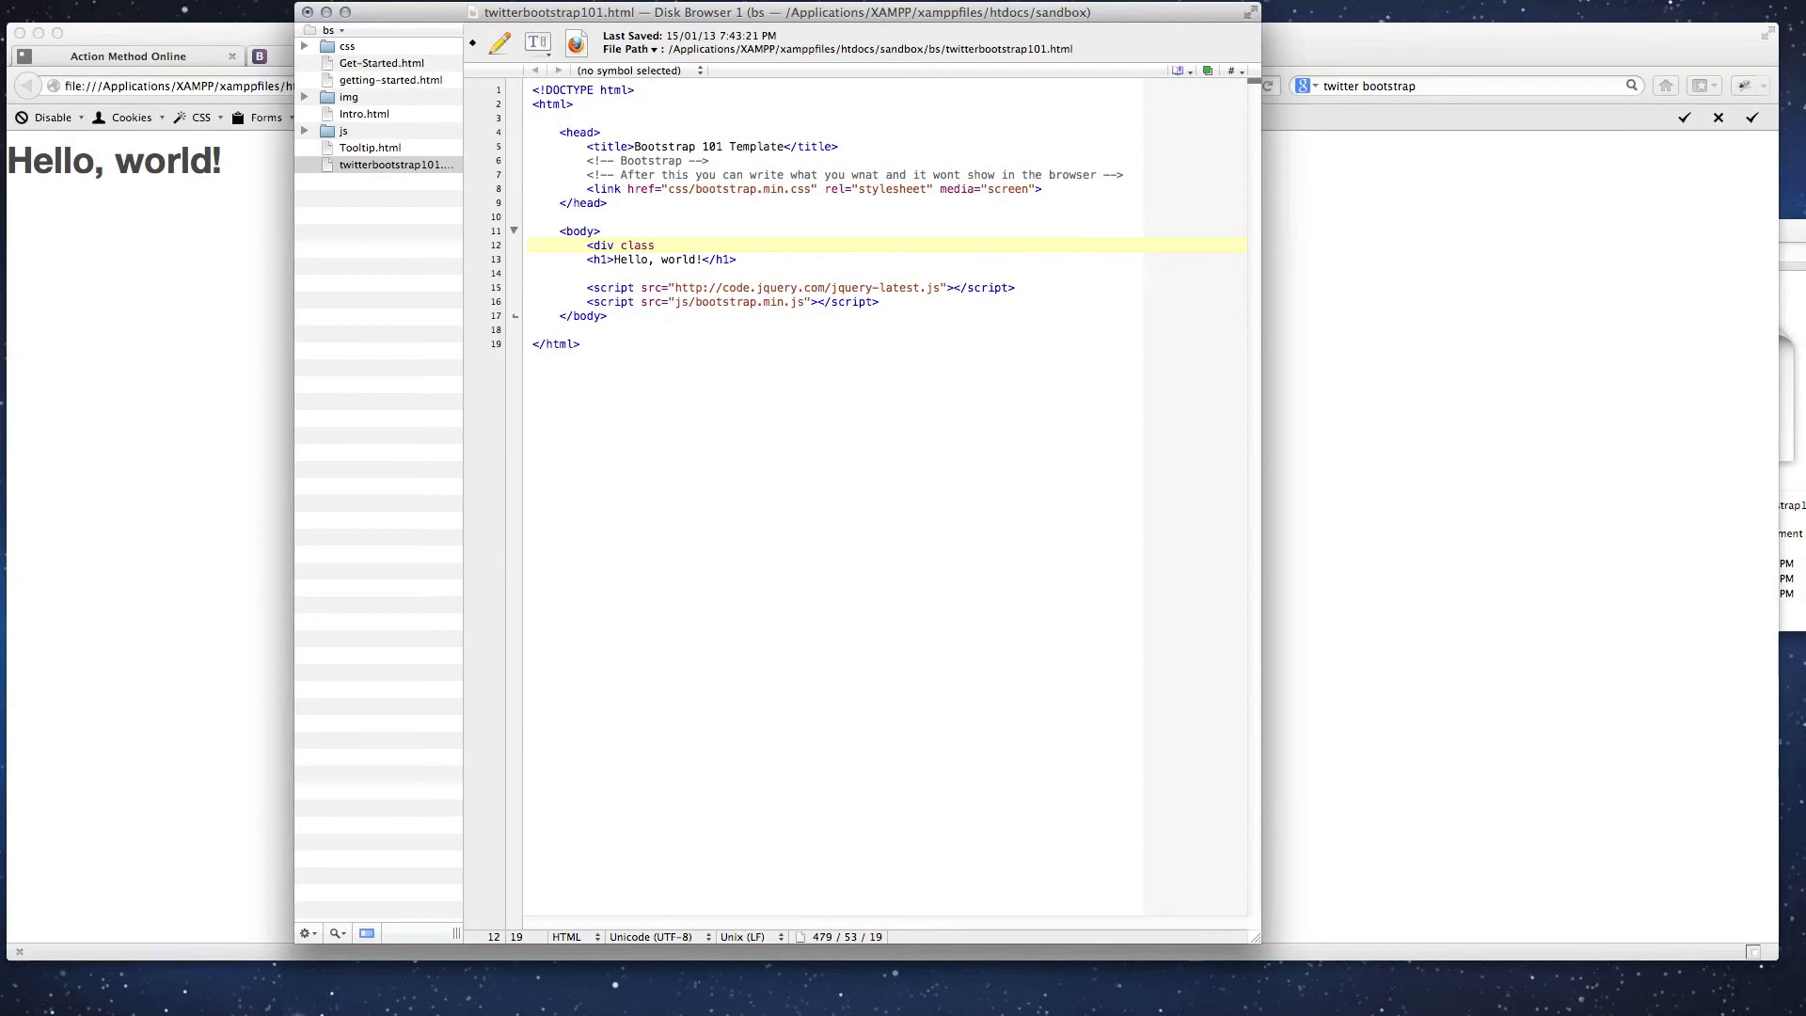
text(="hero-un)
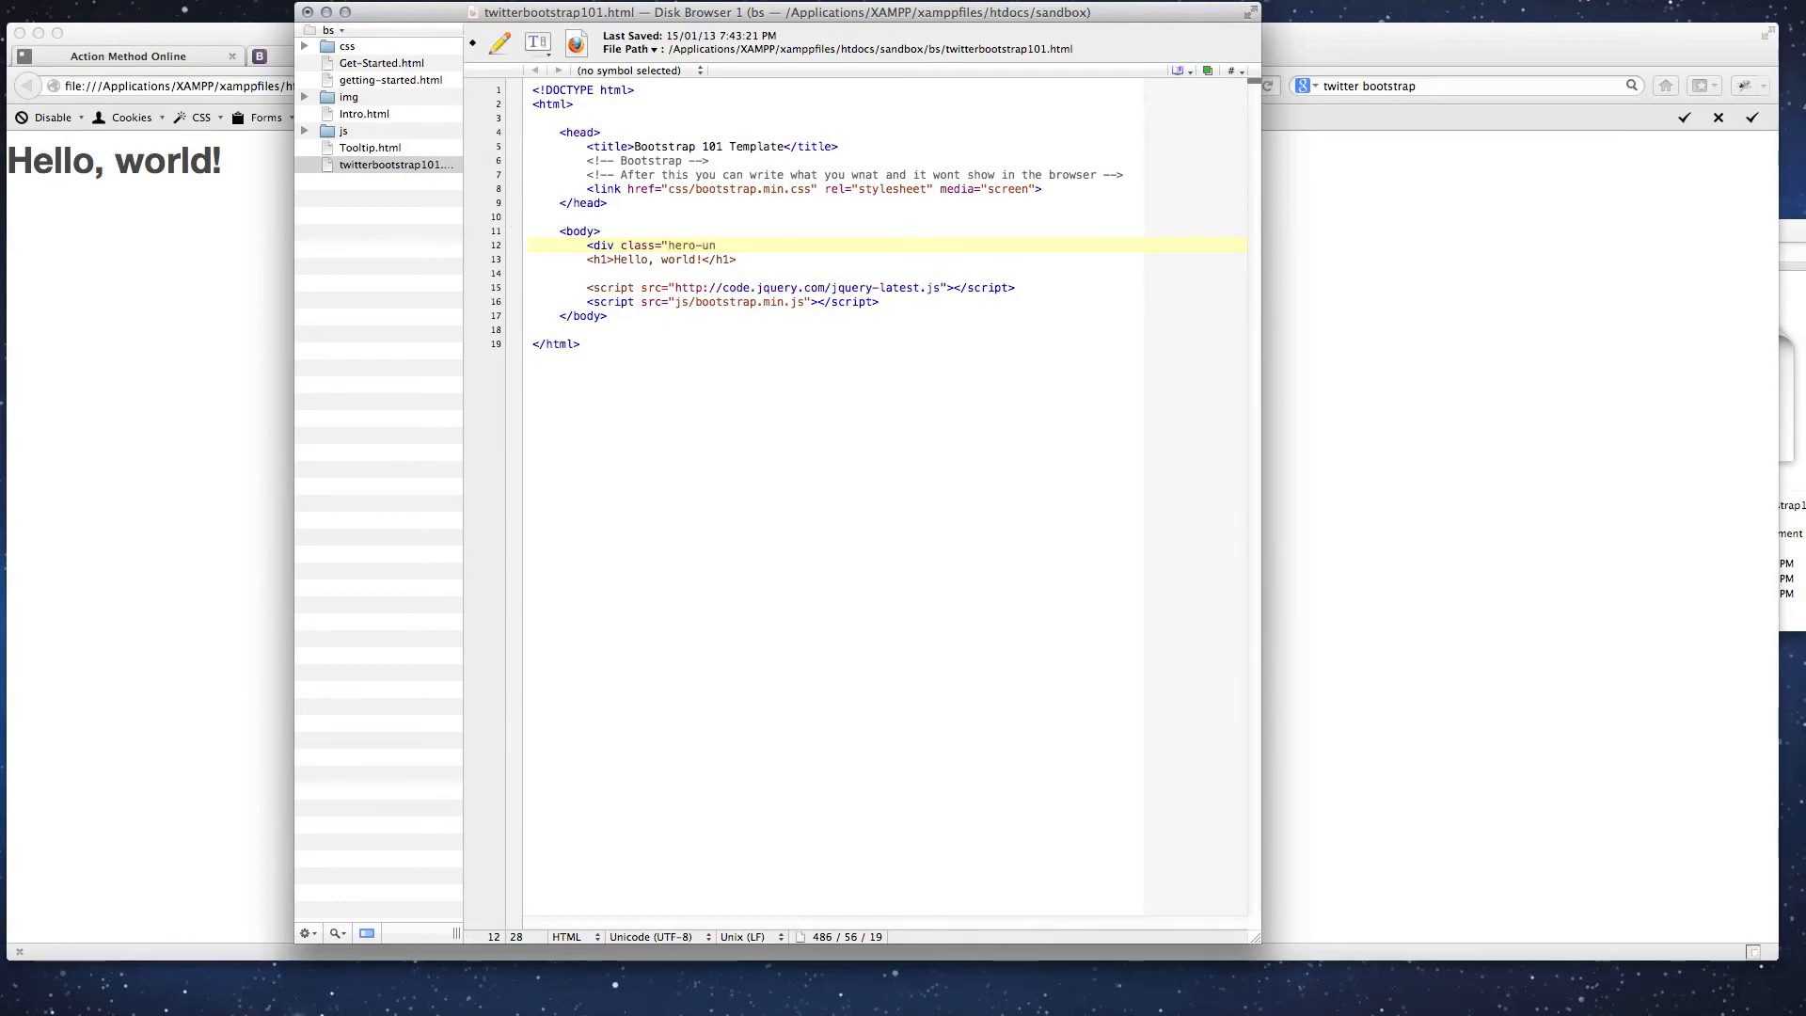
text(it>)
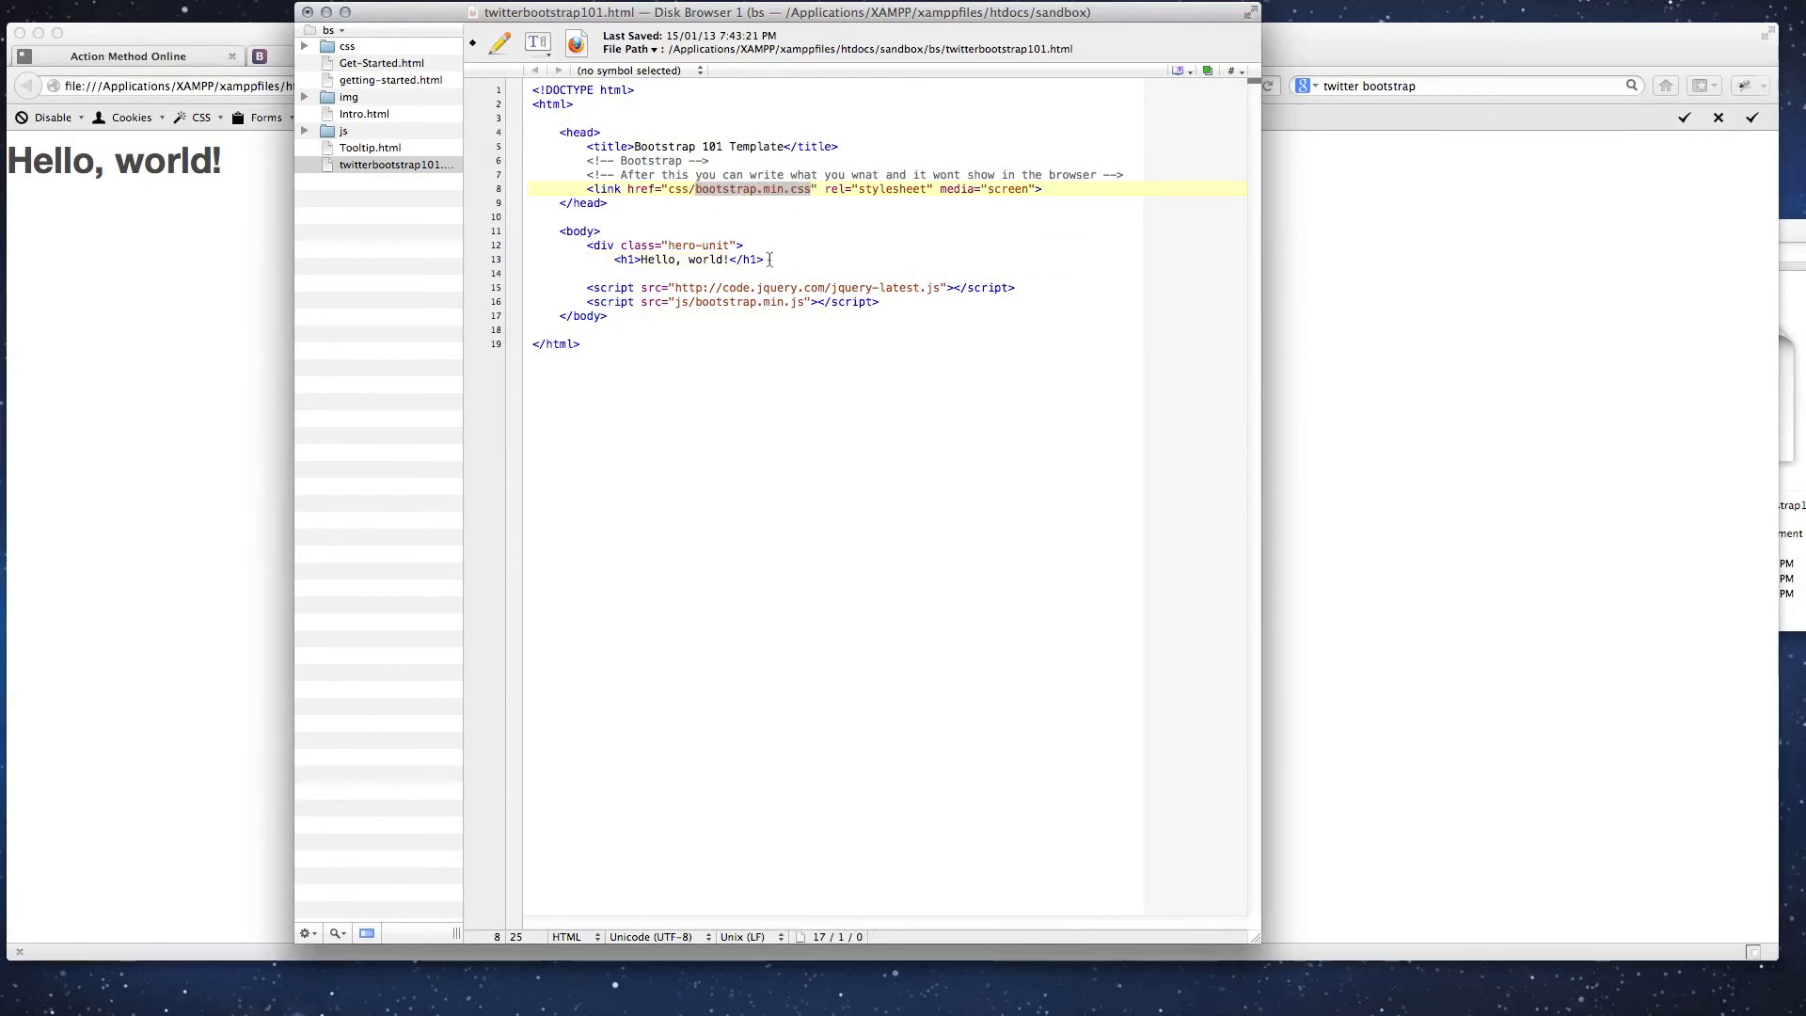
click(587, 273)
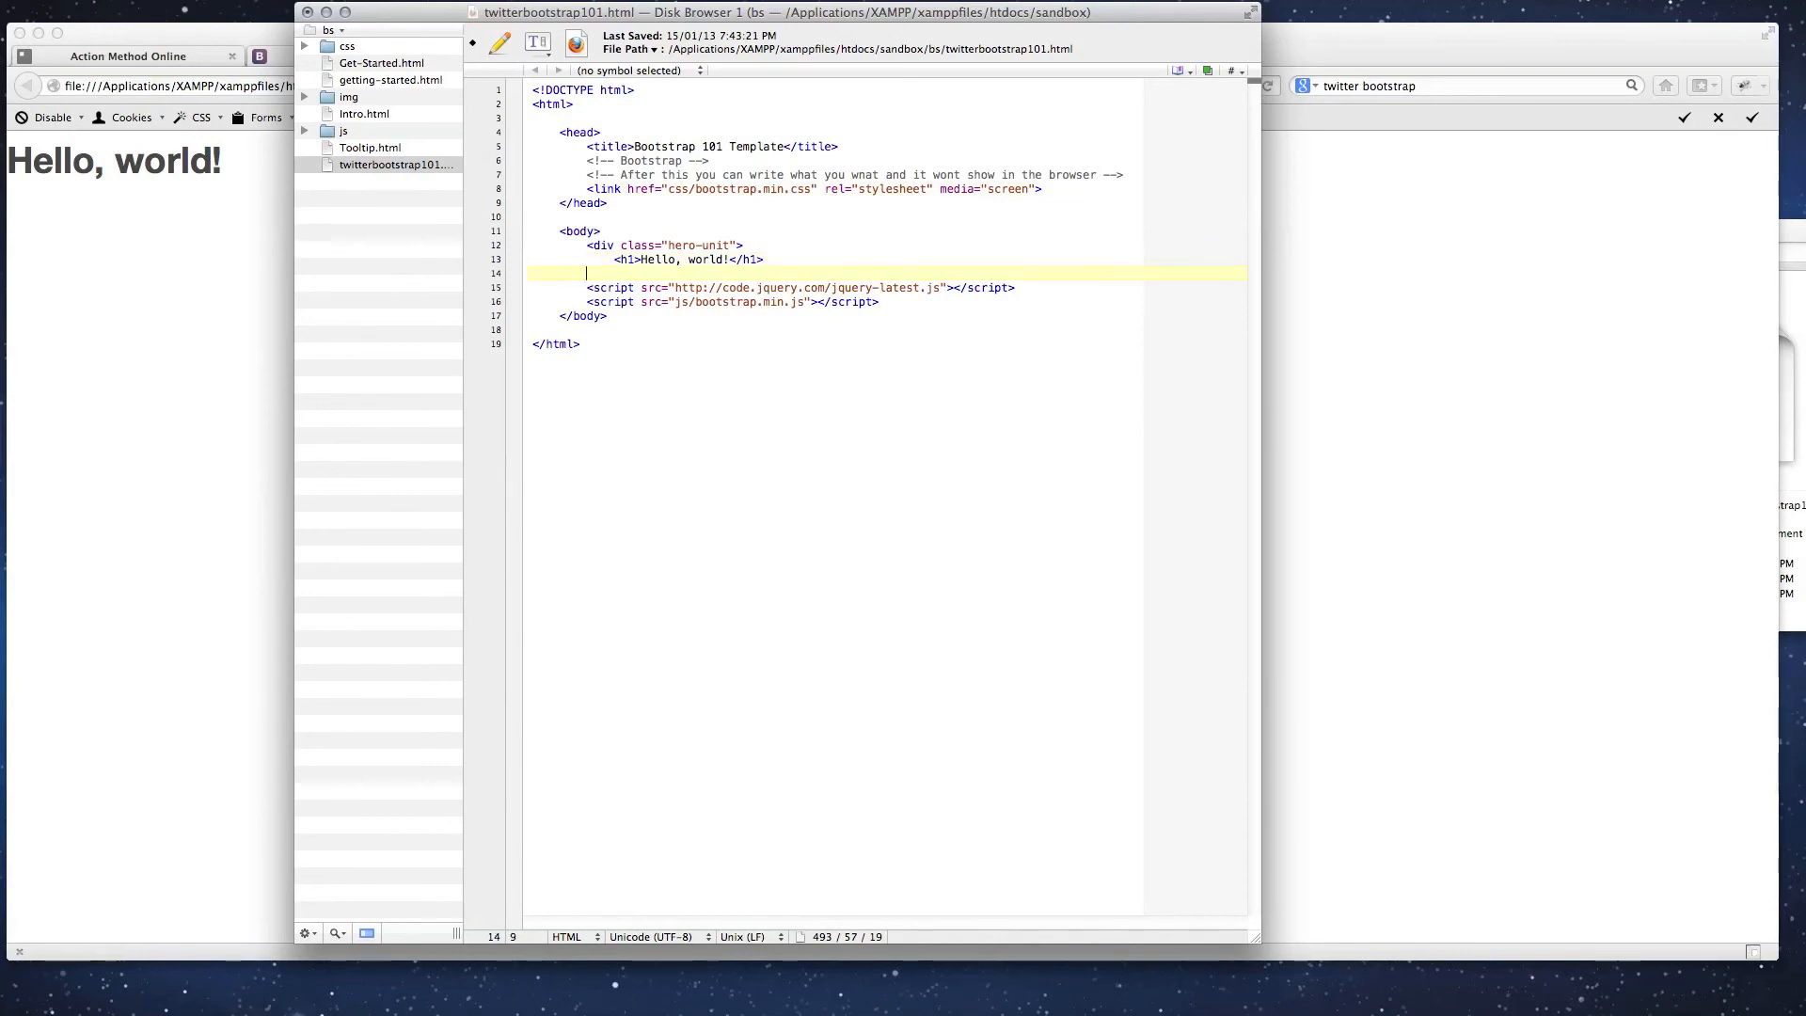
text(</div)
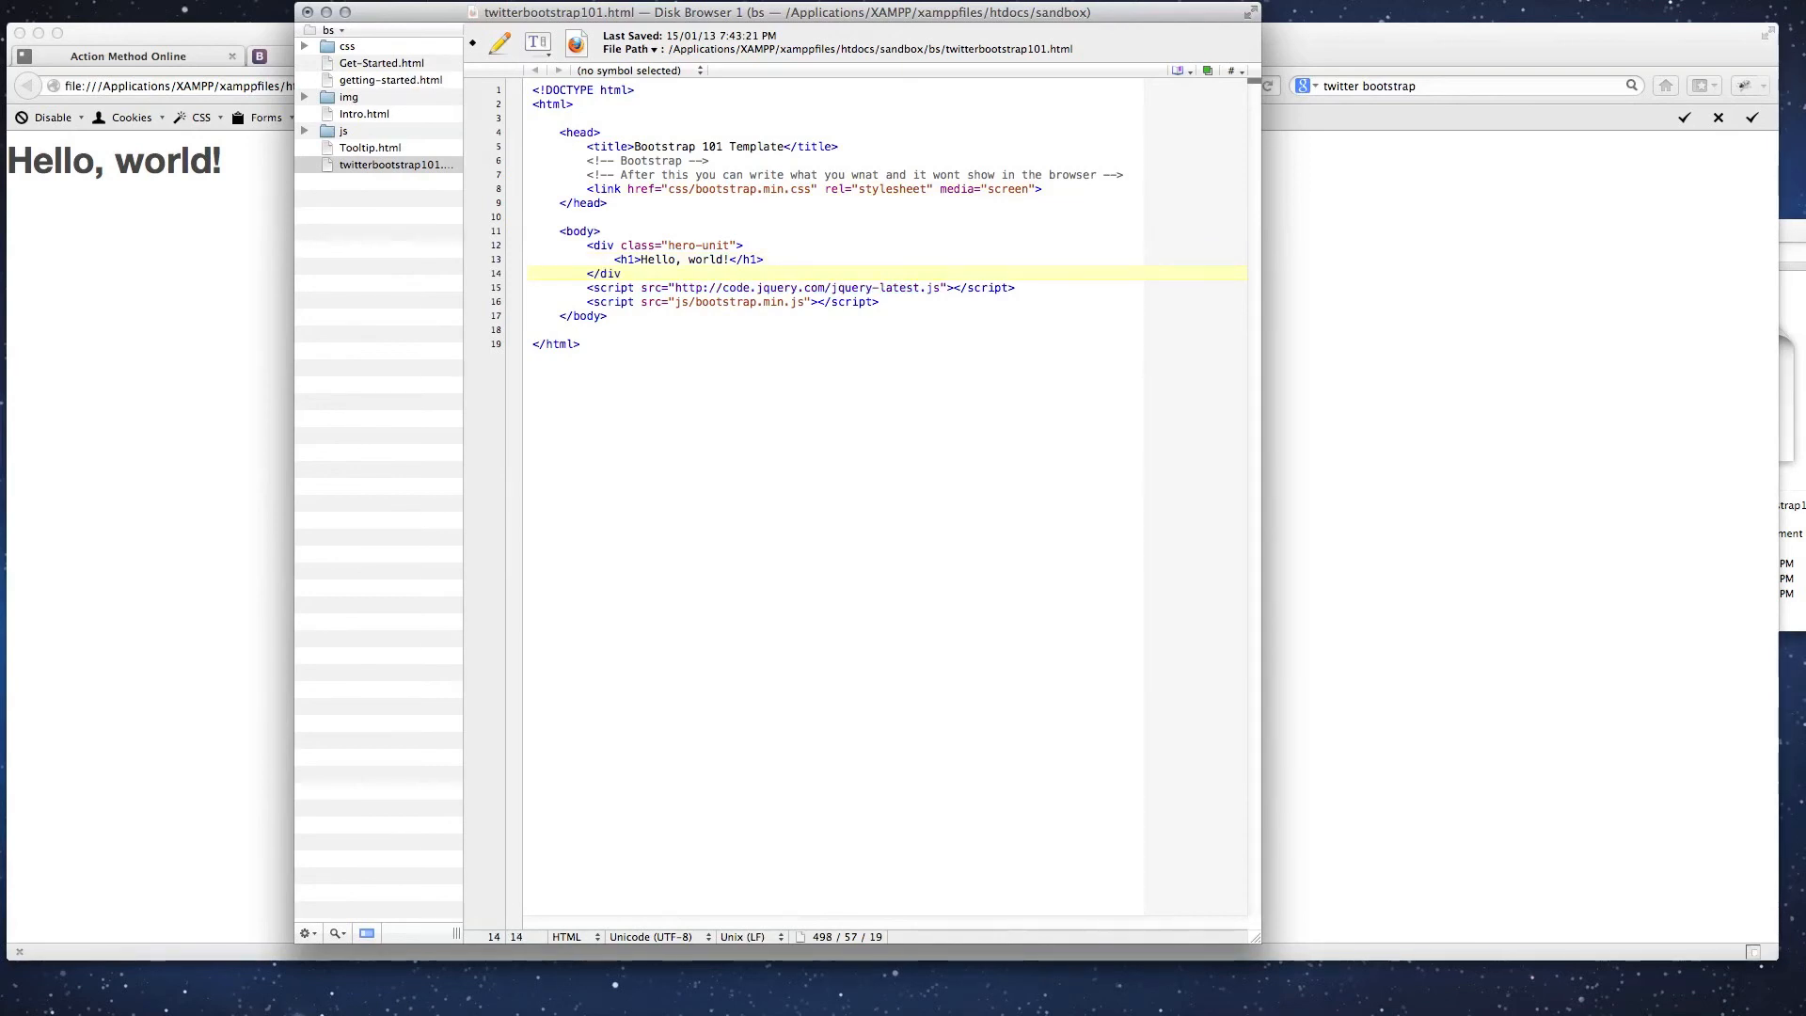
click(765, 260)
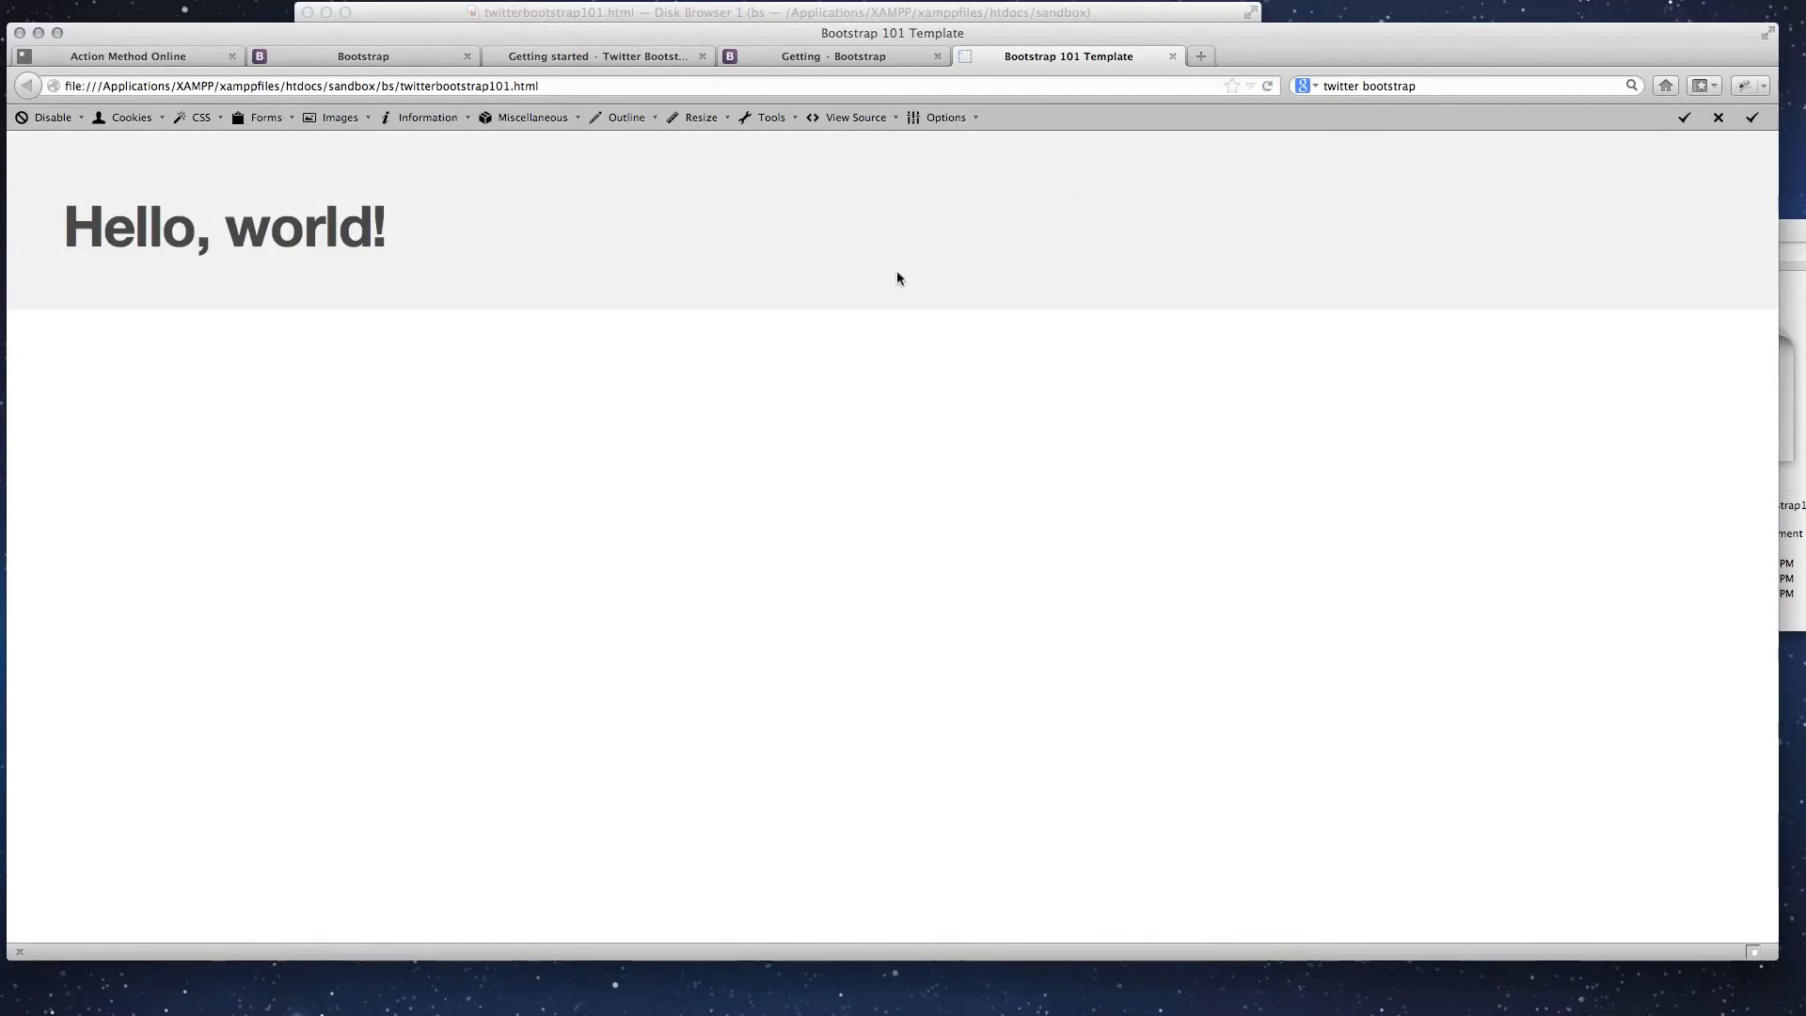
mouse_move(527, 270)
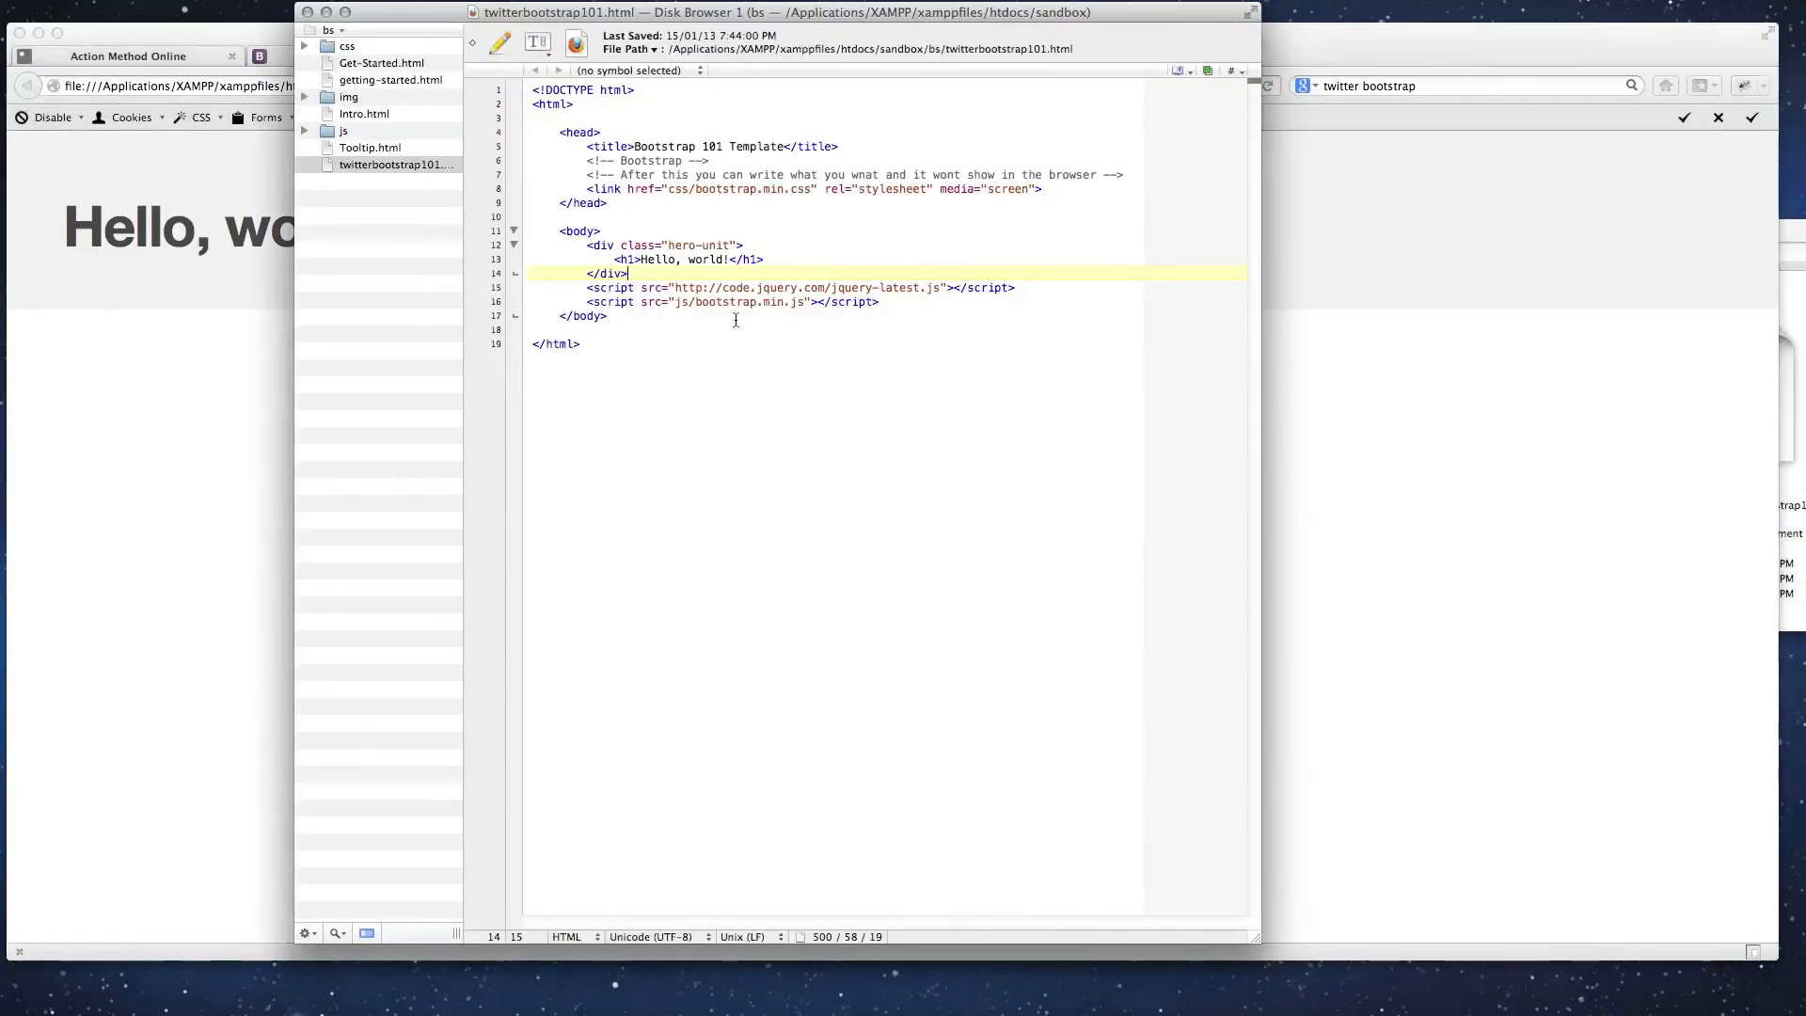
- Add <small>I'm a hero unit, I look flash</small> before </h1>
click(729, 260)
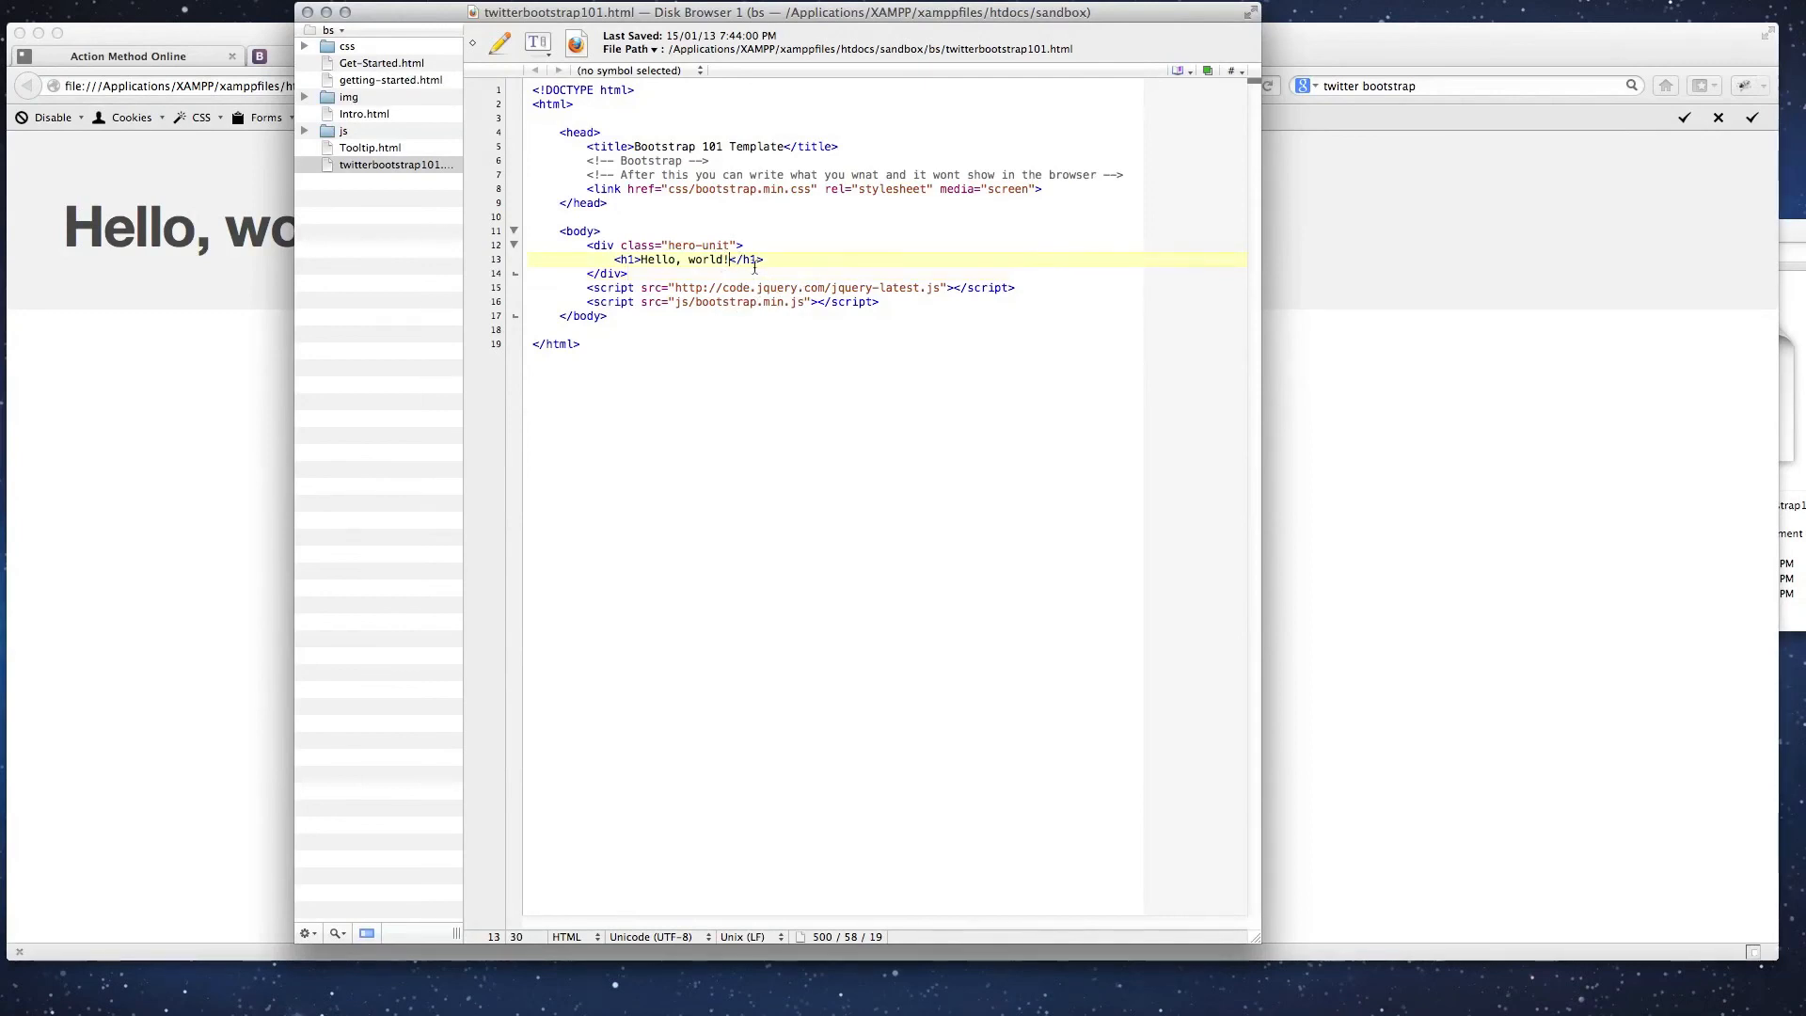
text(<small>I'm a)
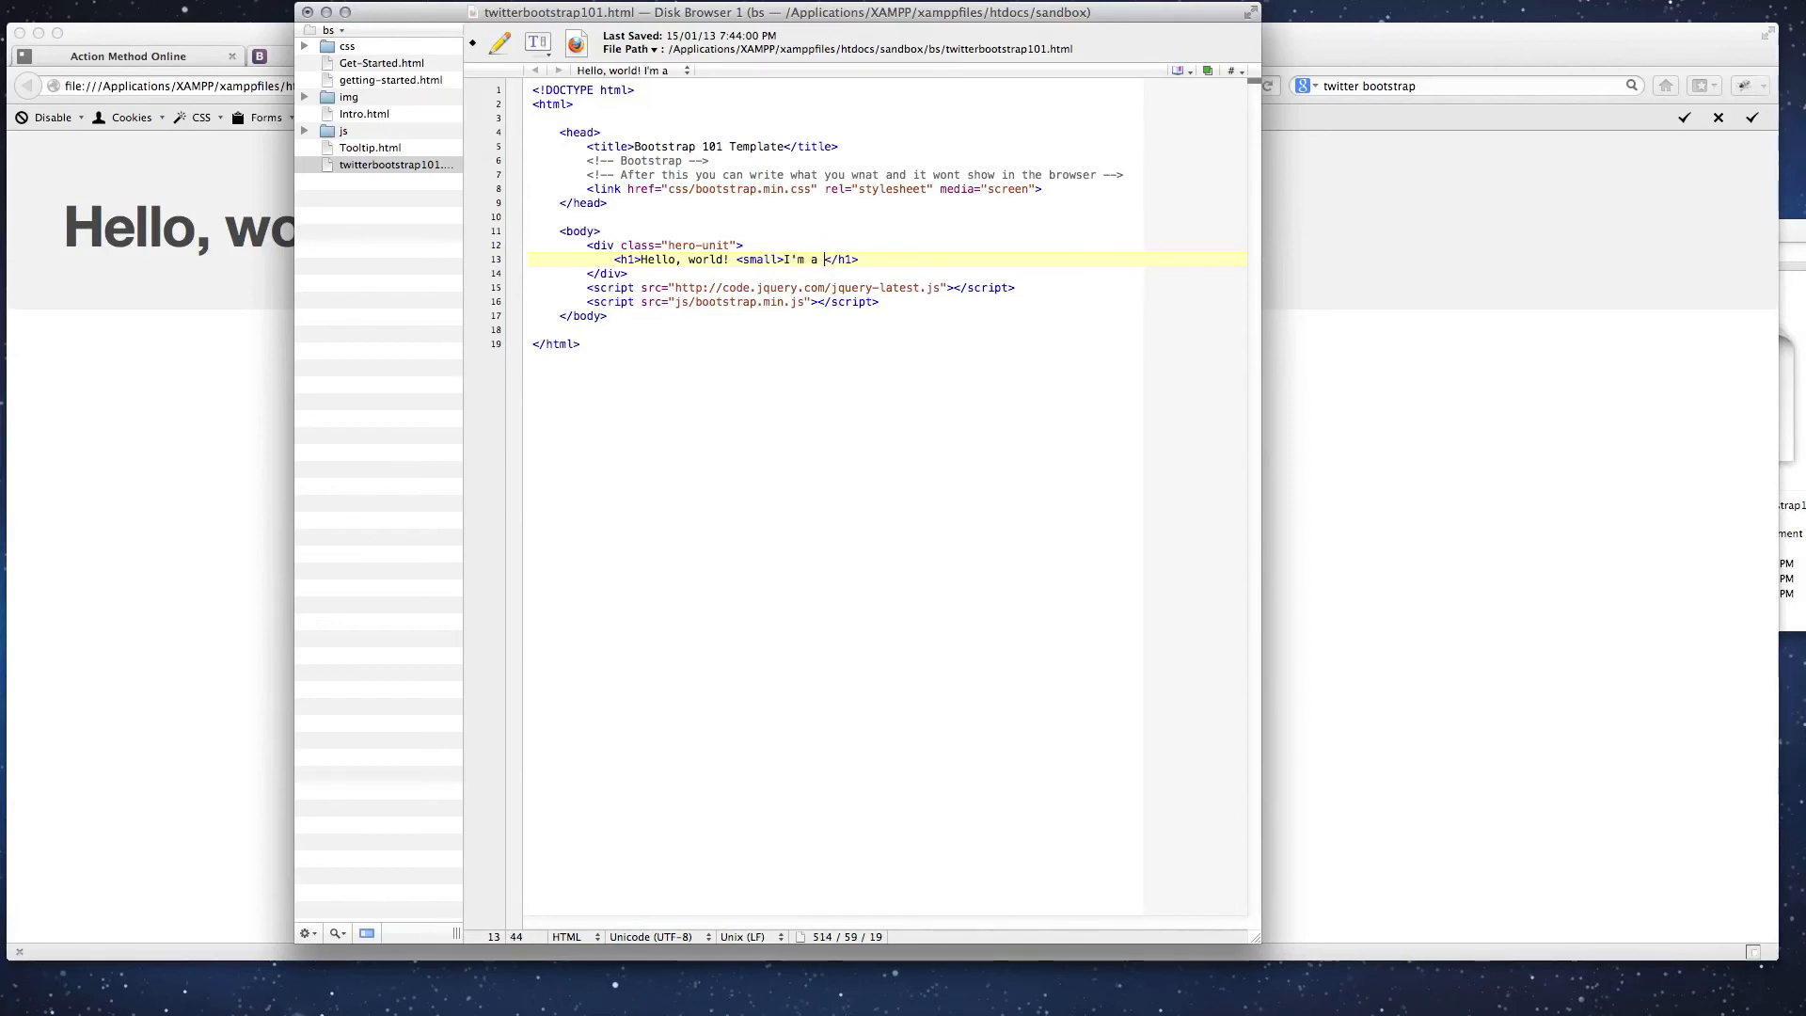
text(hero unit,)
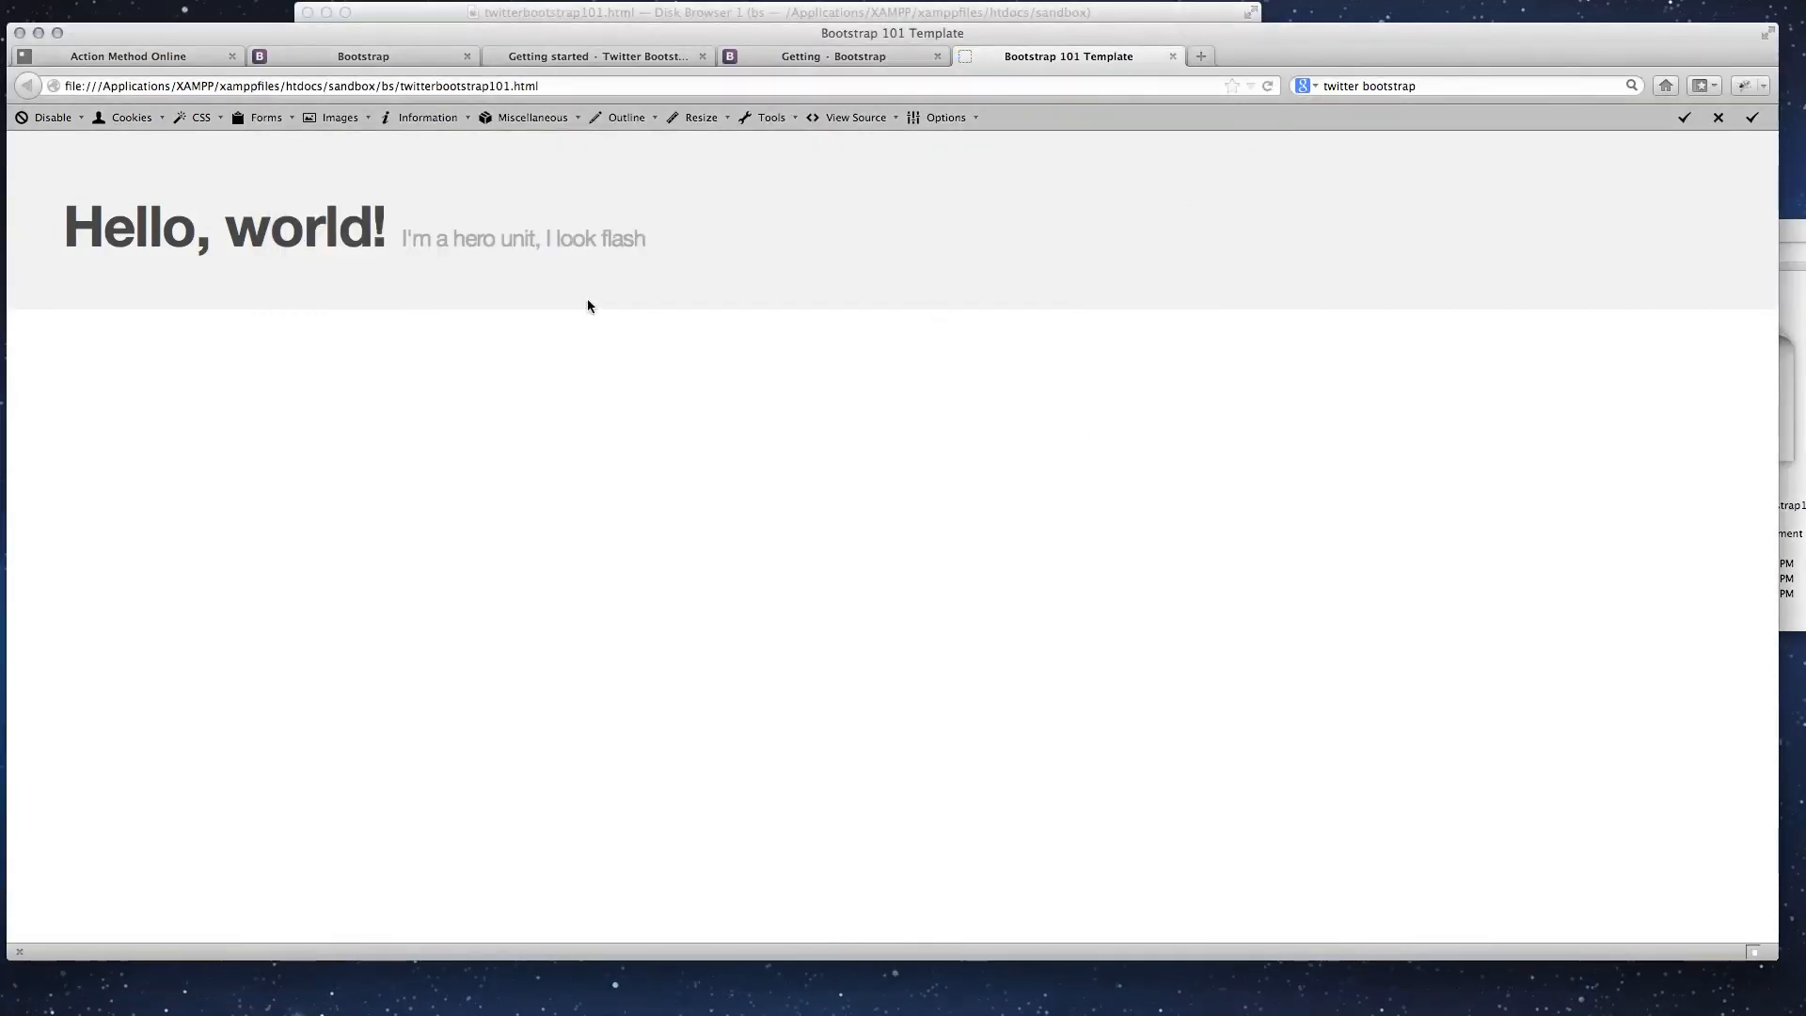
mouse_move(575, 243)
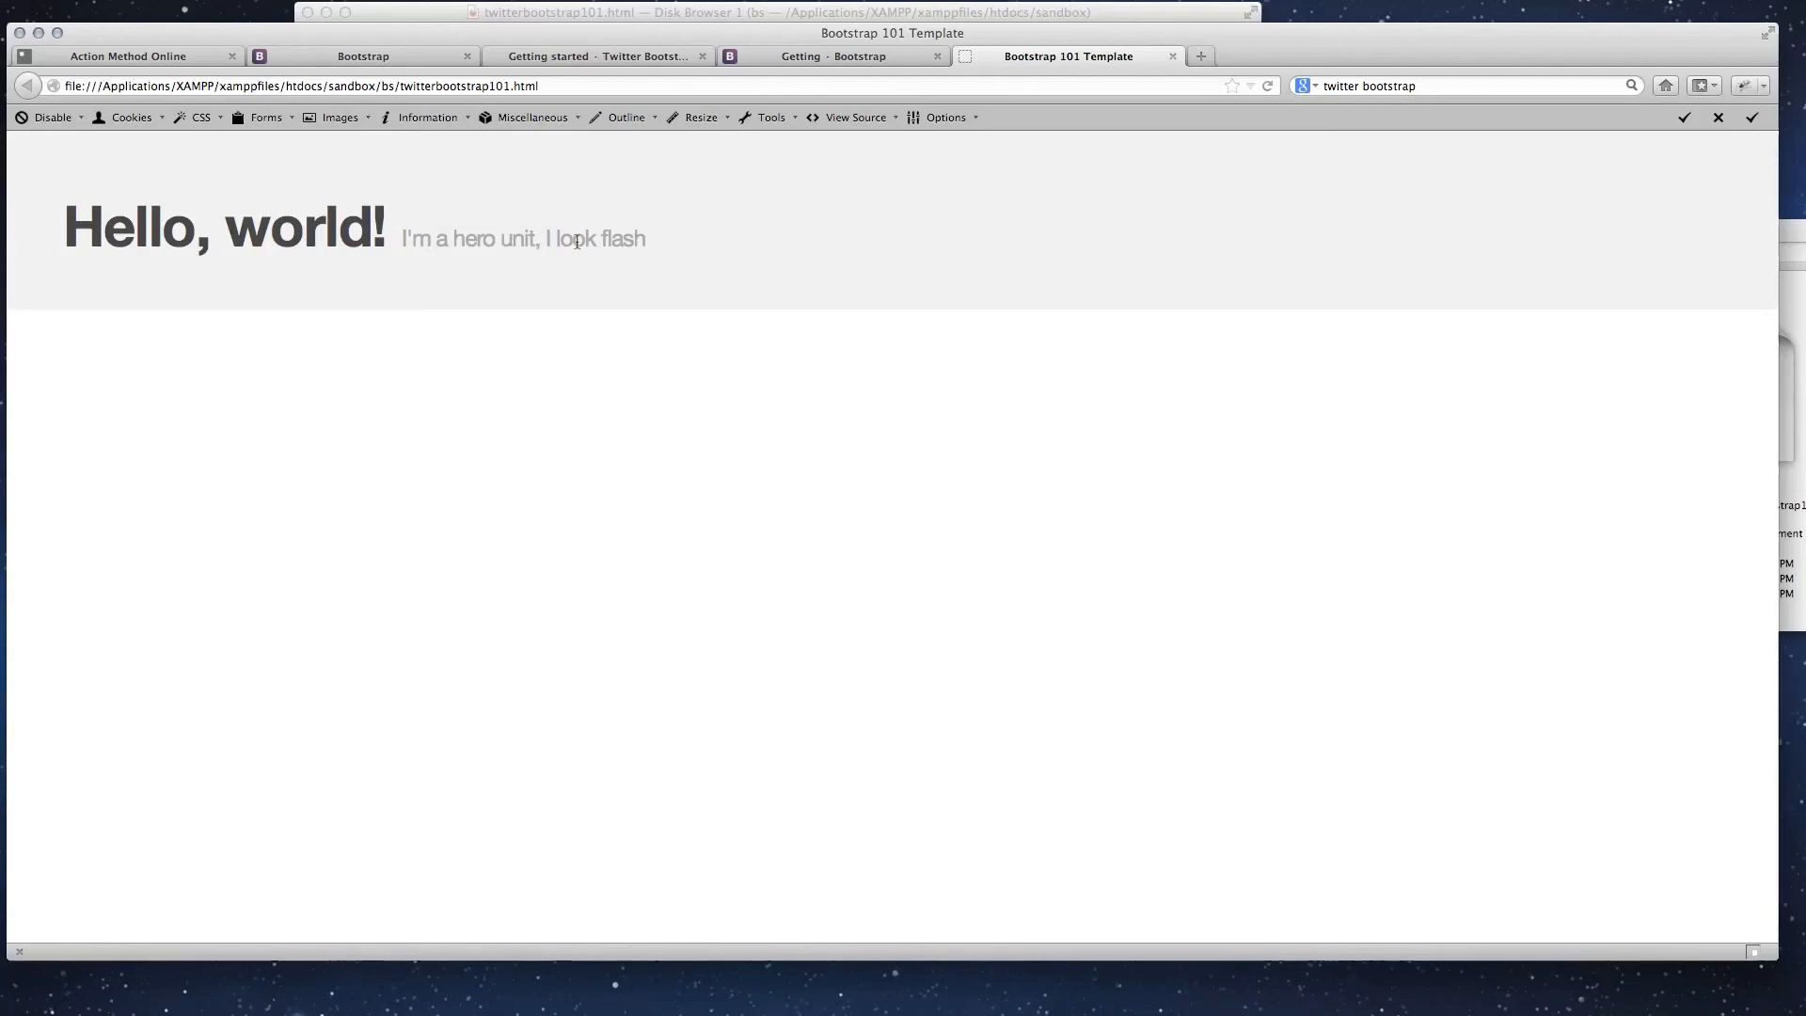
mouse_move(412, 284)
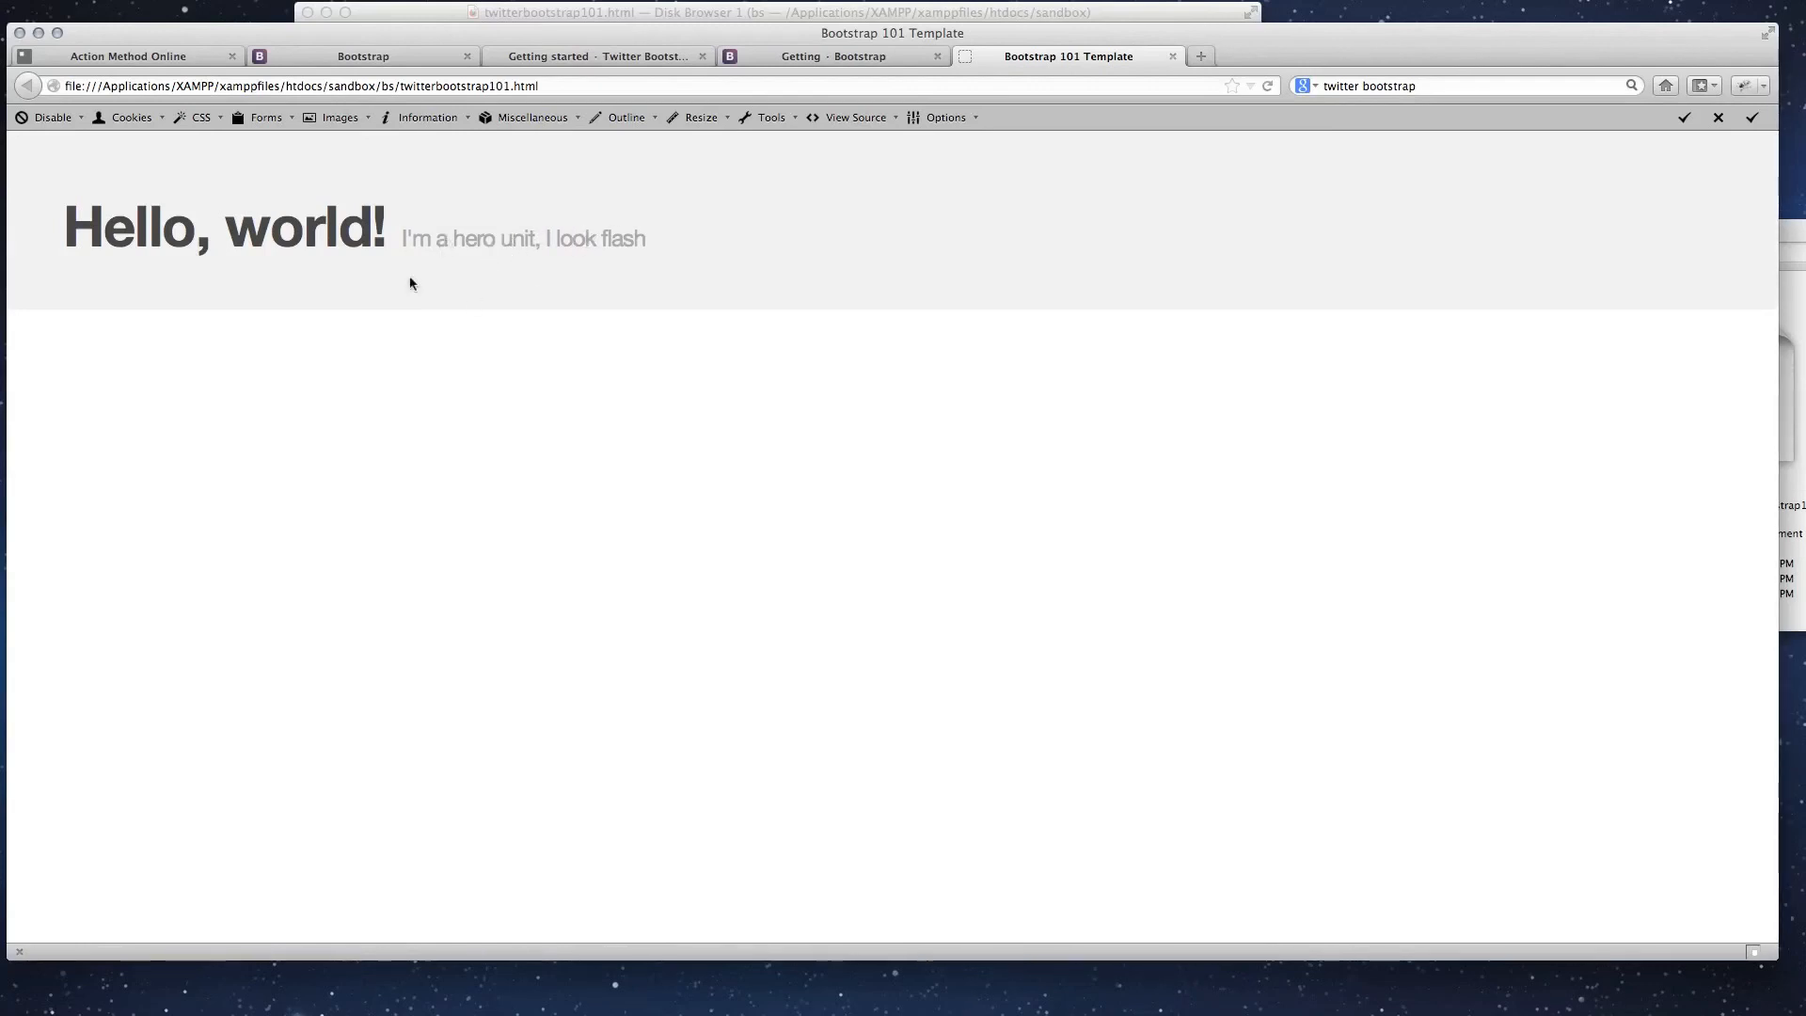
mouse_move(402, 239)
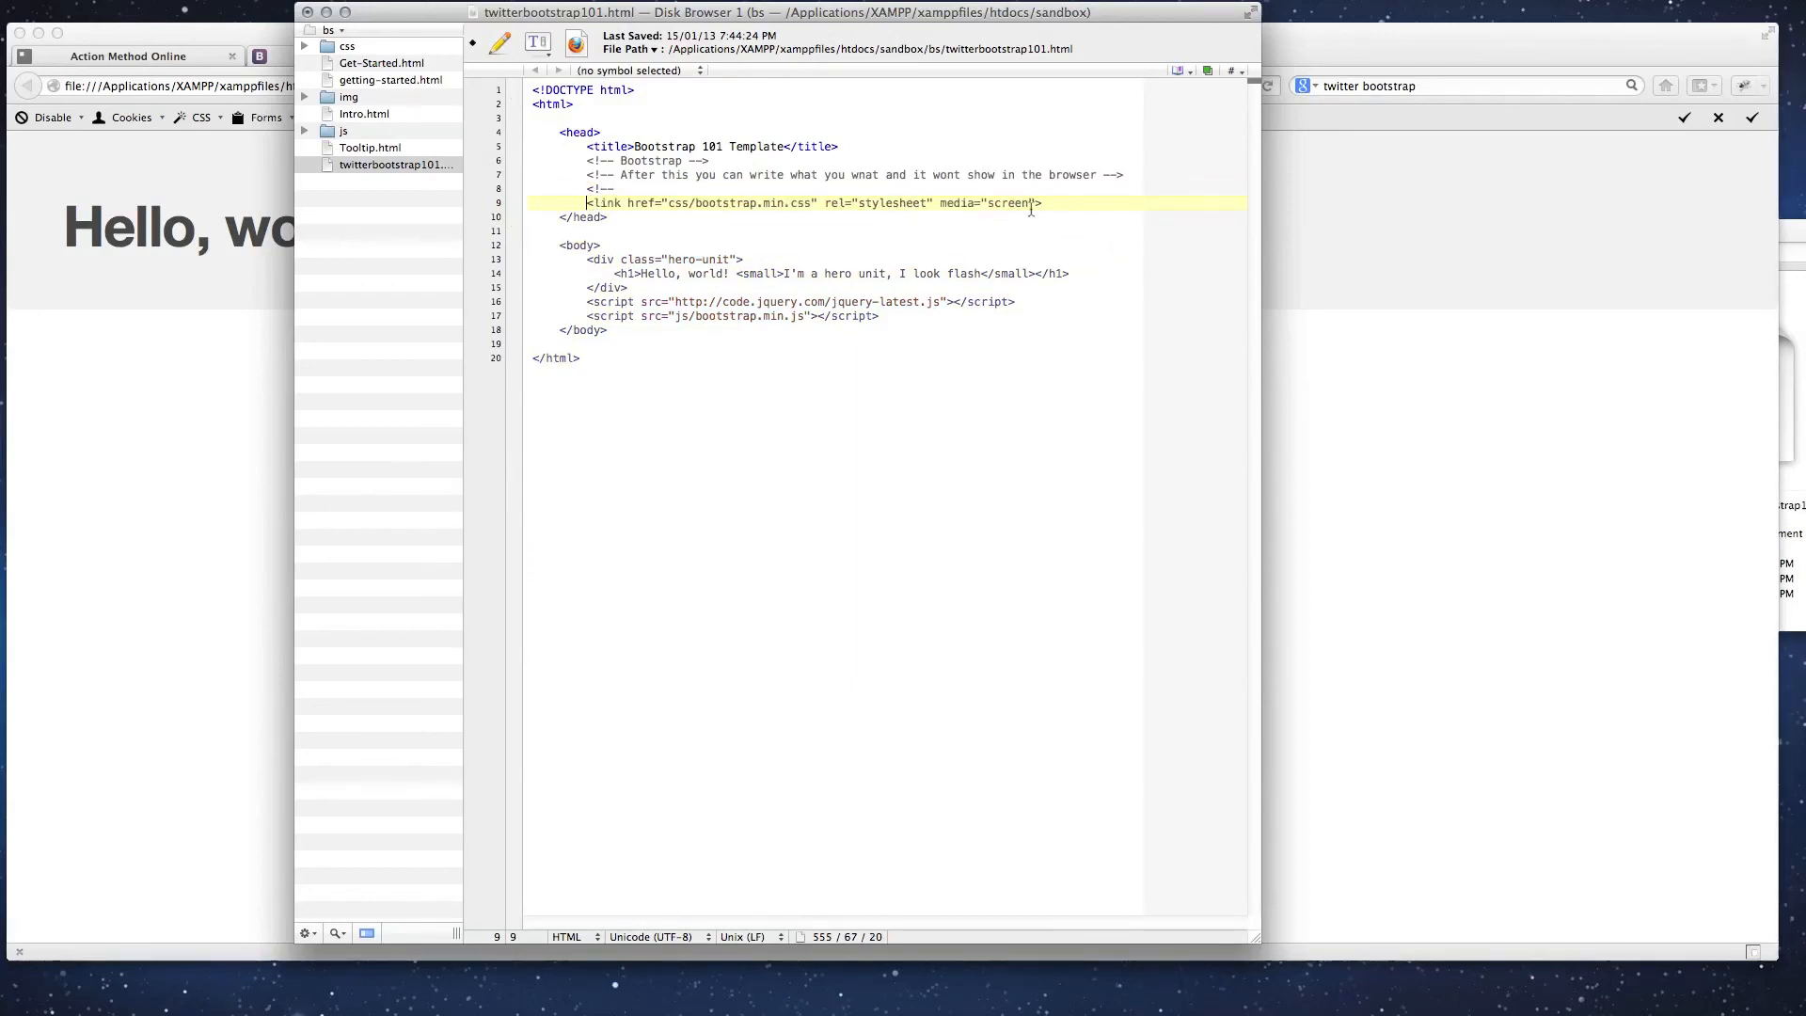
- Close the comment with --> on a new line below the stylesheet link
key(Return)
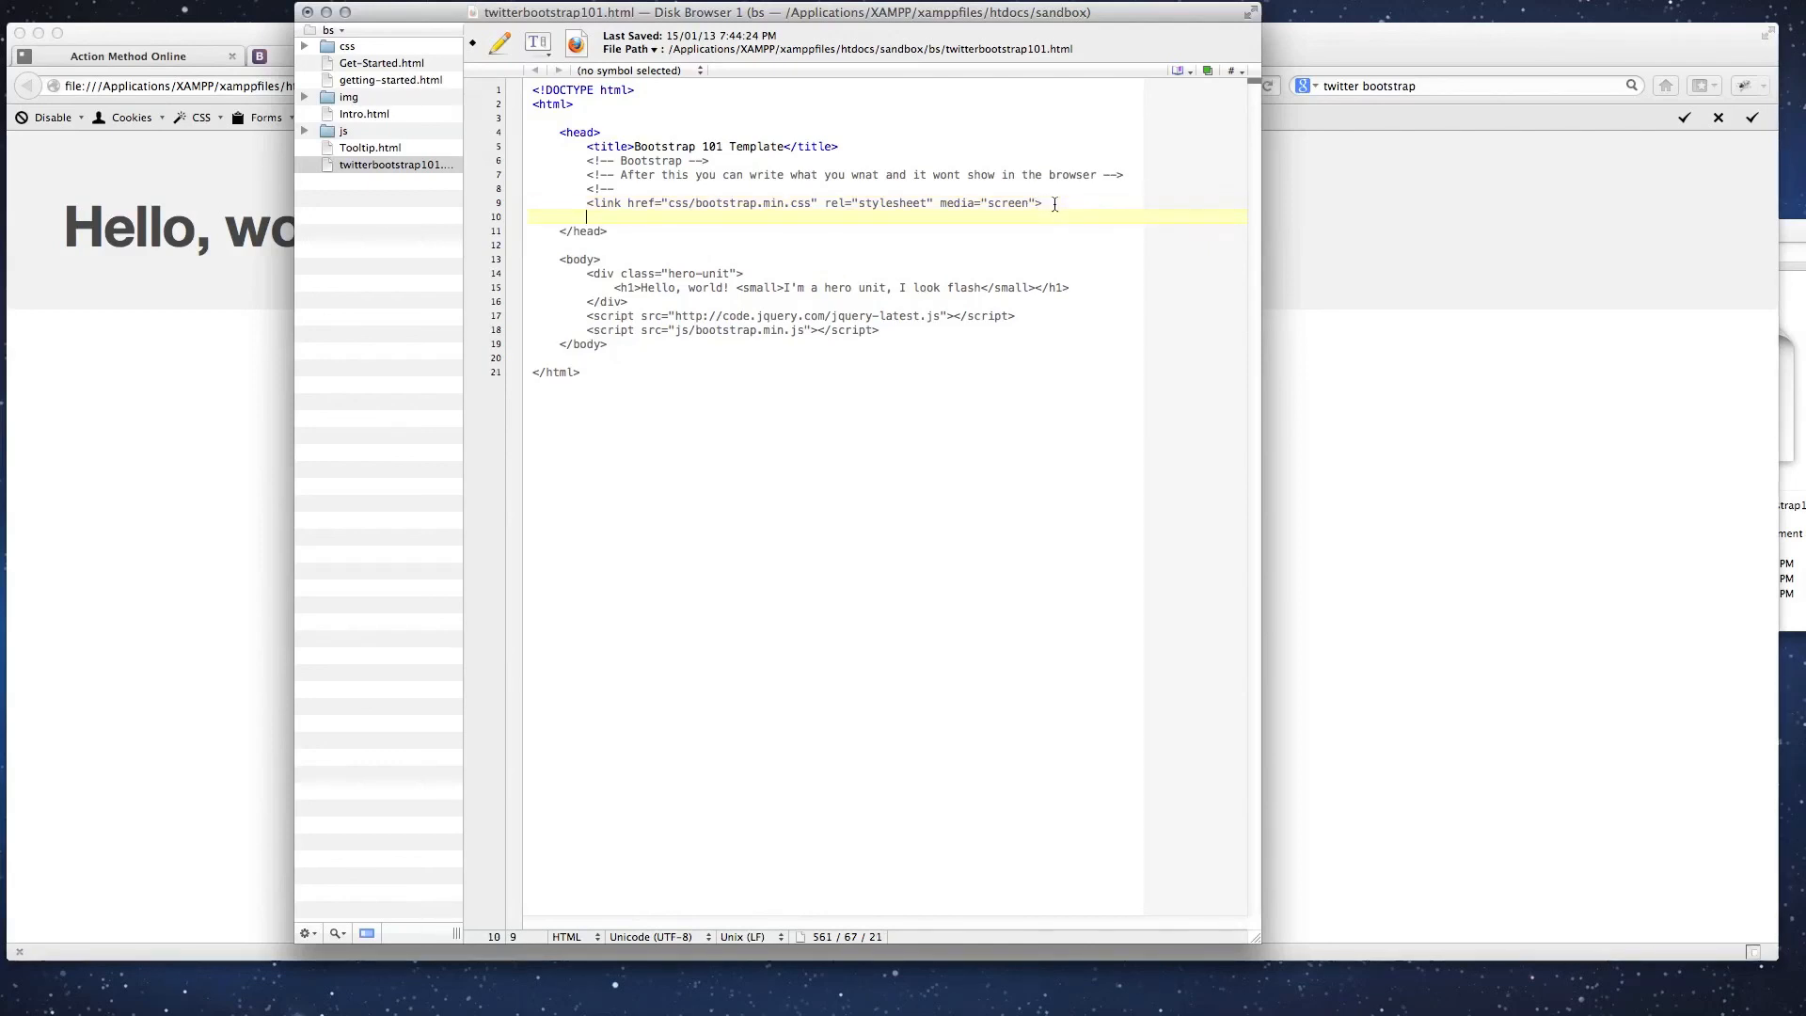
text(-->)
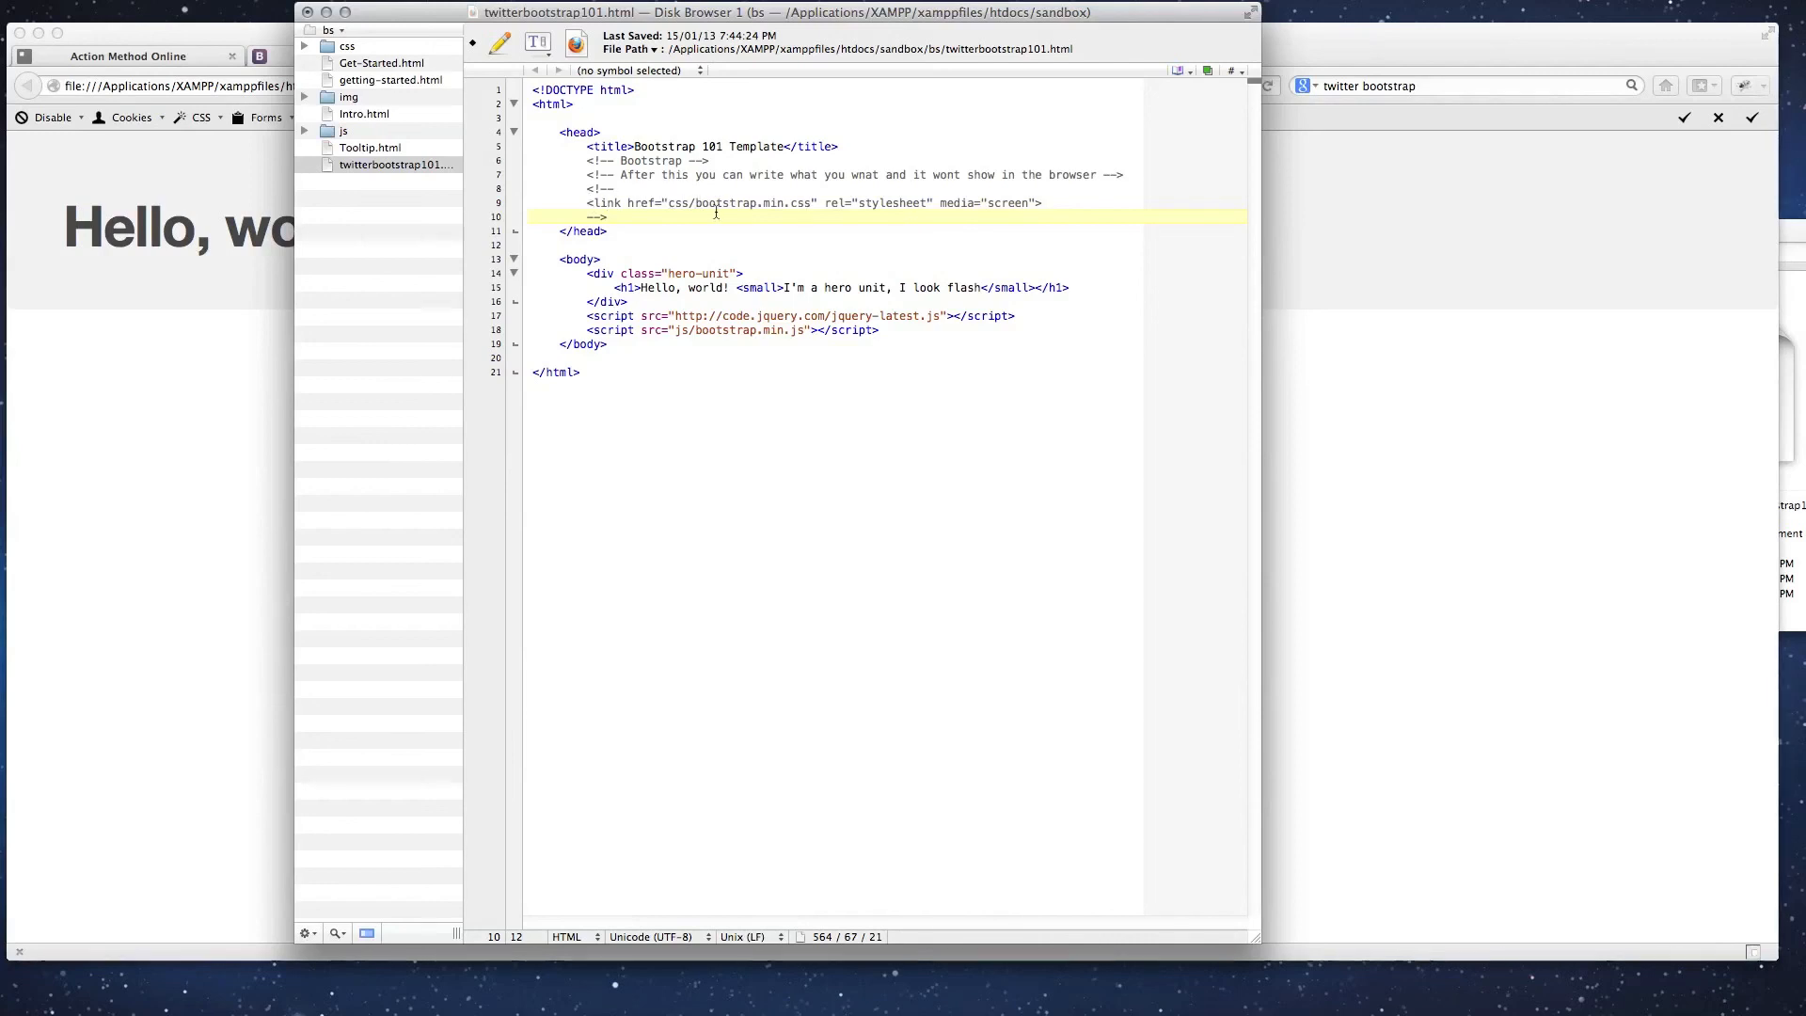
mouse_move(809, 181)
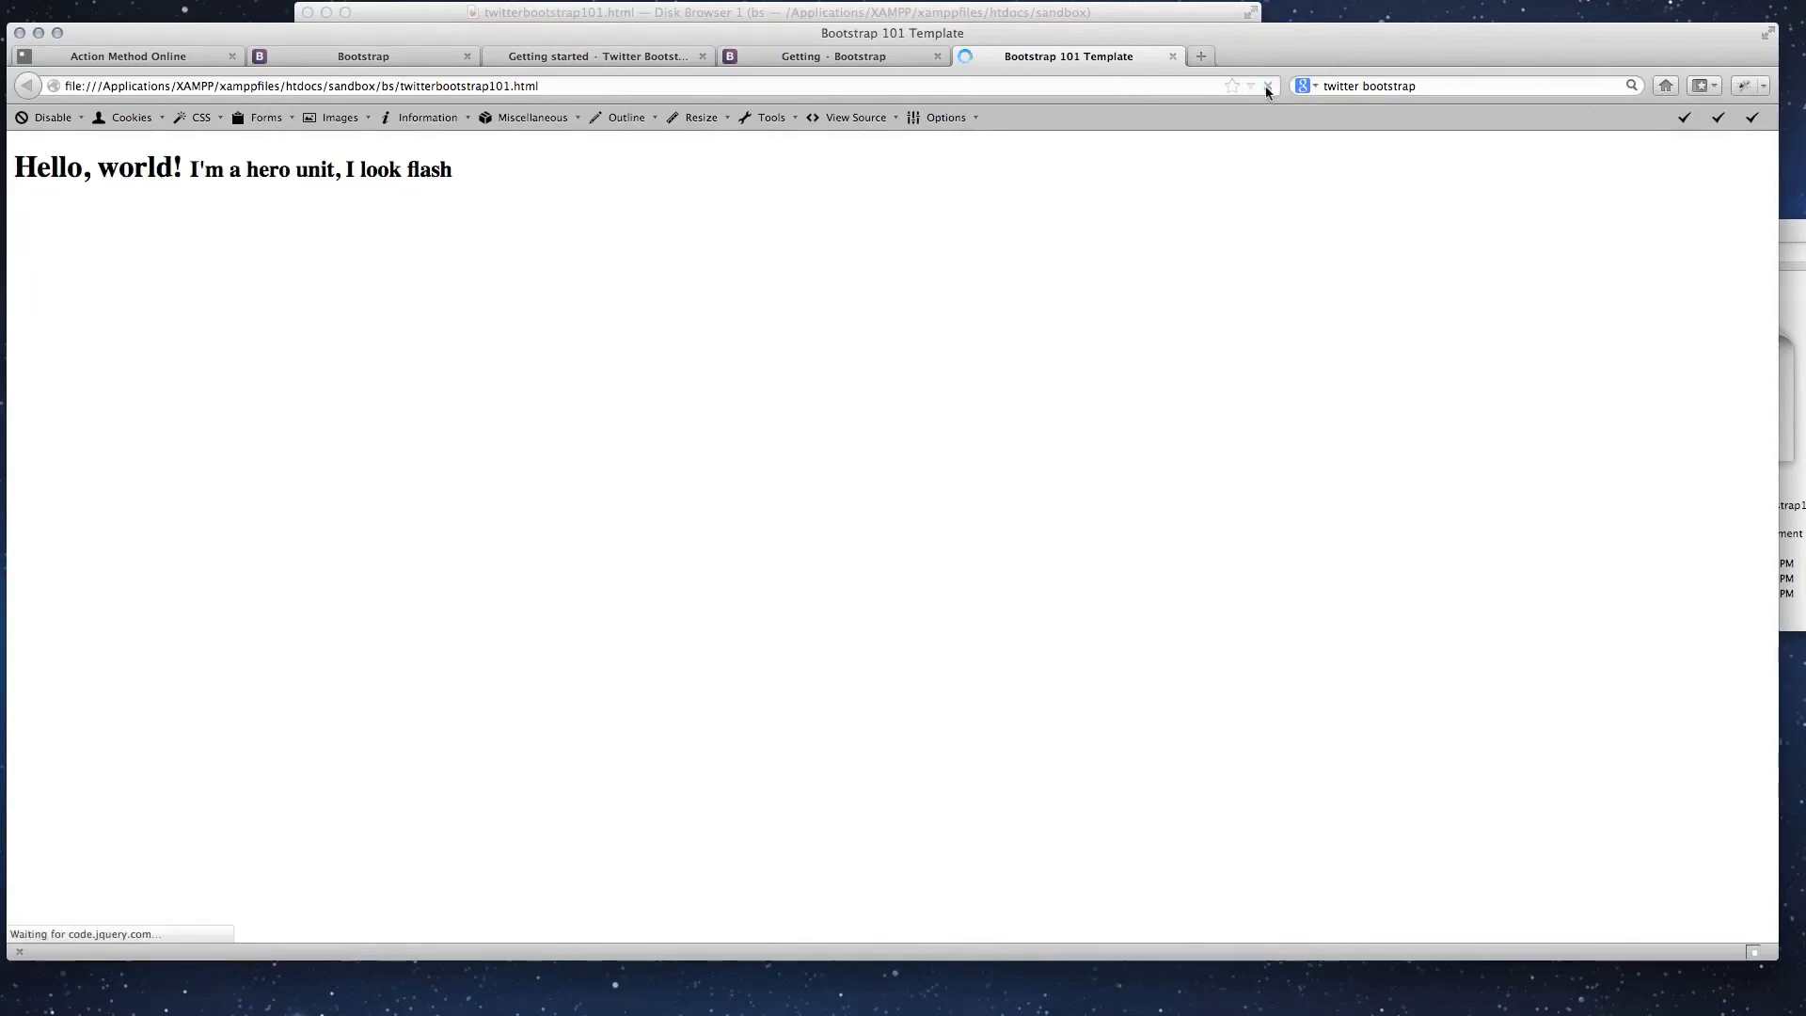
- Reload the page to see Hello, world! and the tagline unstyled
click(1265, 85)
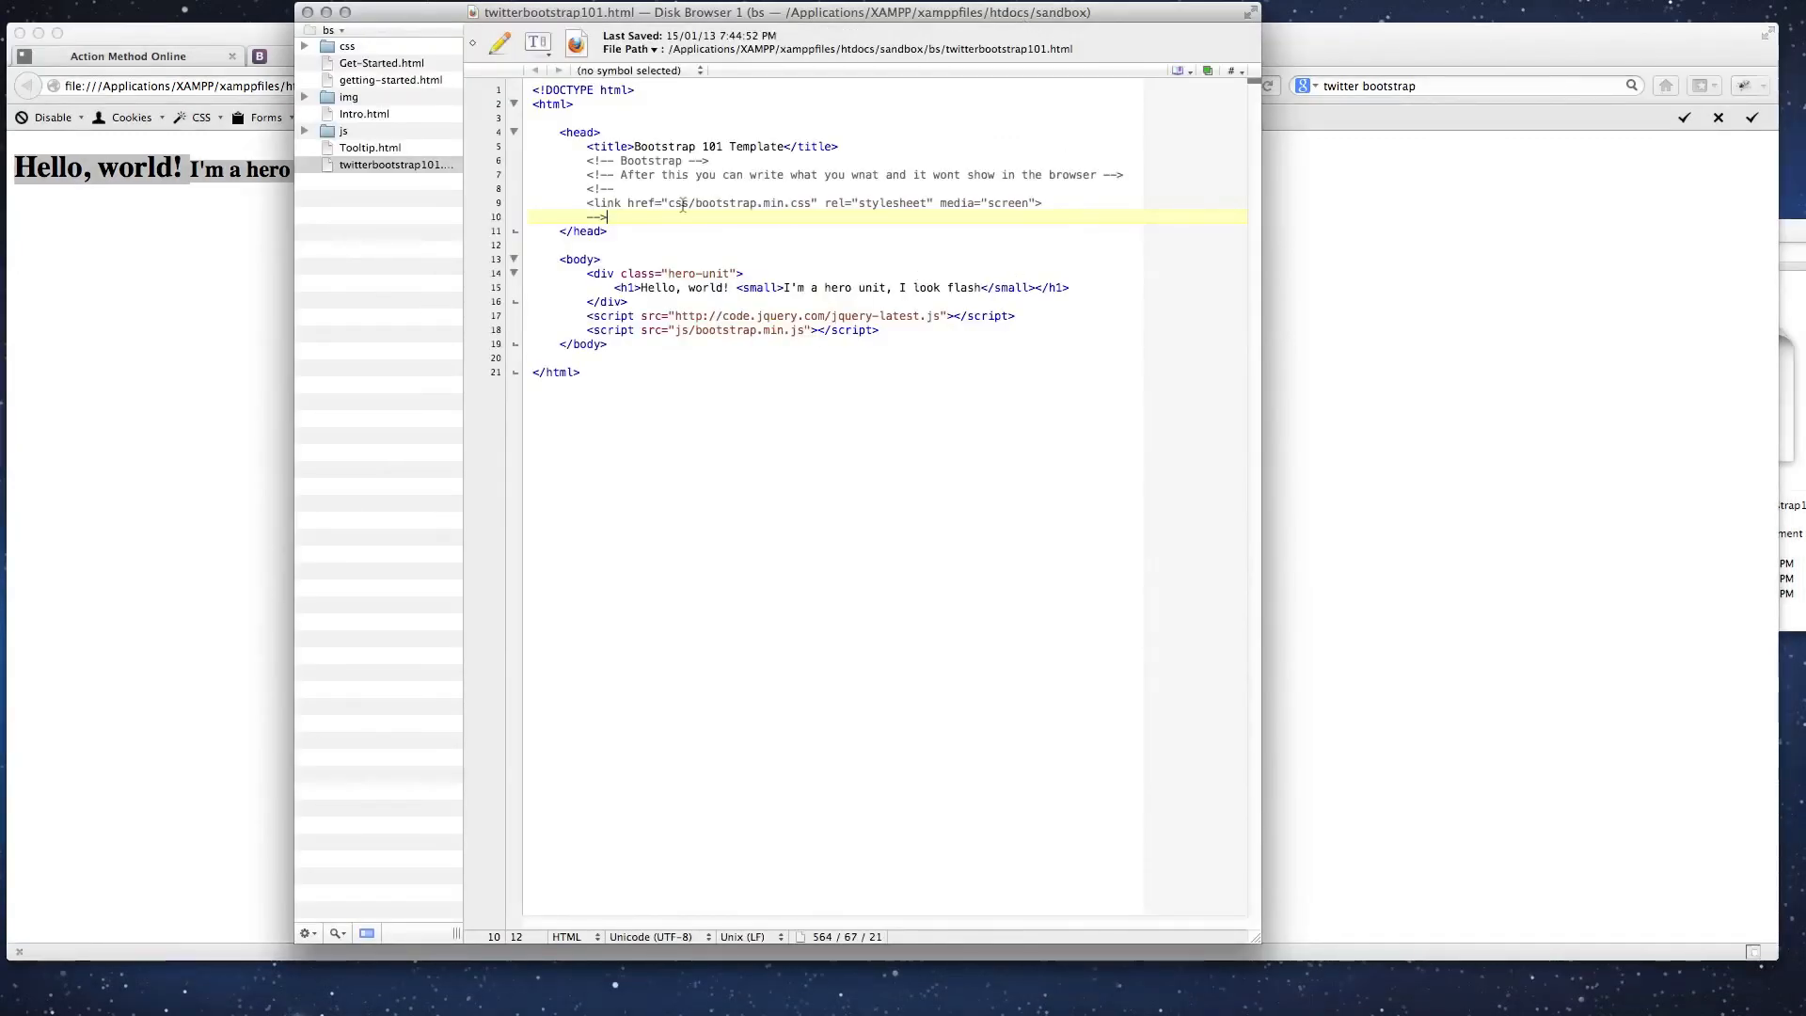
- Delete the <!-- opener above the <link> tag so the stylesheet applies again
click(619, 188)
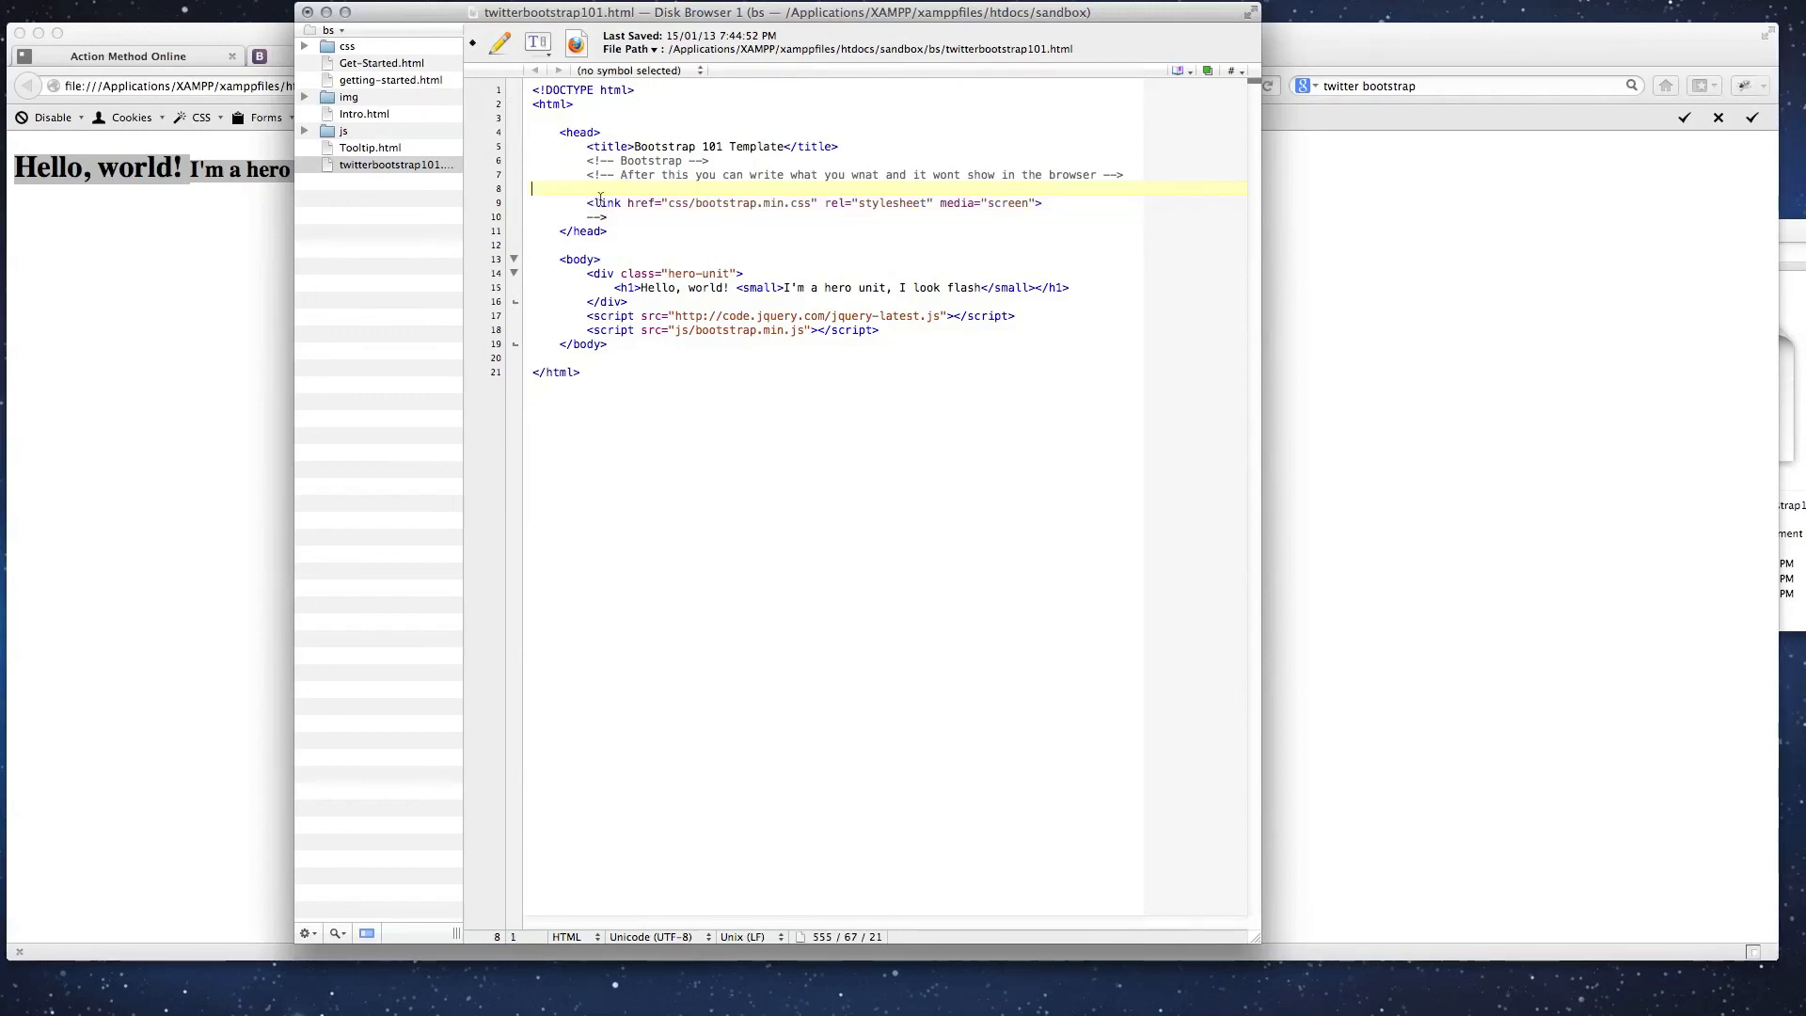
click(619, 216)
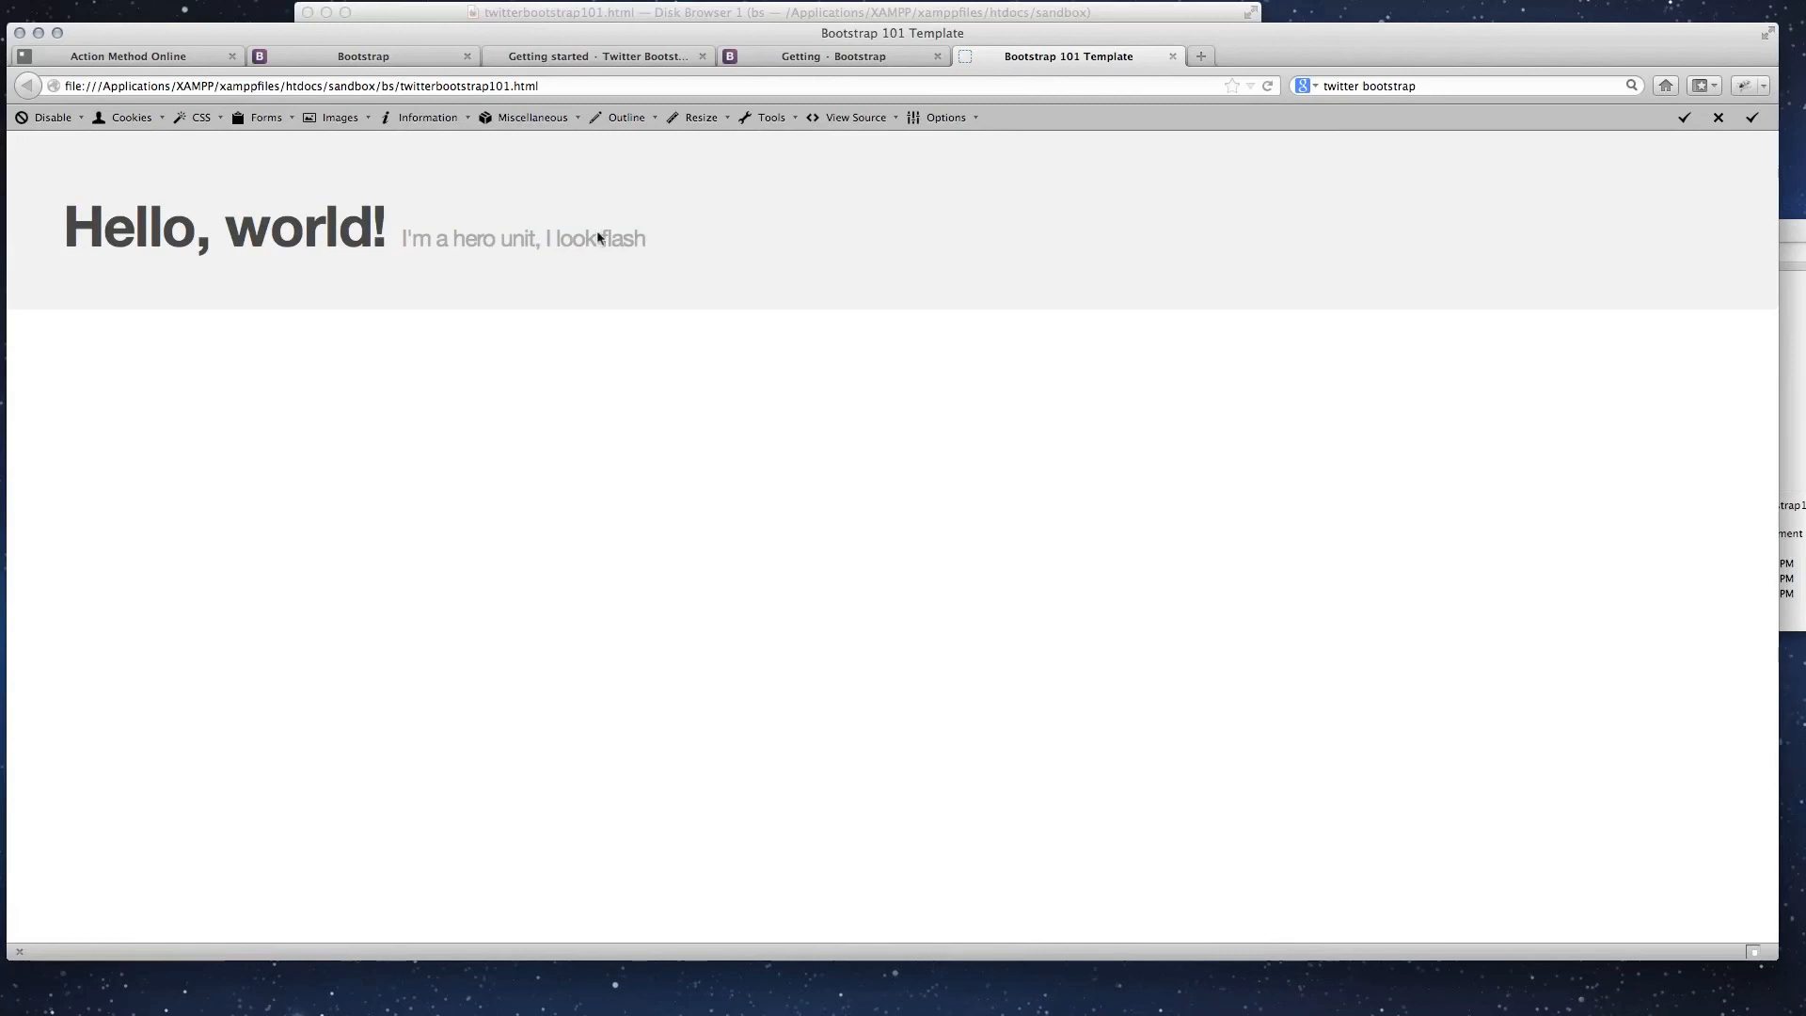
mouse_move(902, 286)
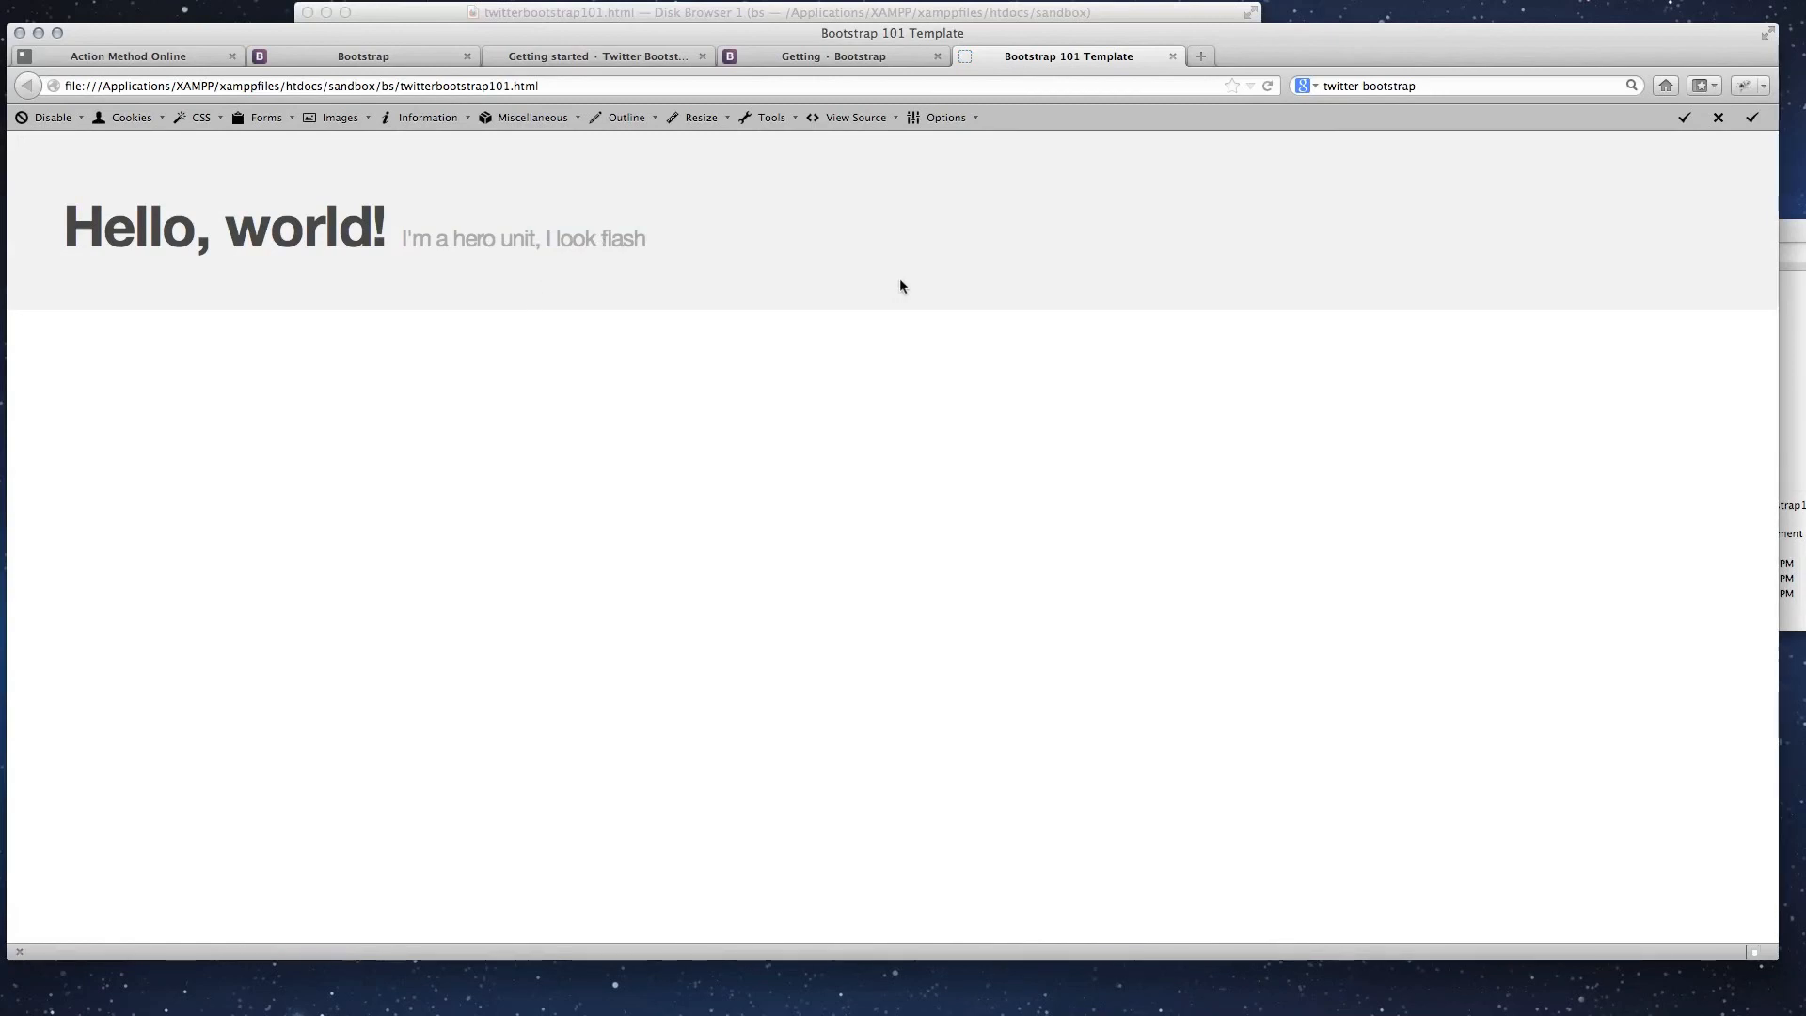